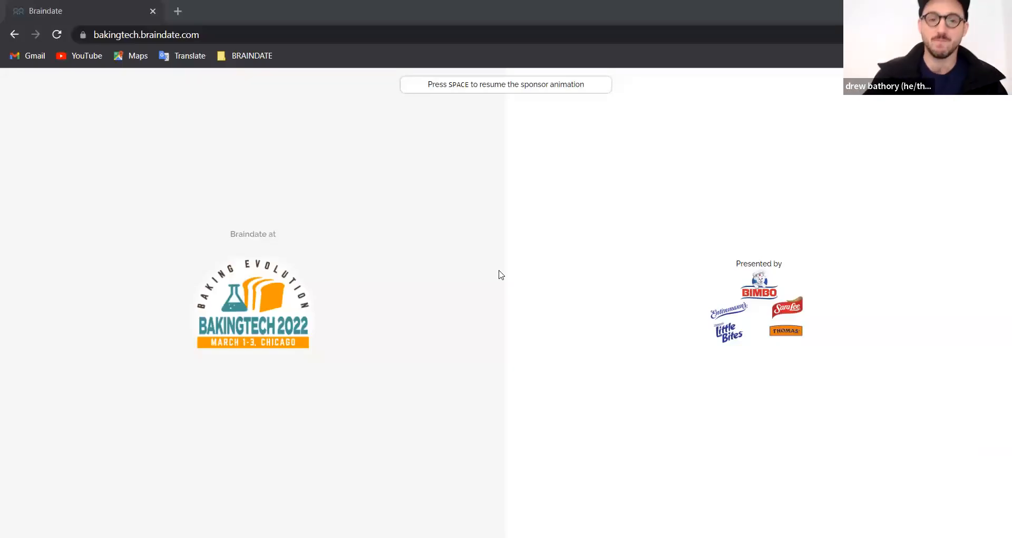
mouse_move(529, 362)
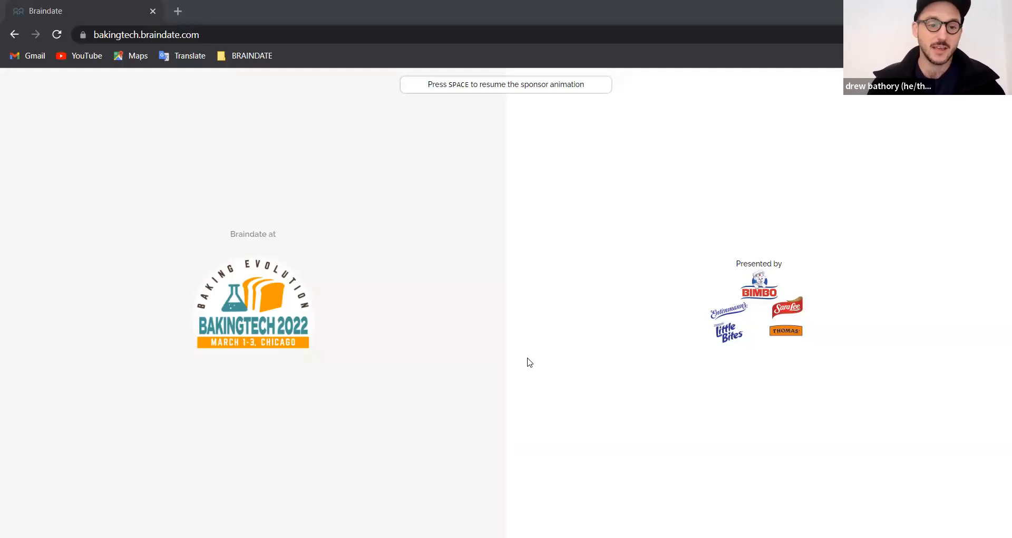
Resume the sponsor animation so the BakingTECH 2022 event landing page loads
key(space)
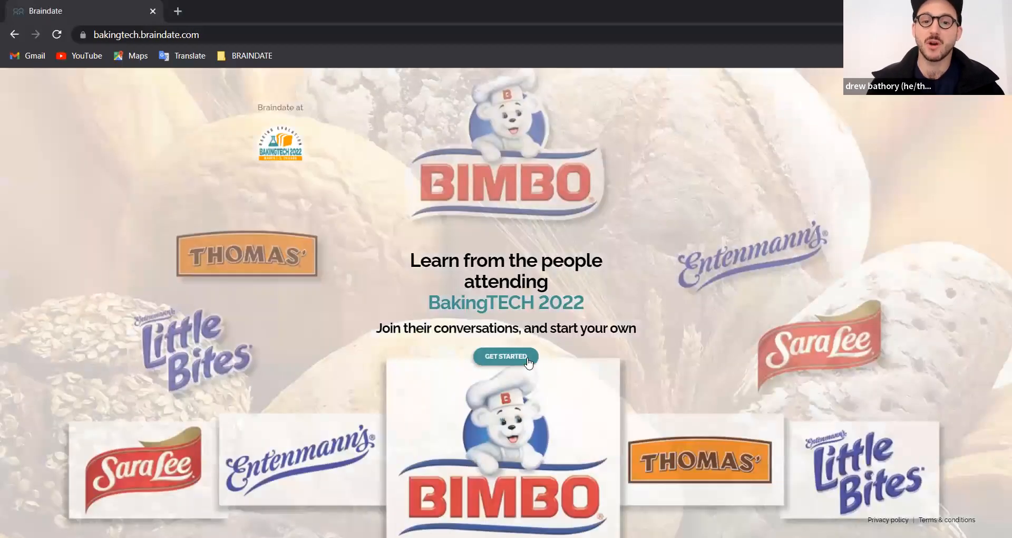
mouse_move(696, 380)
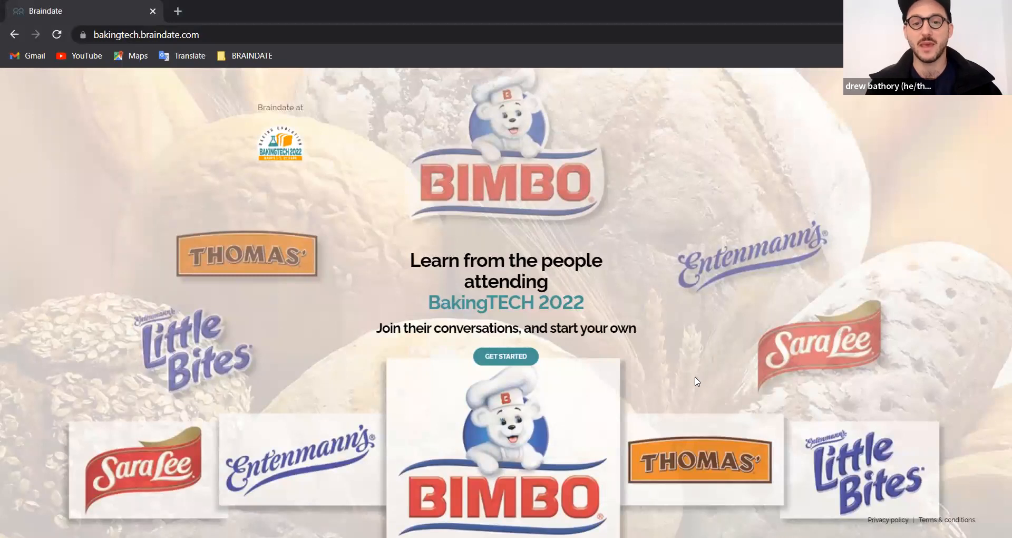
mouse_move(529, 359)
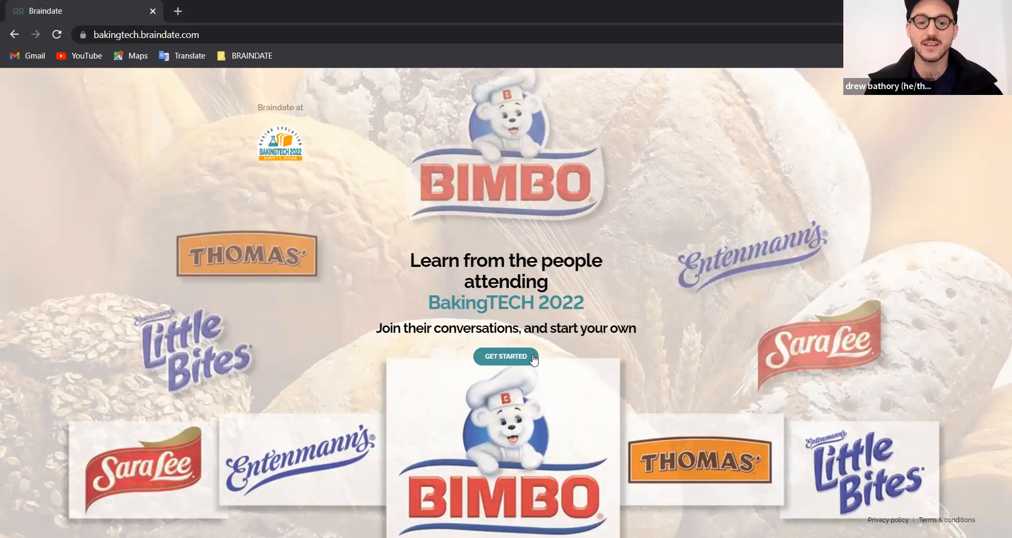
click(506, 356)
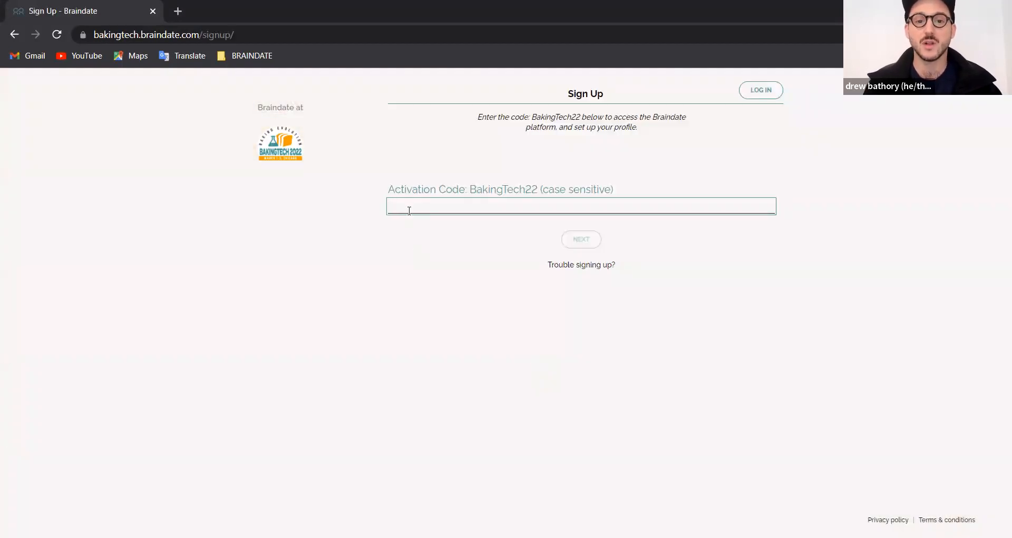
text(BakingTech)
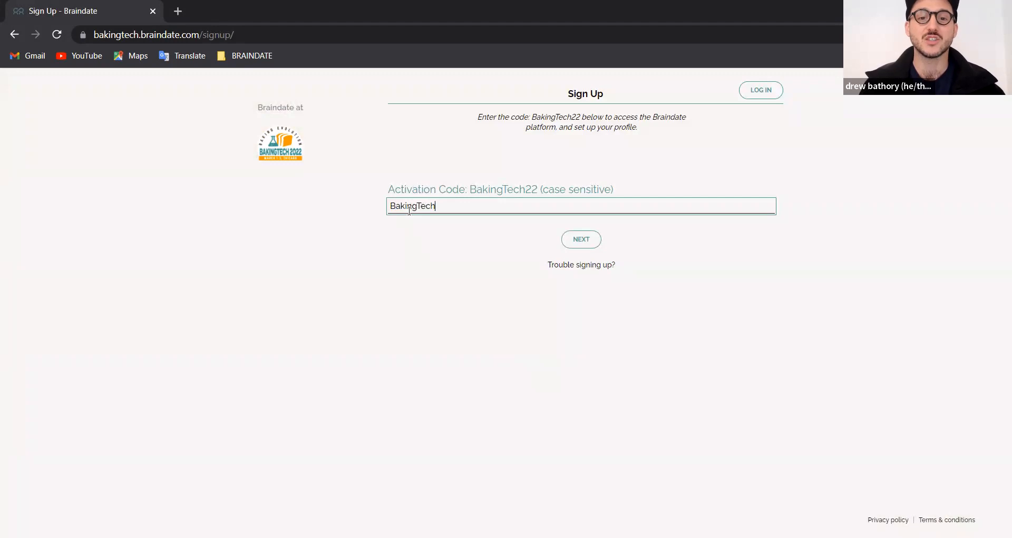
text(22)
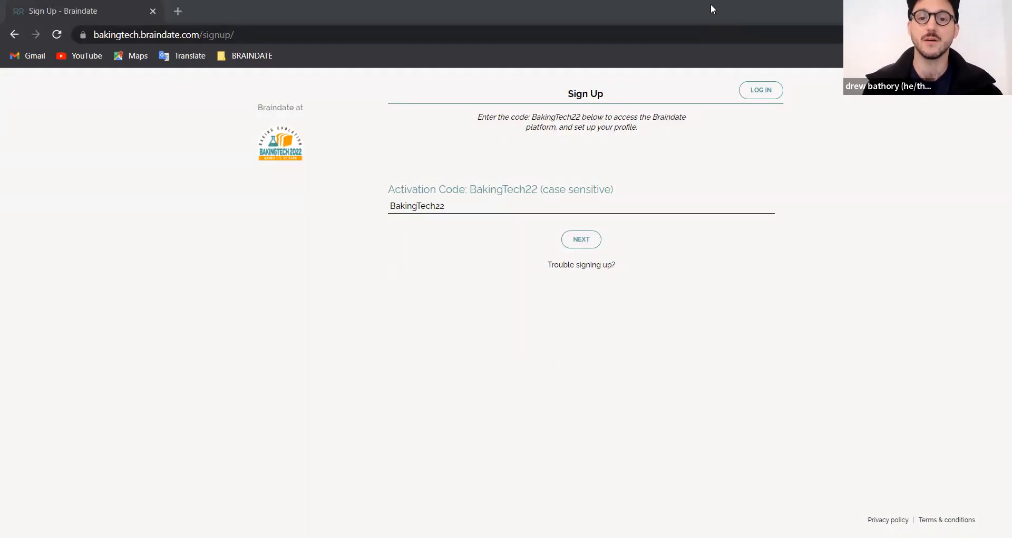
Submit the activation code, then submit a saved email, which is rejected as registered
click(580, 239)
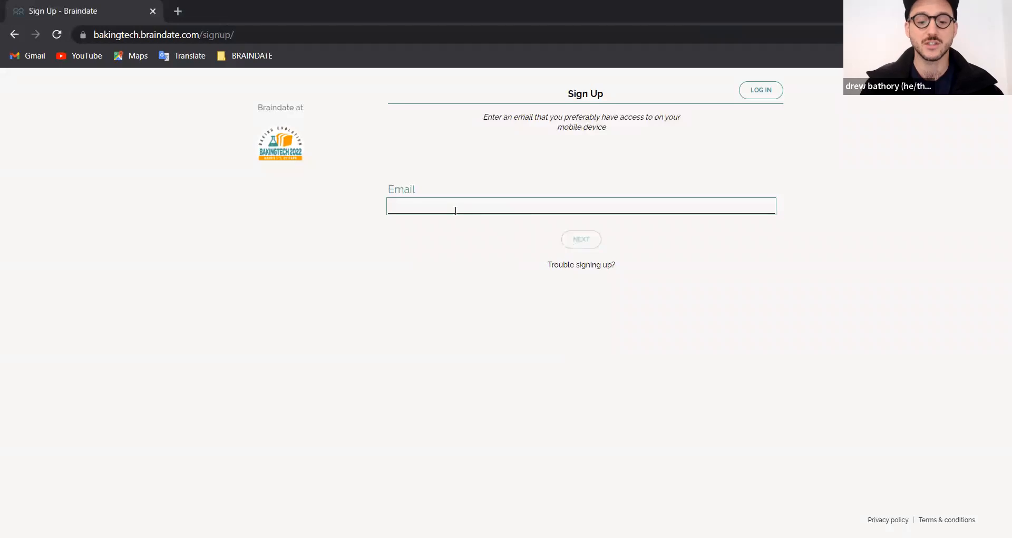
text(and)
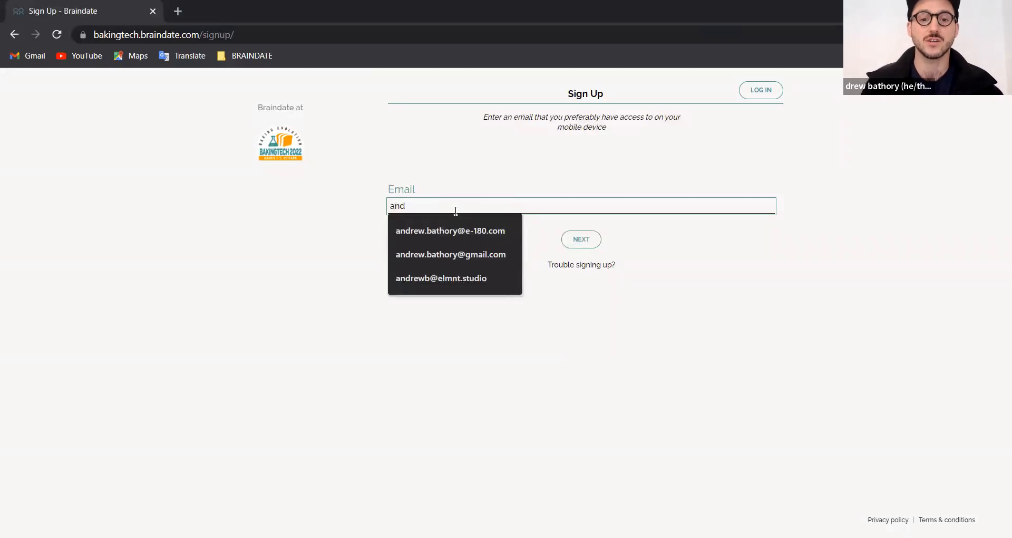
click(440, 277)
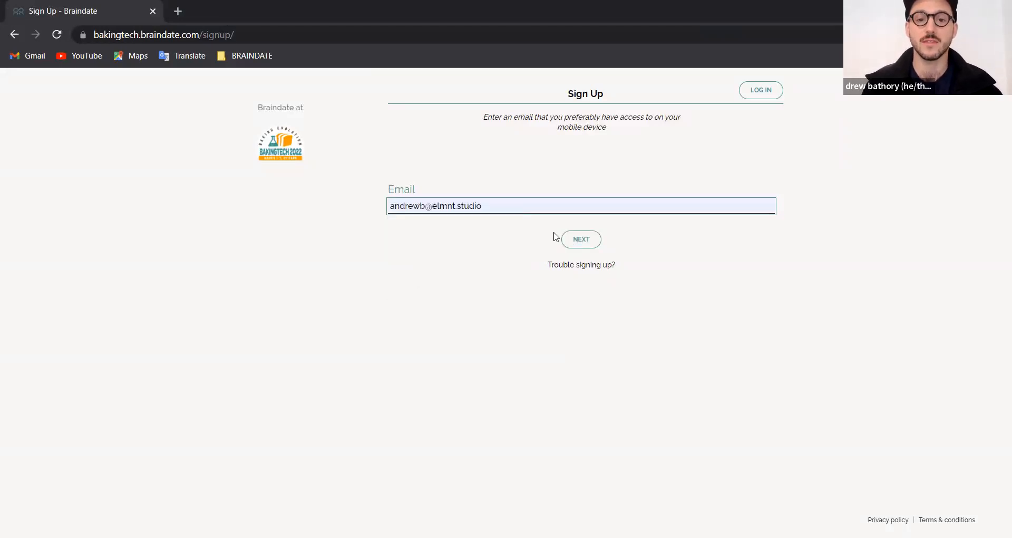
mouse_move(581, 239)
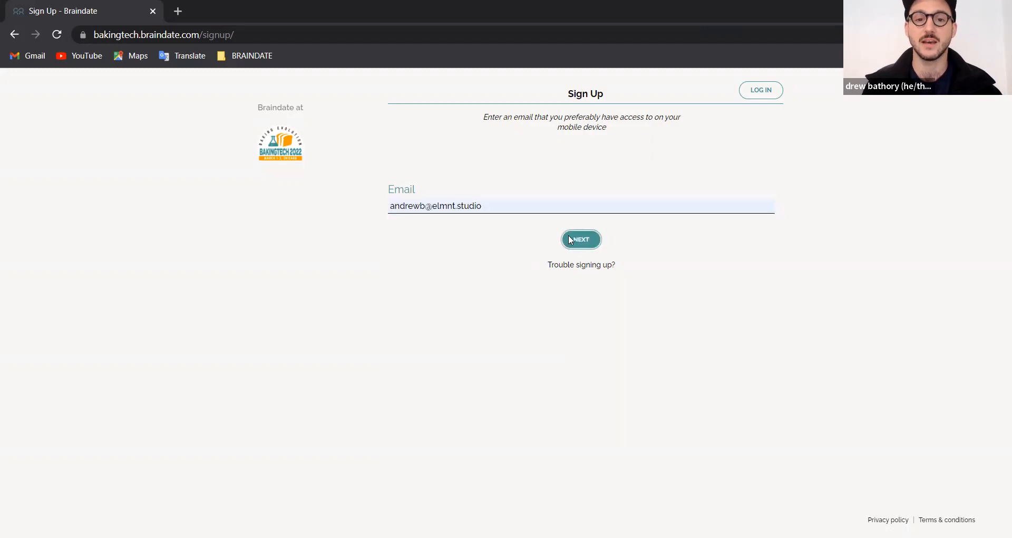
click(580, 239)
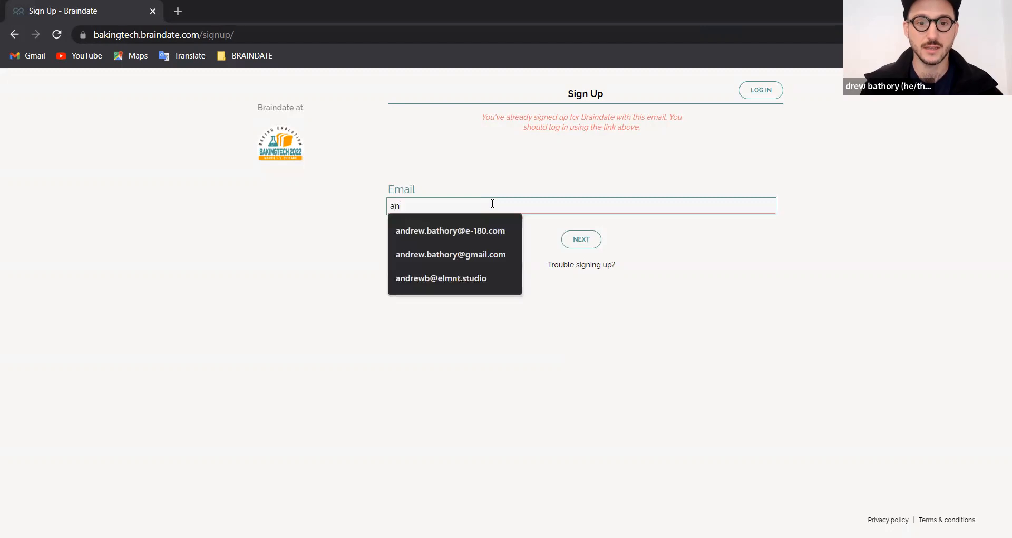
Choose a different saved email suggestion and submit it to reach the password step
click(450, 253)
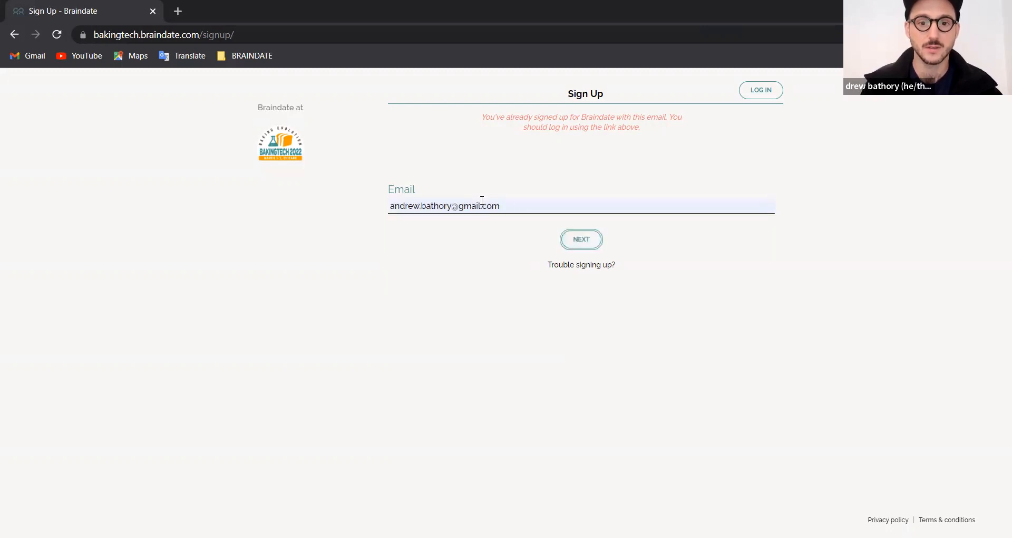
text(in)
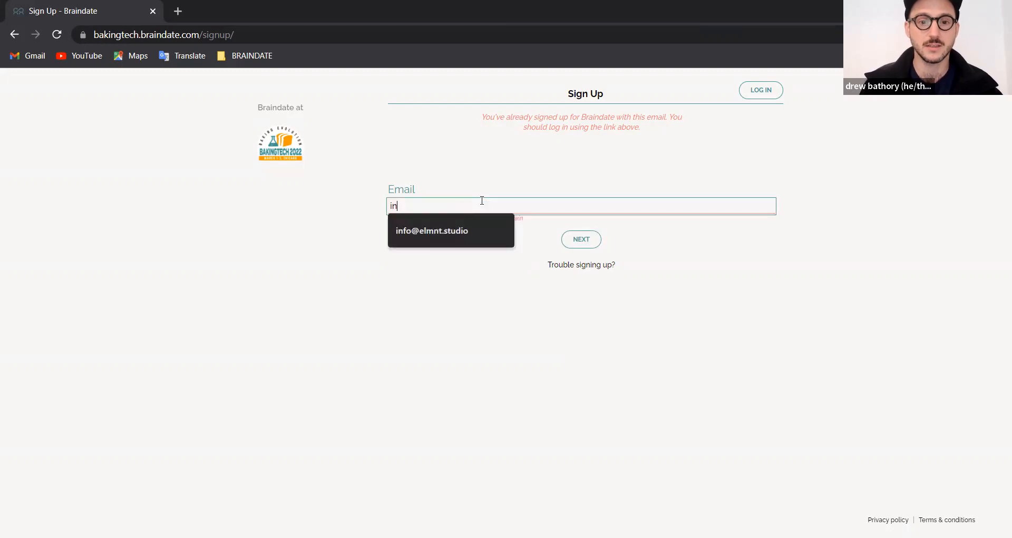
click(431, 231)
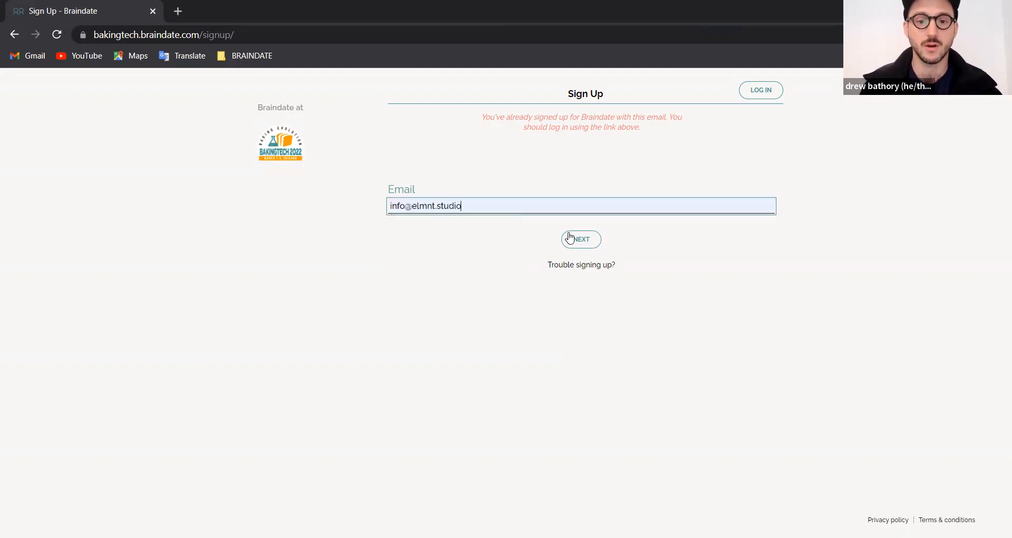
click(580, 239)
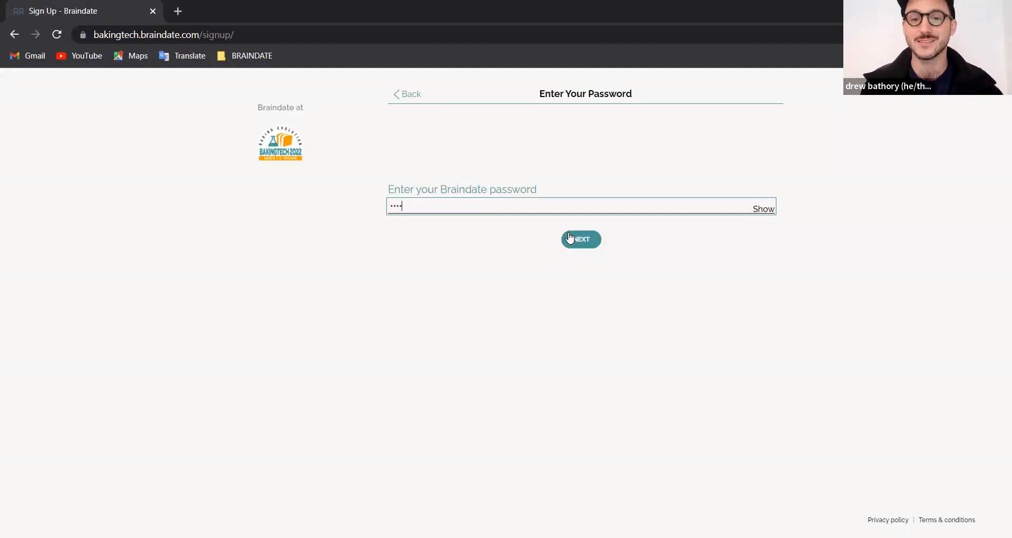
Resubmit and retype the account password, which keeps being rejected as incorrect
click(580, 239)
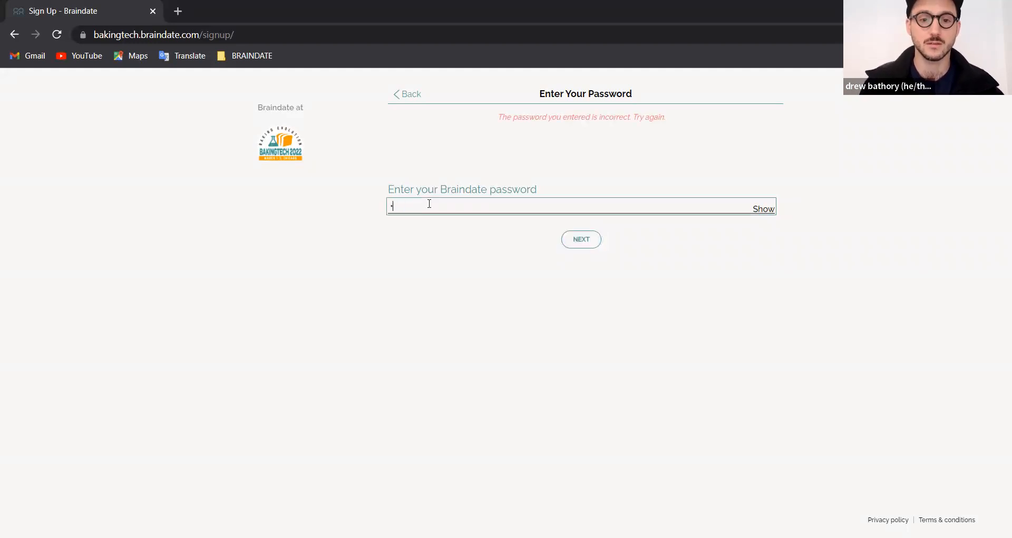
text(password)
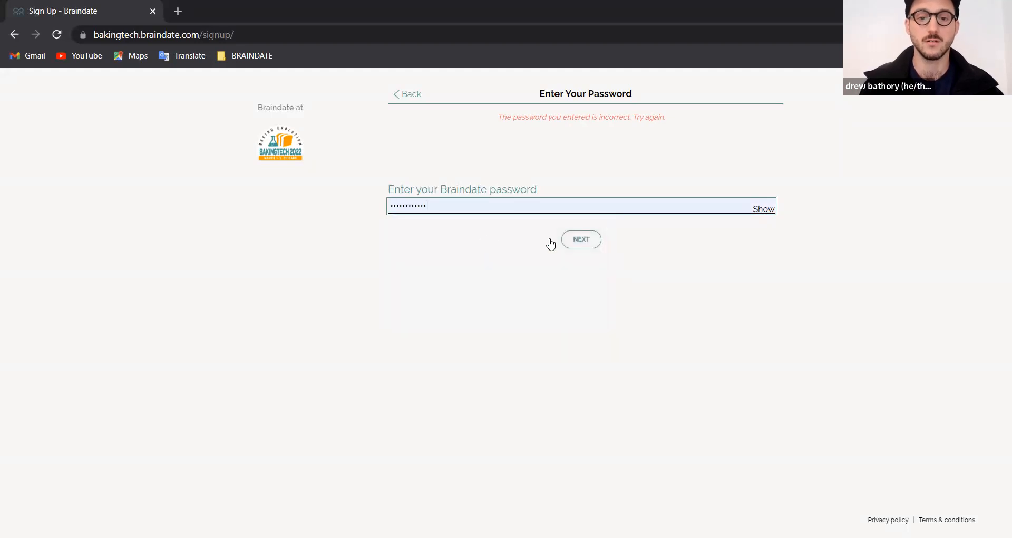
click(580, 239)
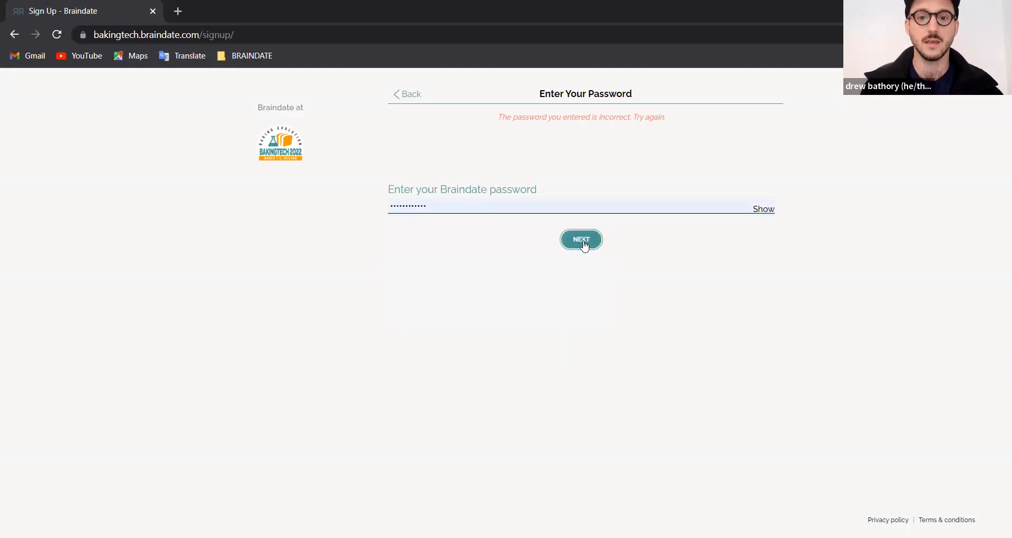
click(581, 205)
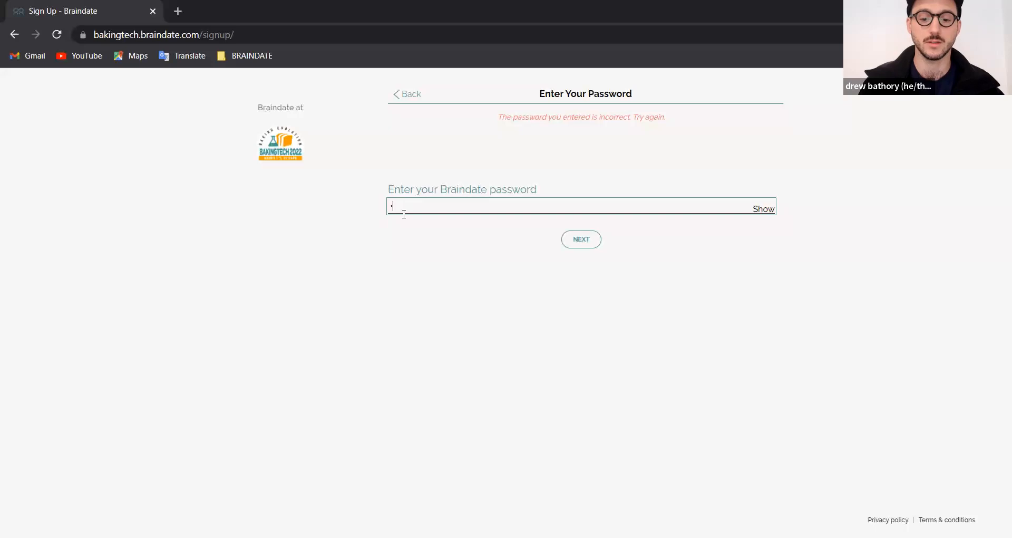
text(password)
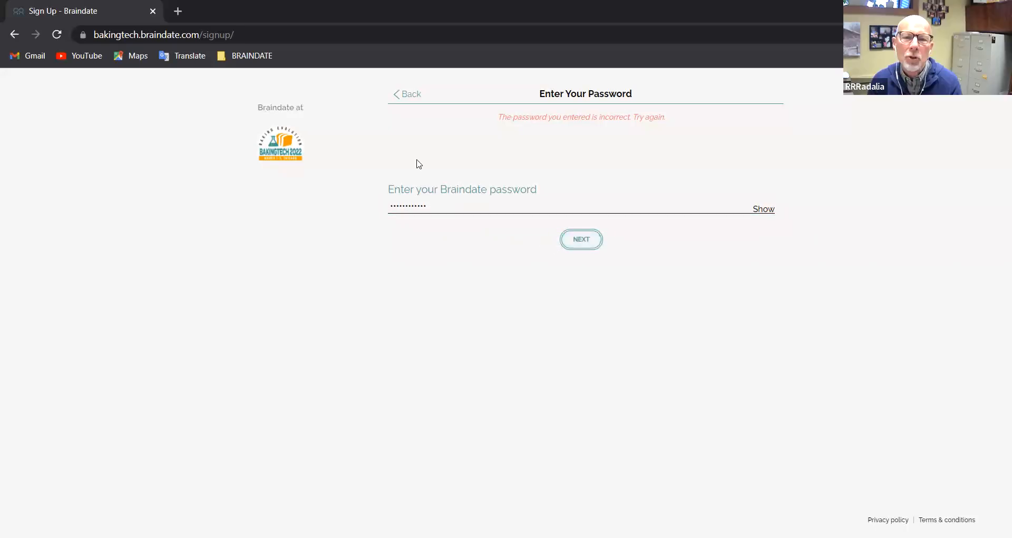
Return to the email step and submit a new test@braindate address instead
click(406, 94)
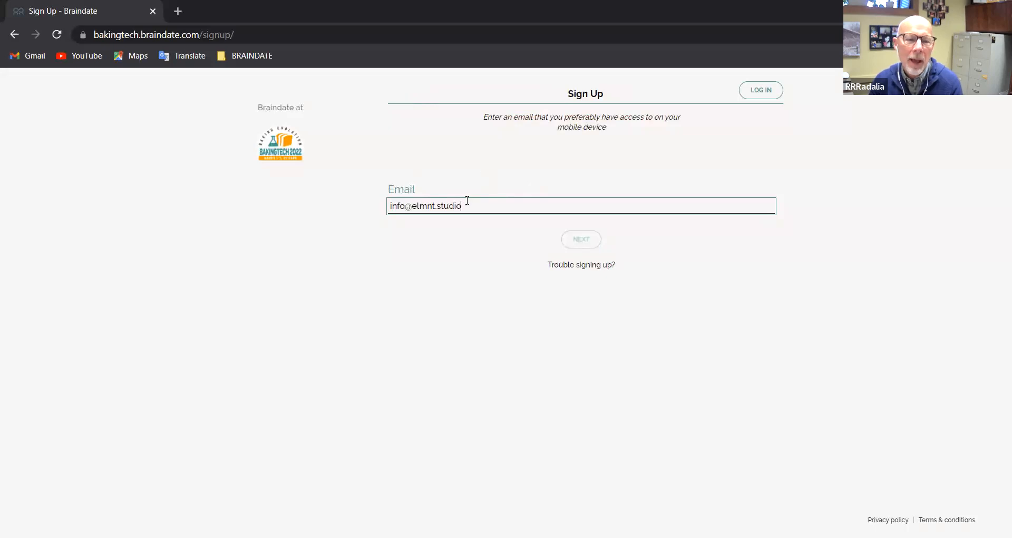
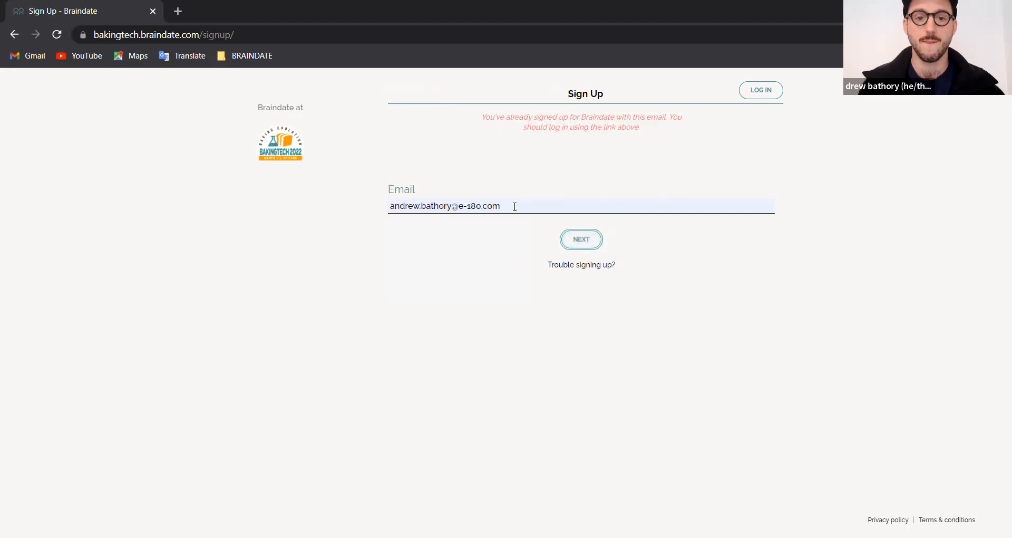
triple_click(444, 205)
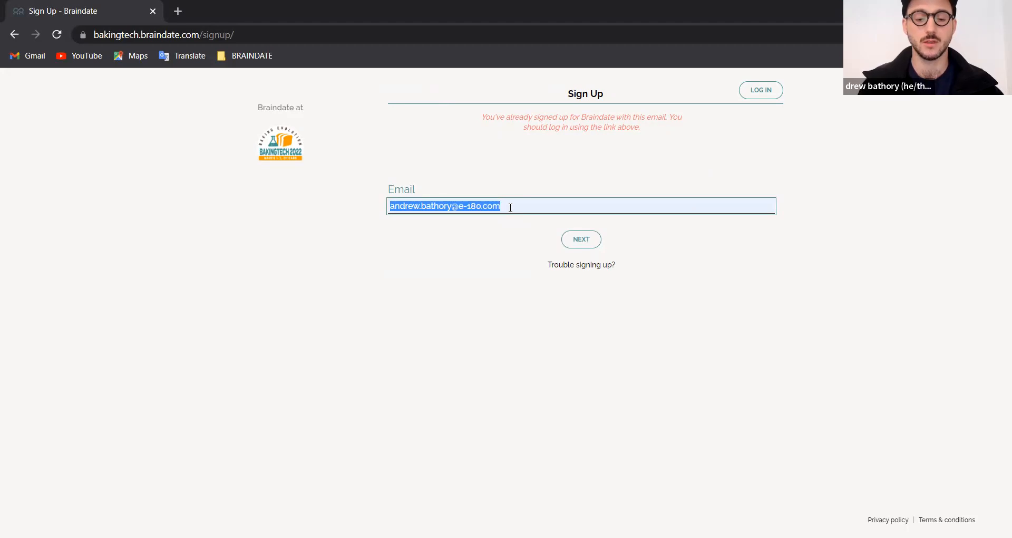
text(test)
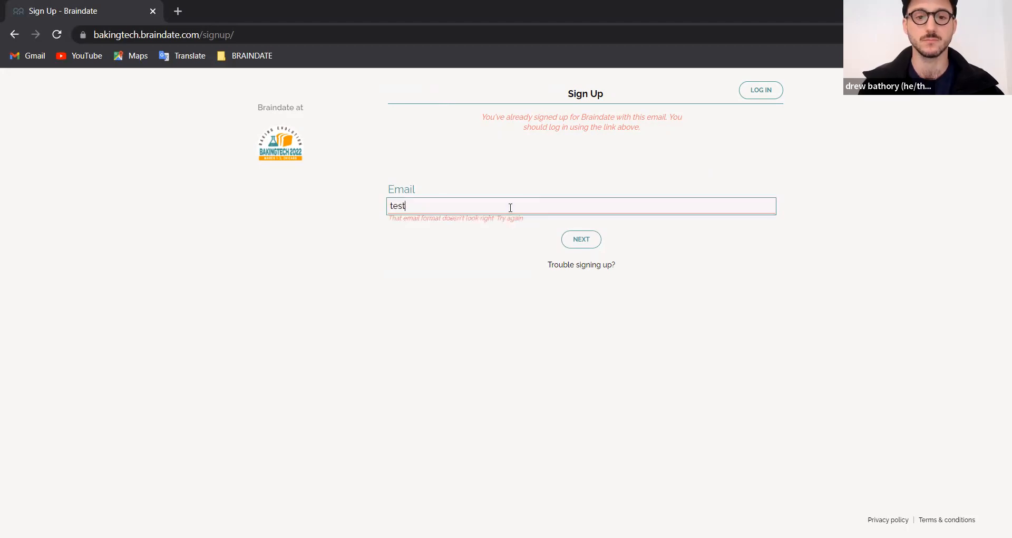
text(@braindate)
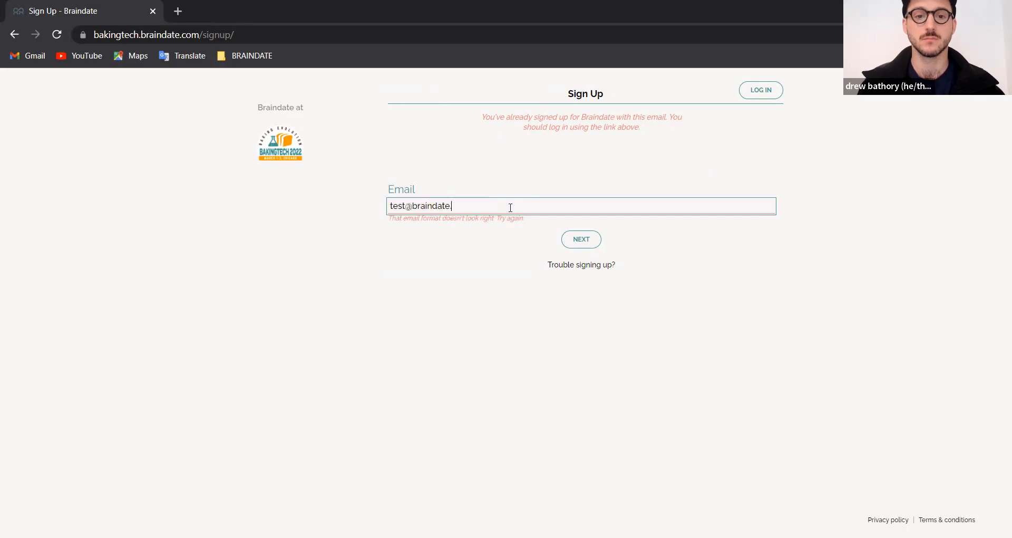
click(580, 239)
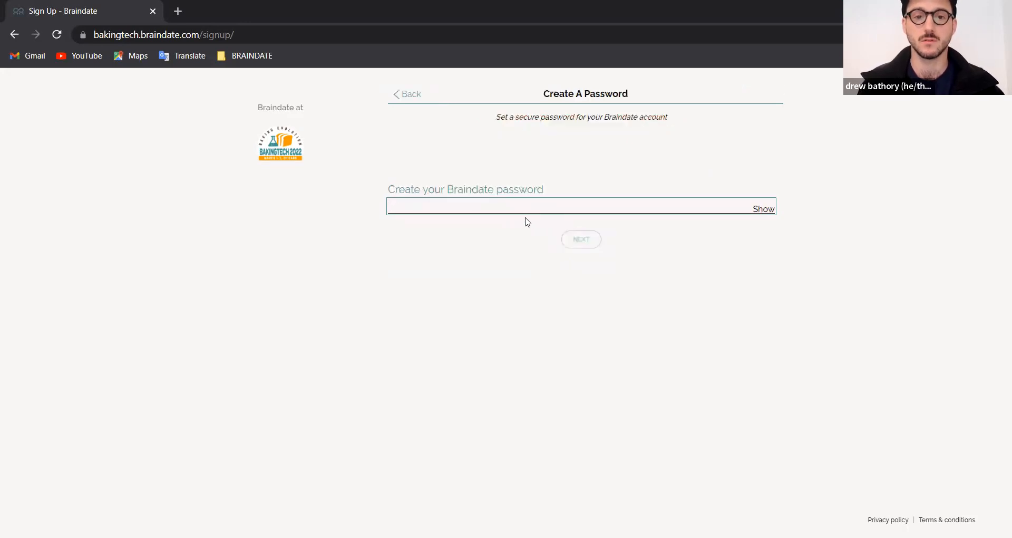
Edit the new password to exceed eight characters, leaving only the 'entirely numeric' warning
click(580, 205)
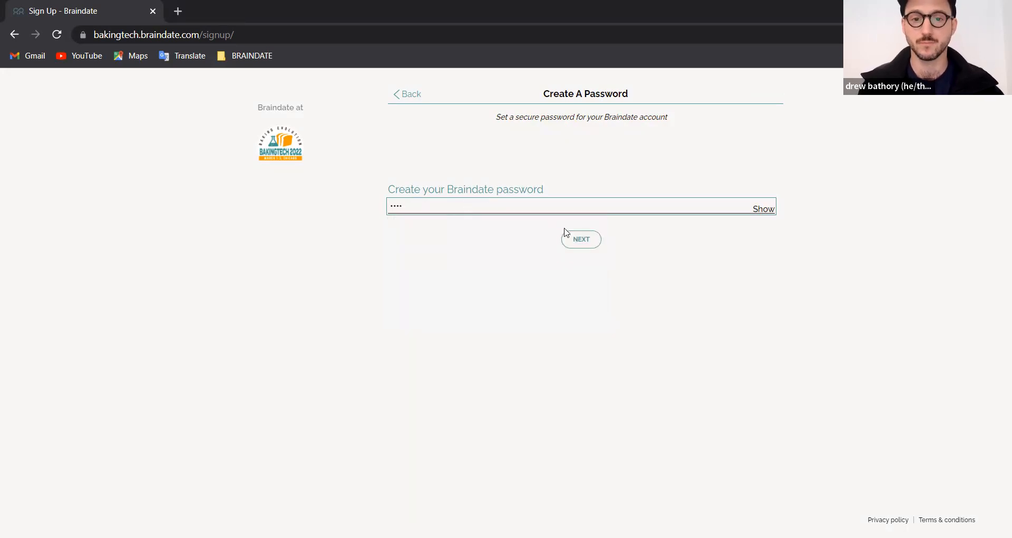
click(580, 239)
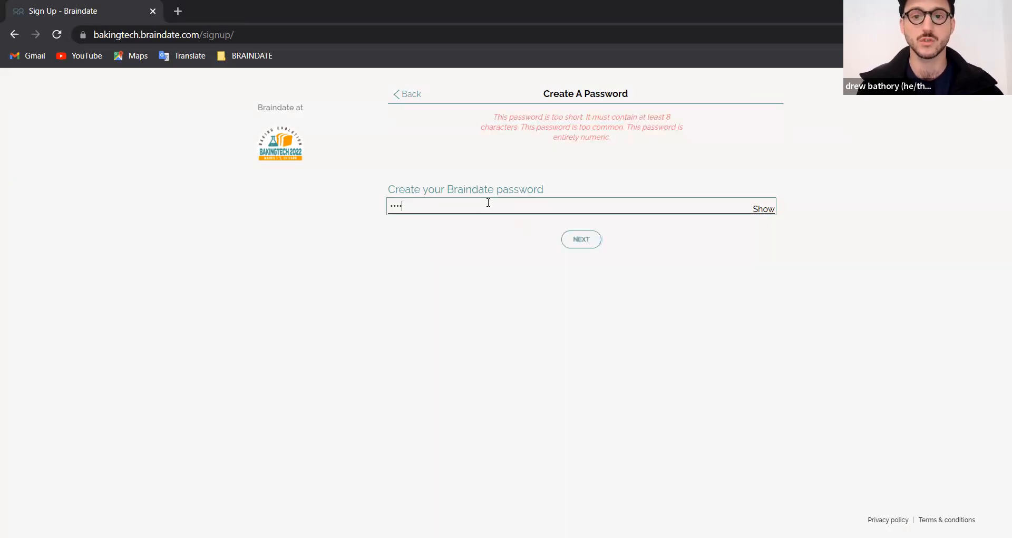
key(Backspace)
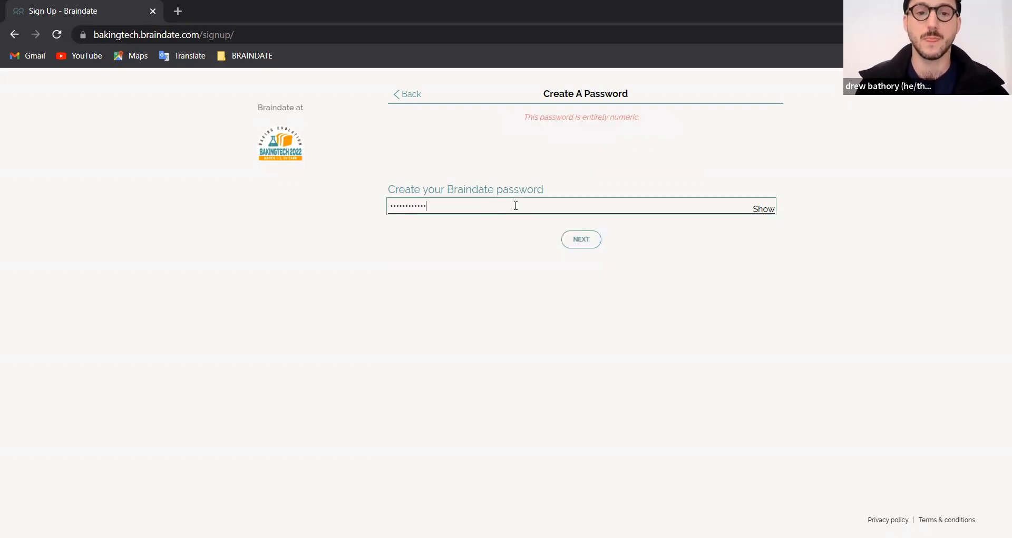
Submit the password, enter the name Drew, and skip the profile photo with 'Maybe later'
click(580, 239)
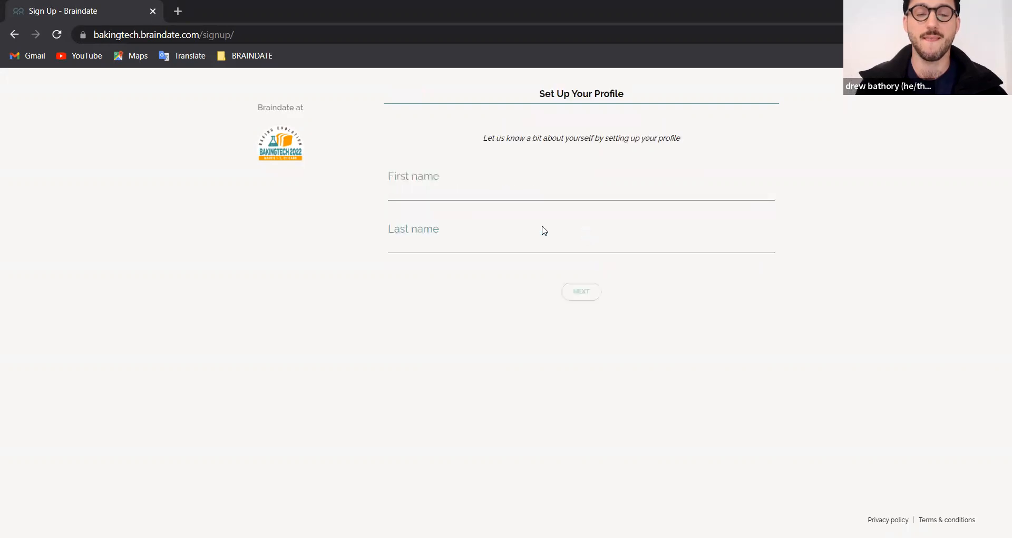
click(549, 193)
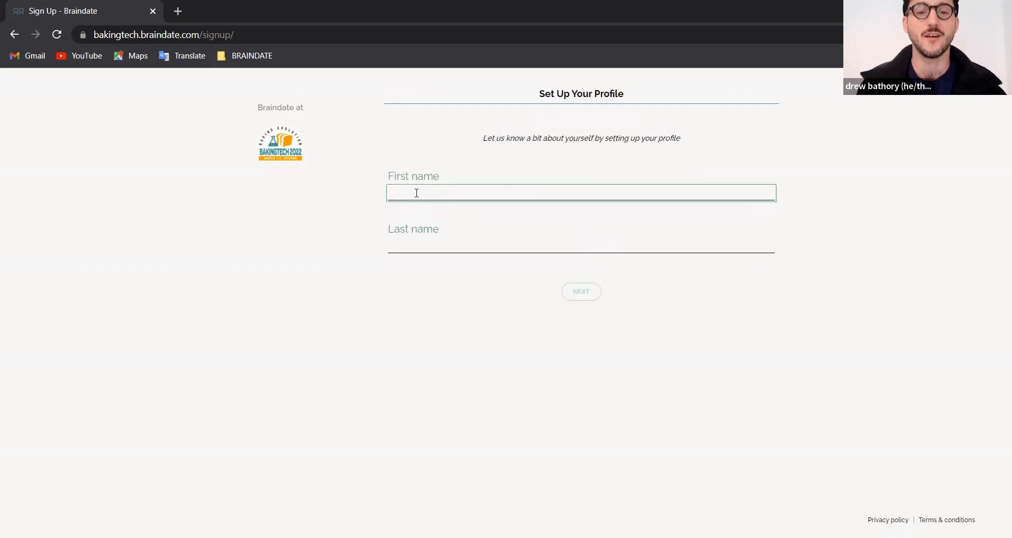
text(Drew)
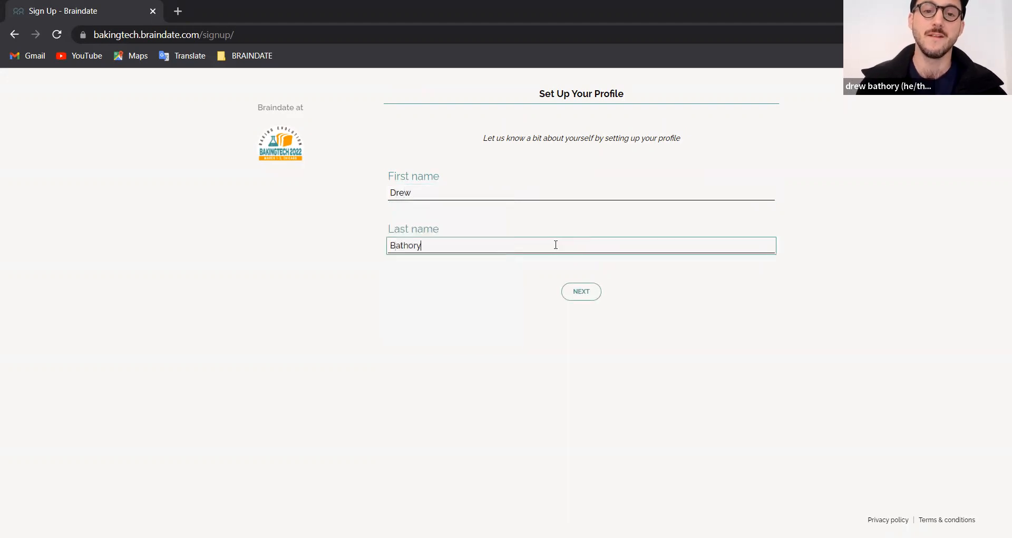
click(580, 291)
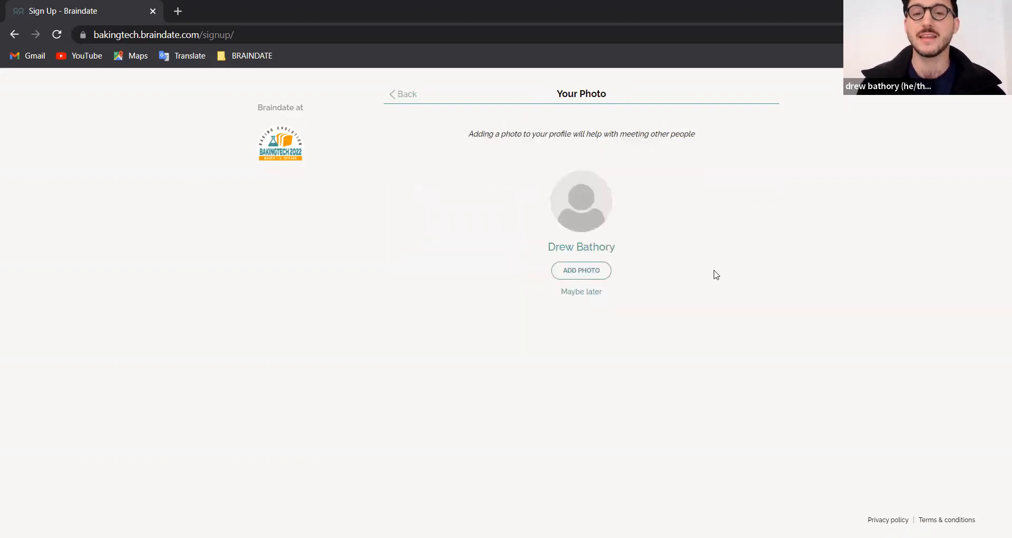
mouse_move(696, 363)
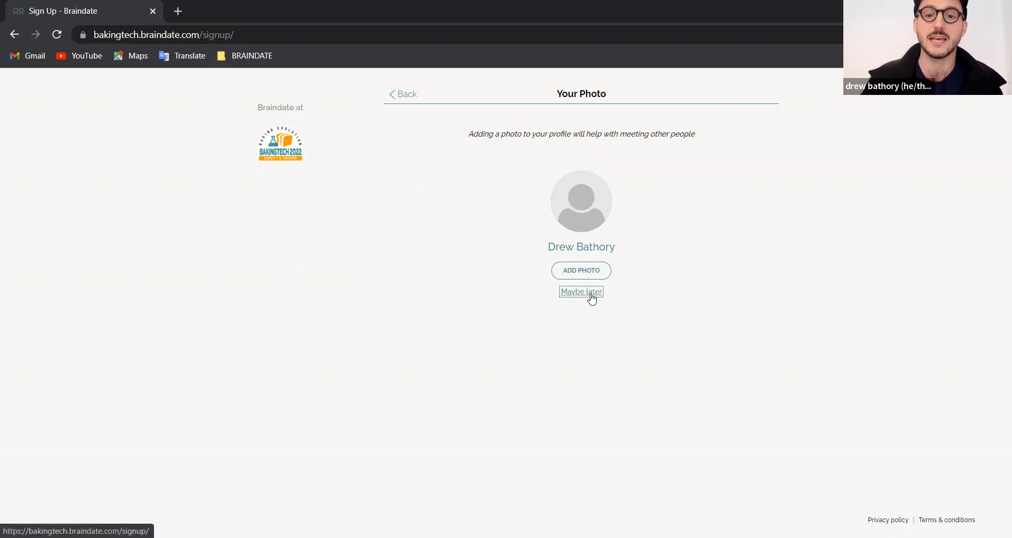
click(581, 291)
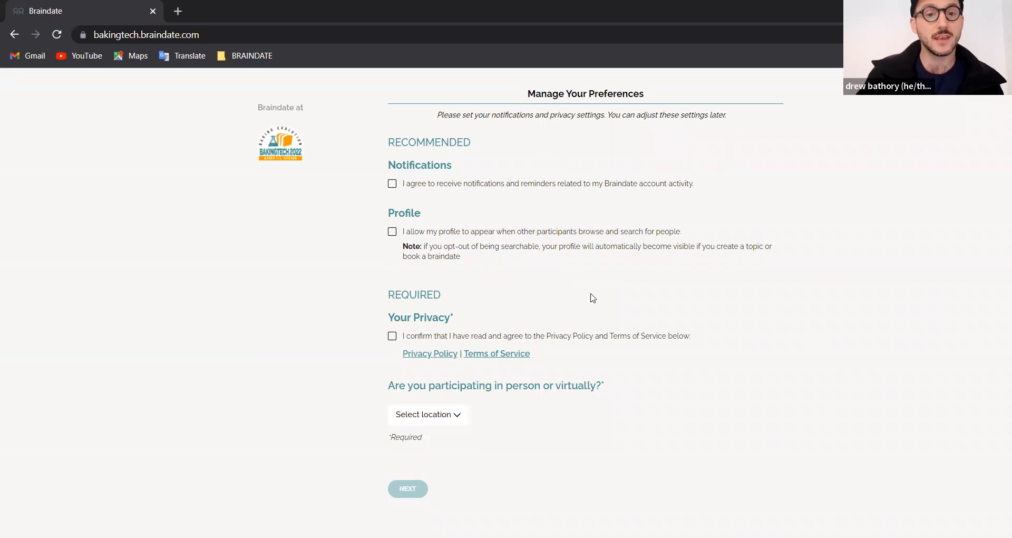
mouse_move(711, 368)
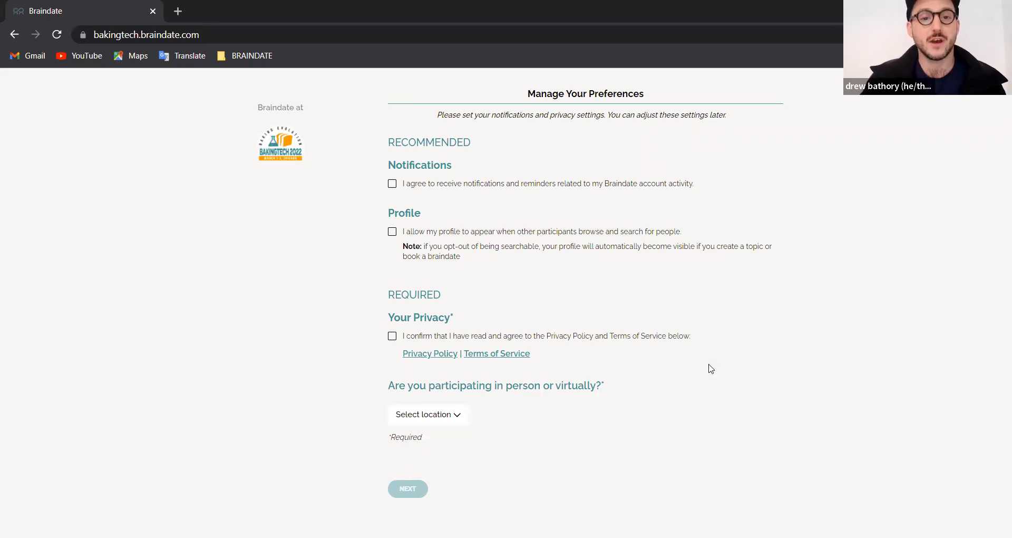
mouse_move(414, 201)
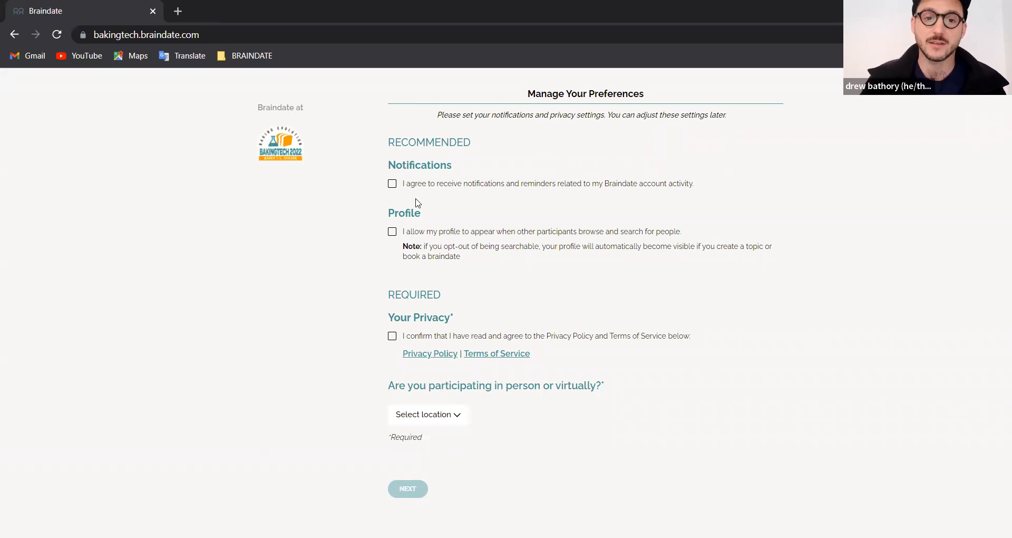
mouse_move(397, 190)
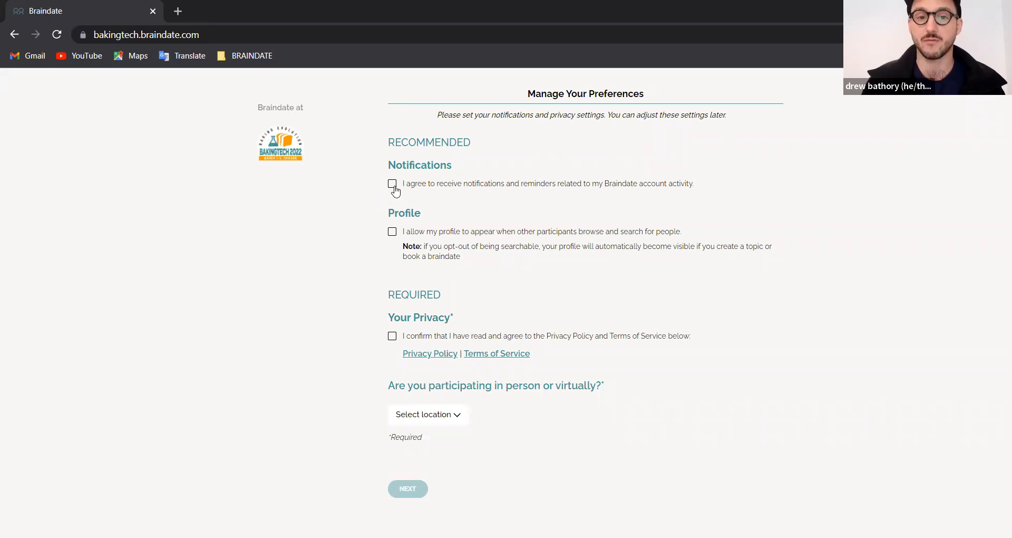
Tick the notifications, profile and privacy boxes, and choose In-Person participation
click(392, 183)
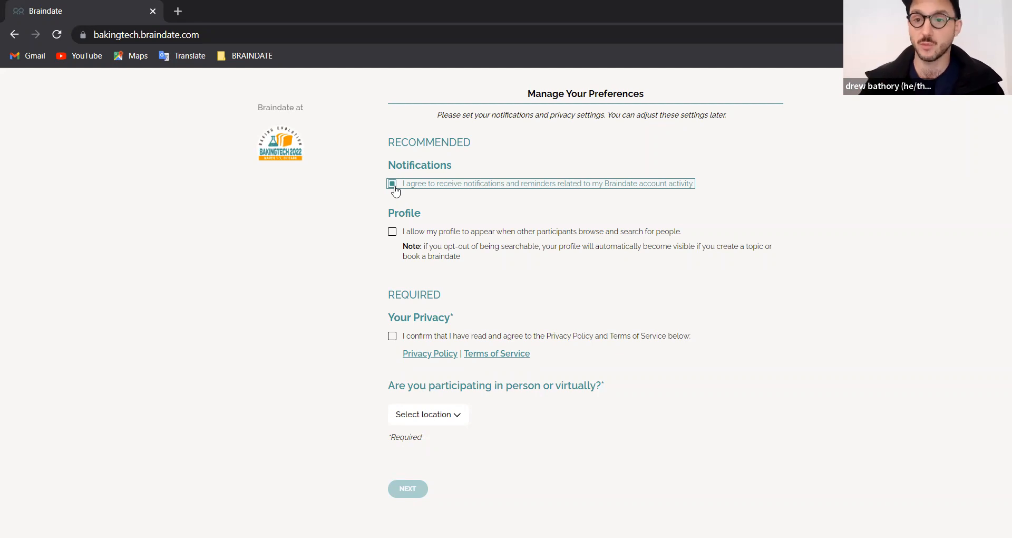
mouse_move(363, 198)
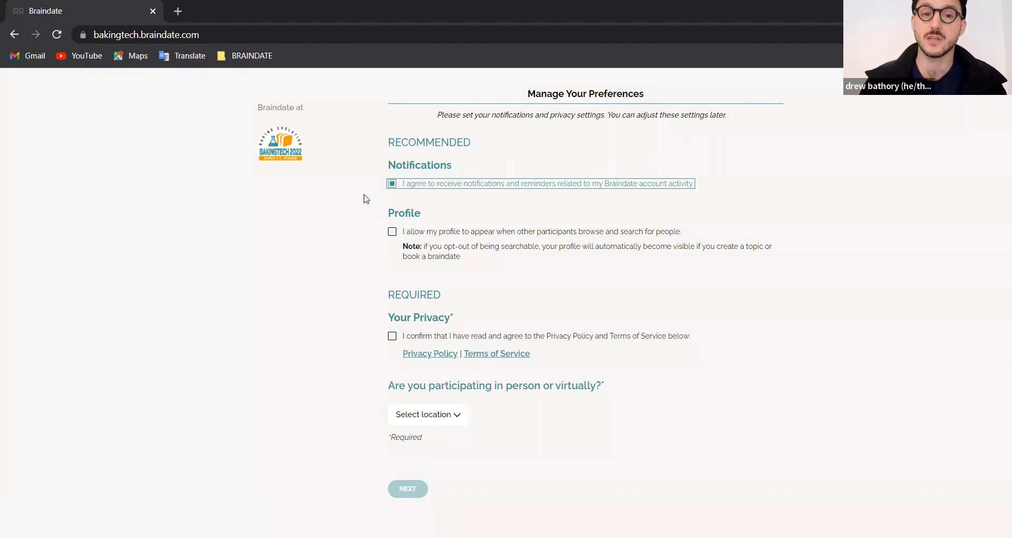
mouse_move(408, 208)
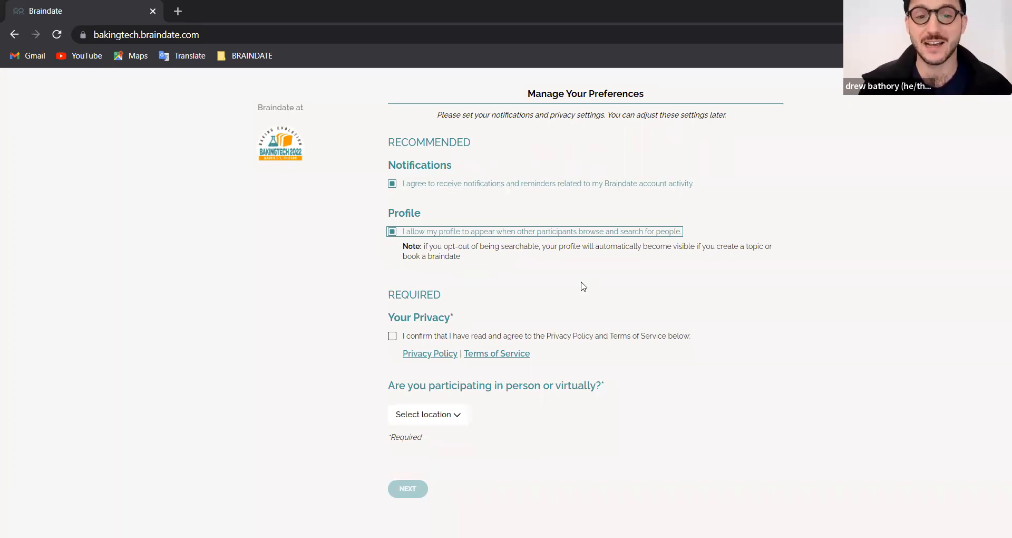
mouse_move(360, 266)
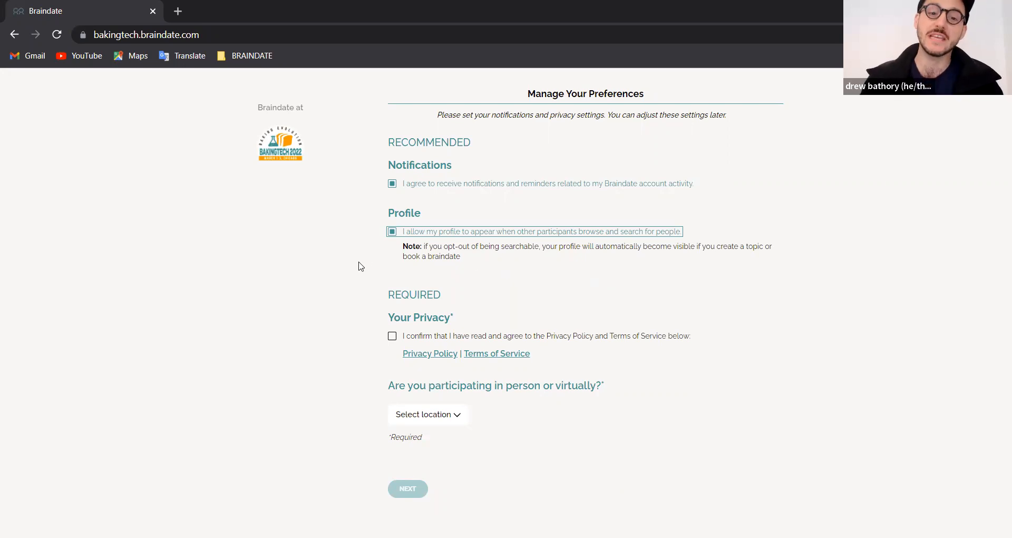
mouse_move(393, 337)
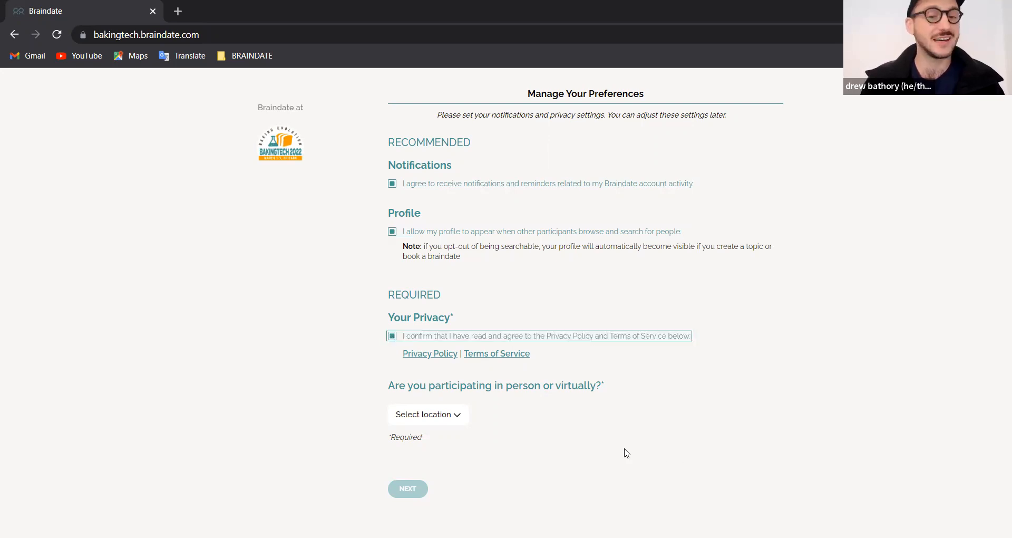
click(428, 414)
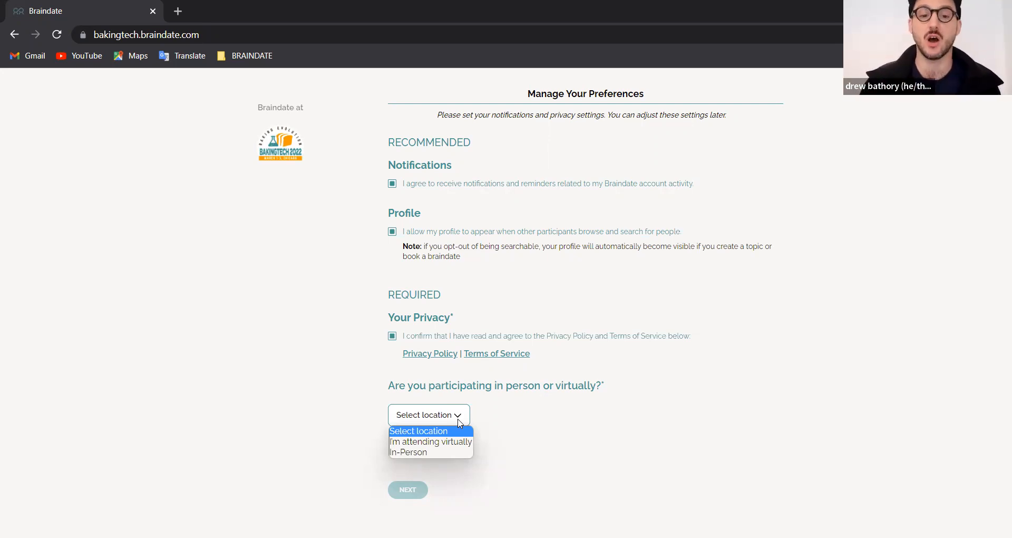
mouse_move(431, 452)
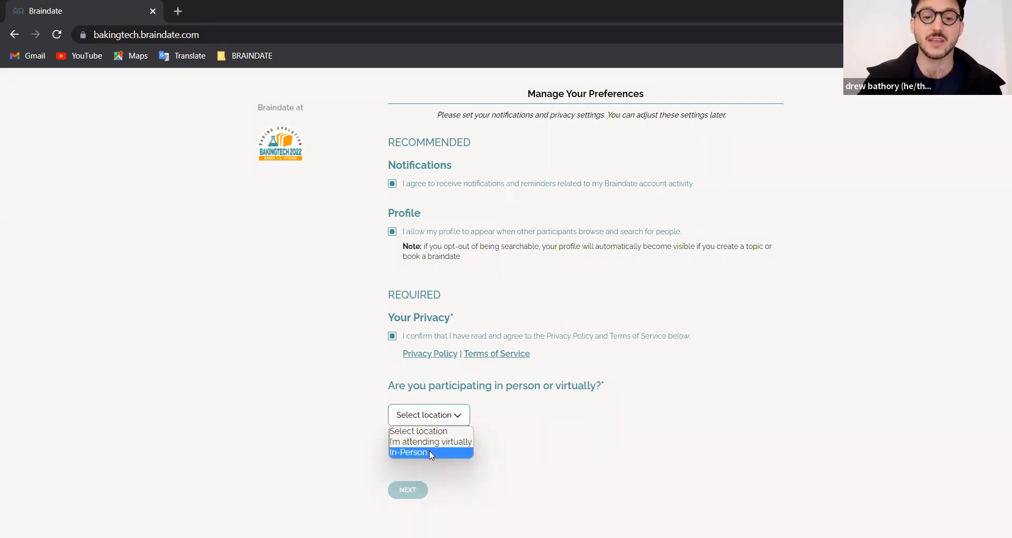
click(408, 452)
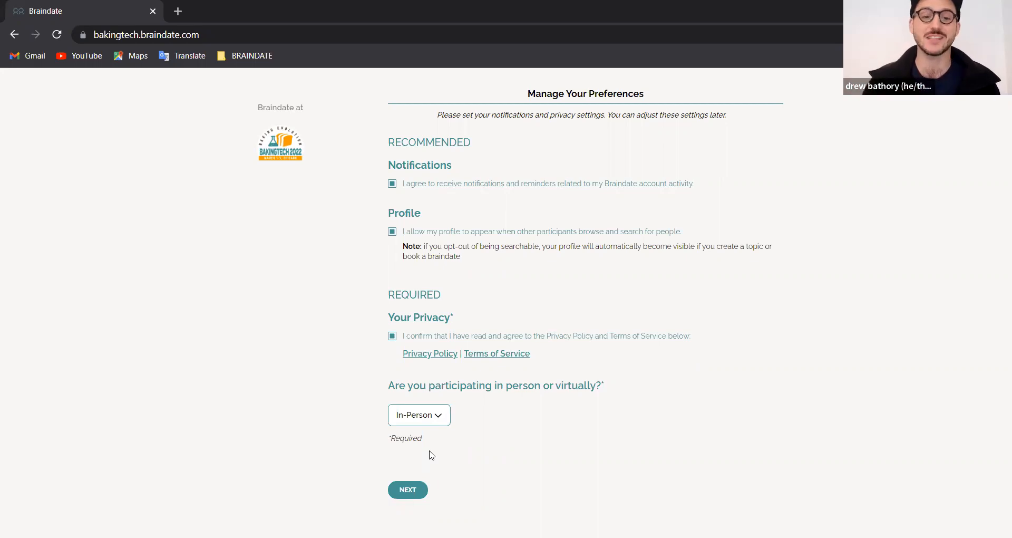
mouse_move(621, 436)
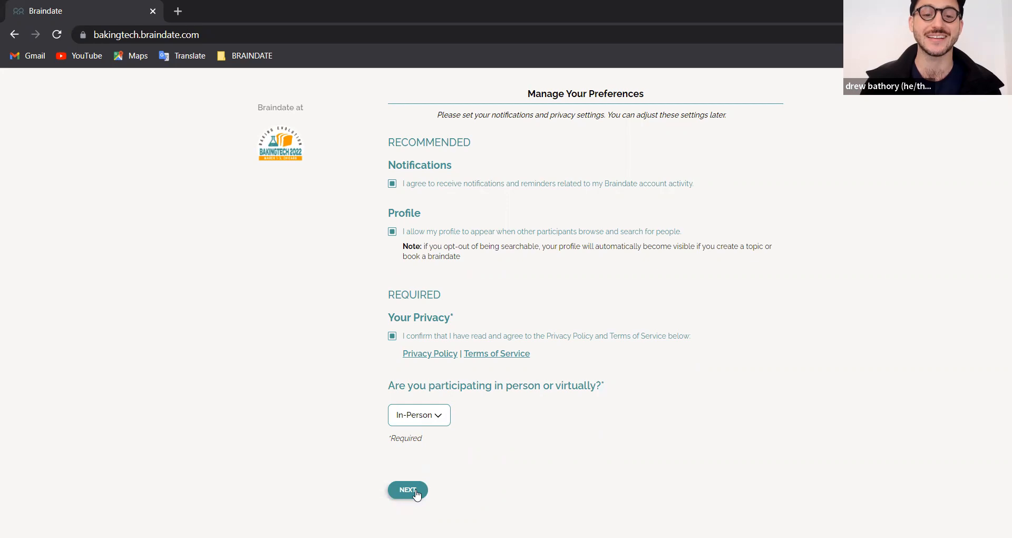
Submit preferences, dismiss the 'Help someone else learn' banner, and browse Market topics
click(408, 489)
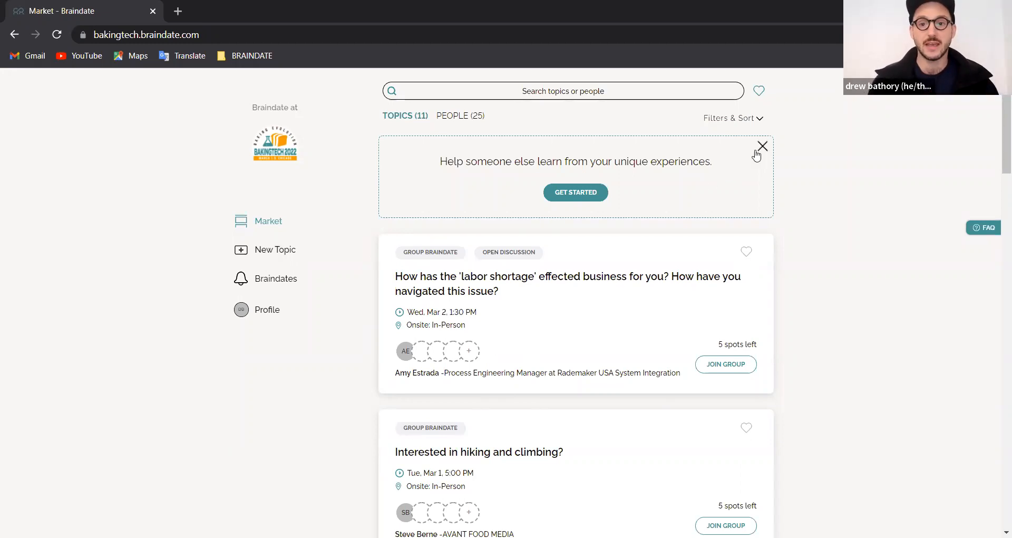
click(761, 146)
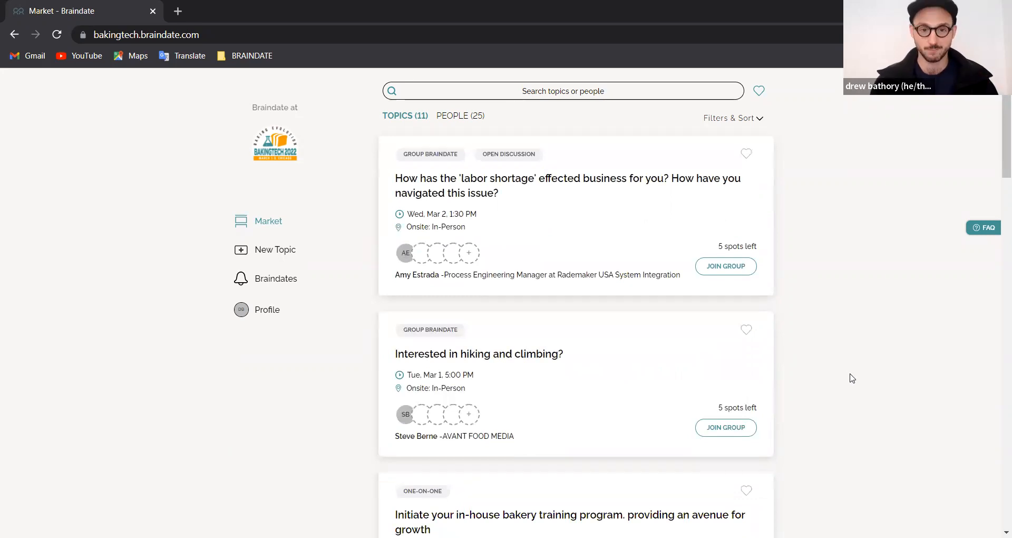
scroll(up, 3)
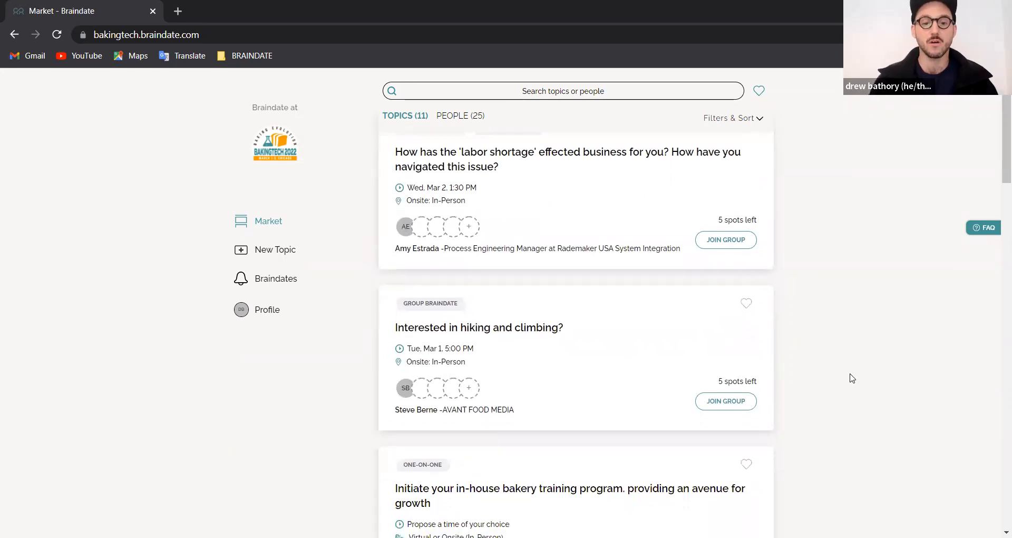
scroll(down, 3)
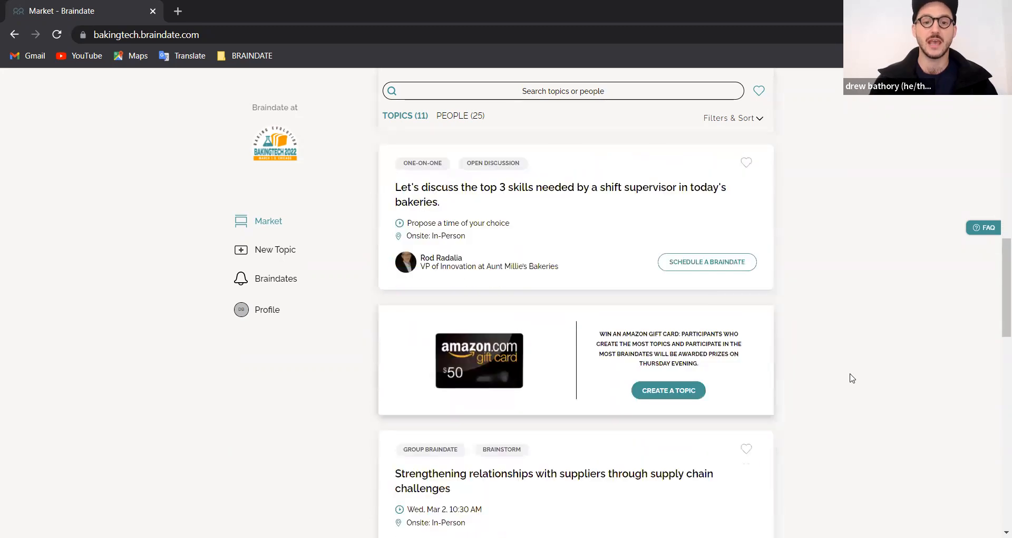
scroll(down, 3)
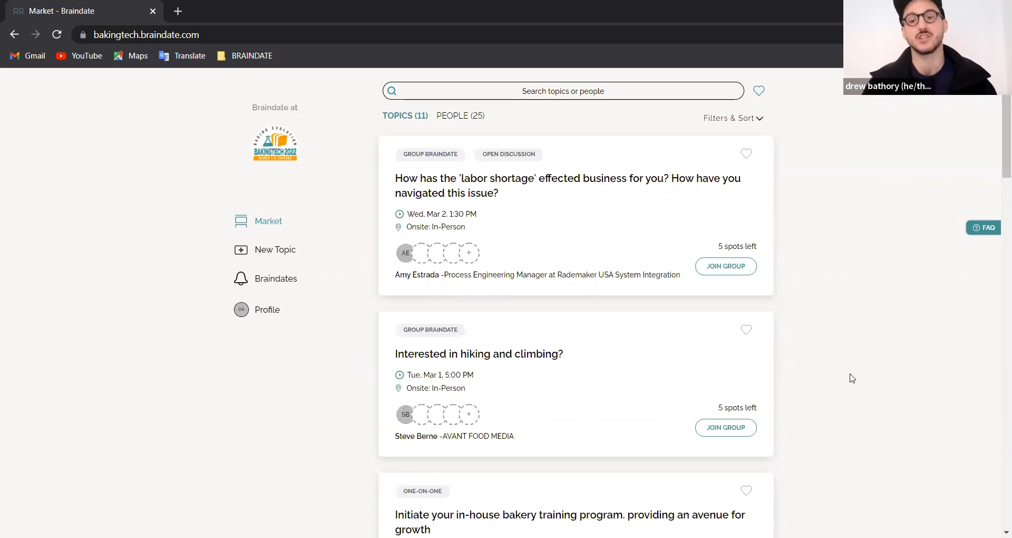
mouse_move(330, 270)
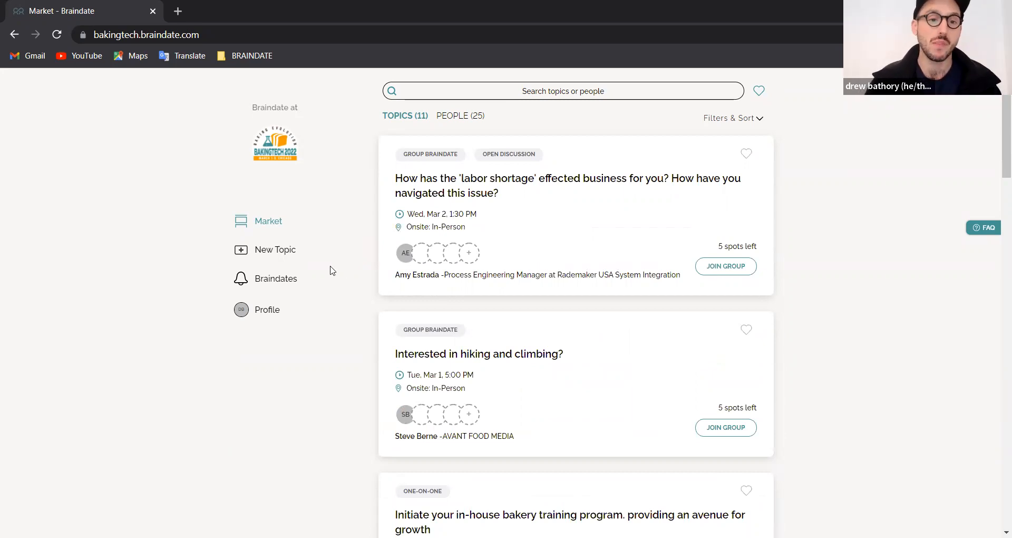
mouse_move(334, 267)
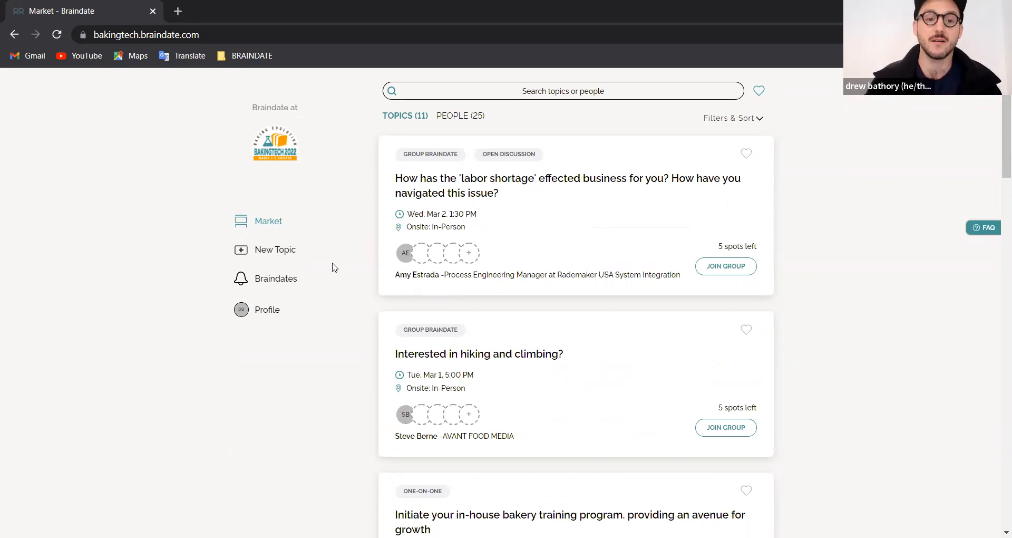
mouse_move(275, 250)
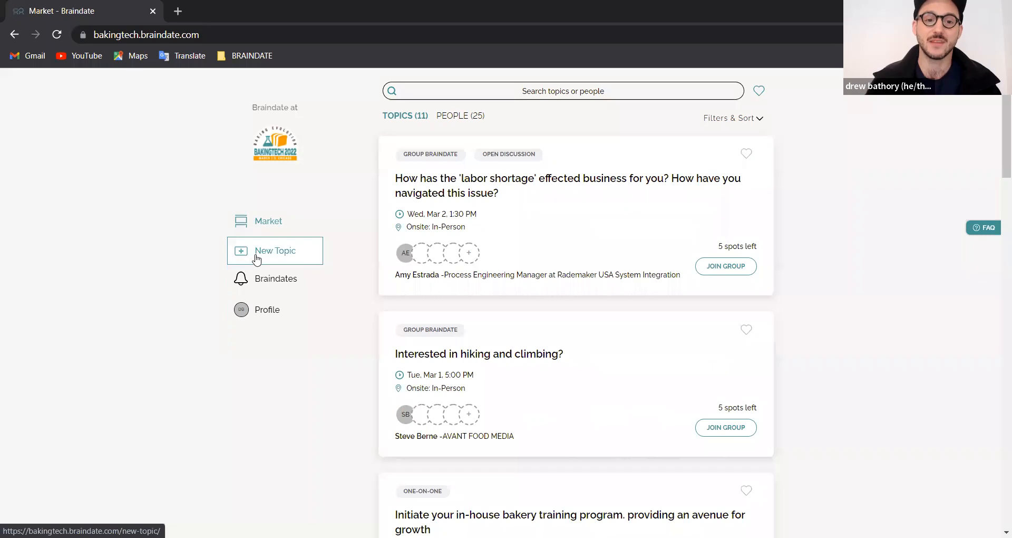
Open New Topic and start creating a GROUP (45 minutes) braindate
click(274, 251)
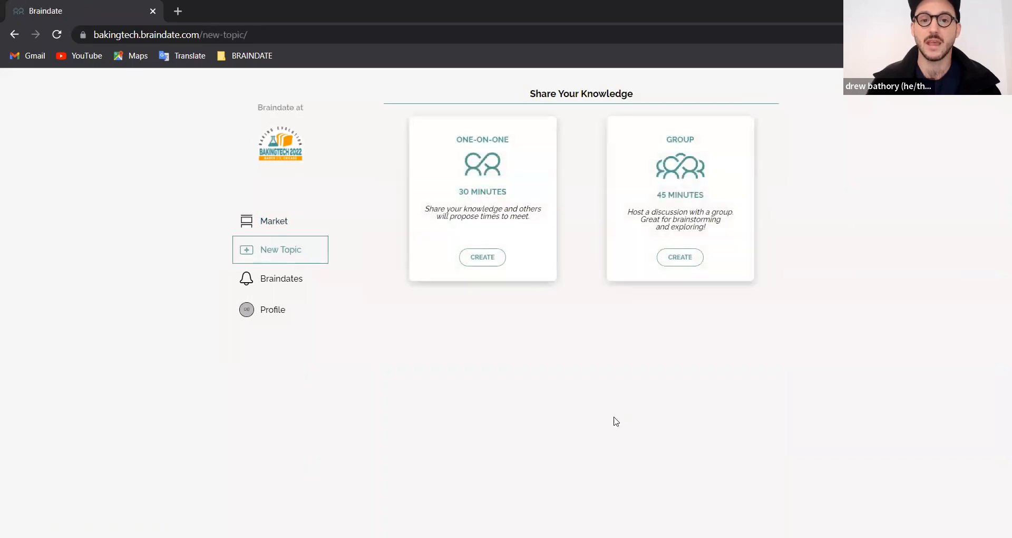
mouse_move(587, 290)
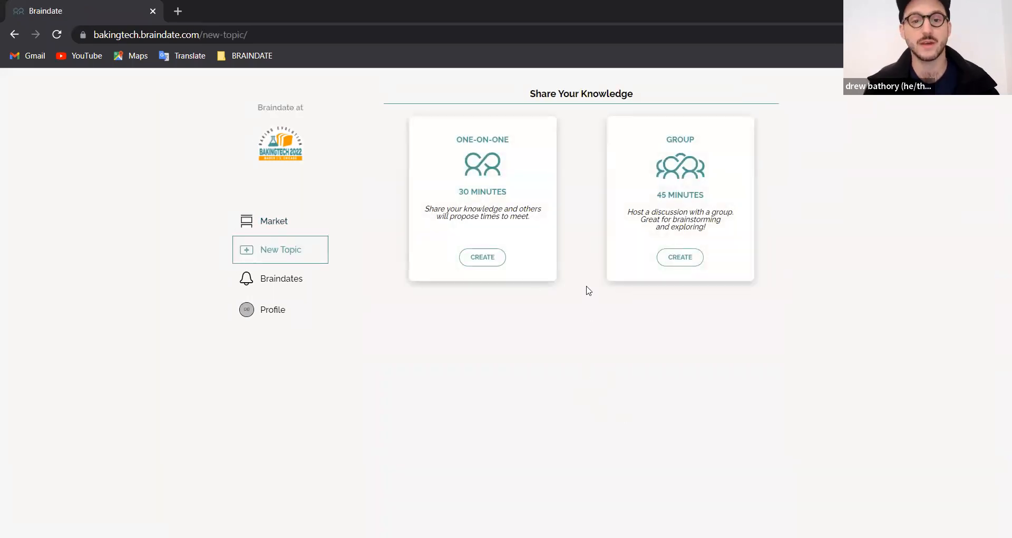
mouse_move(497, 172)
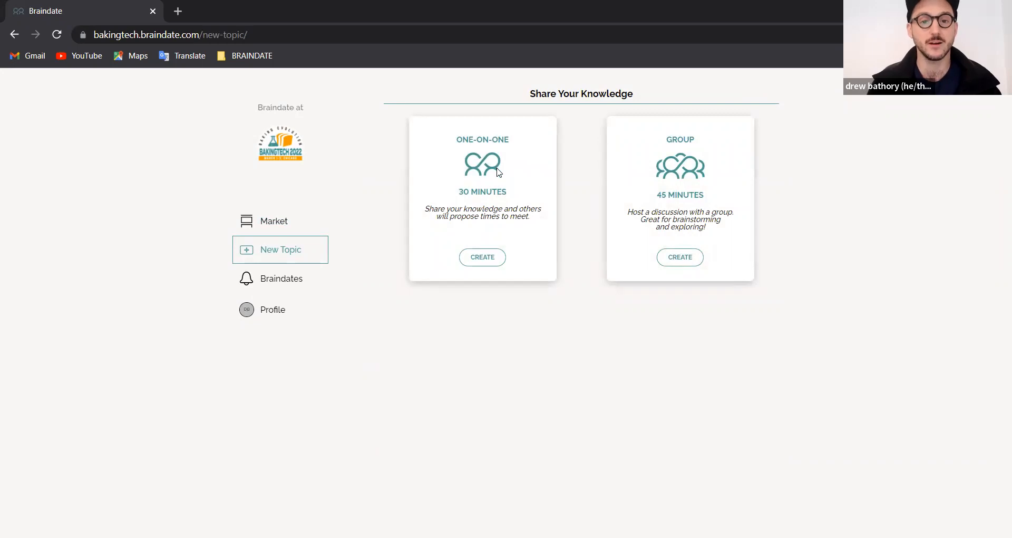
mouse_move(745, 194)
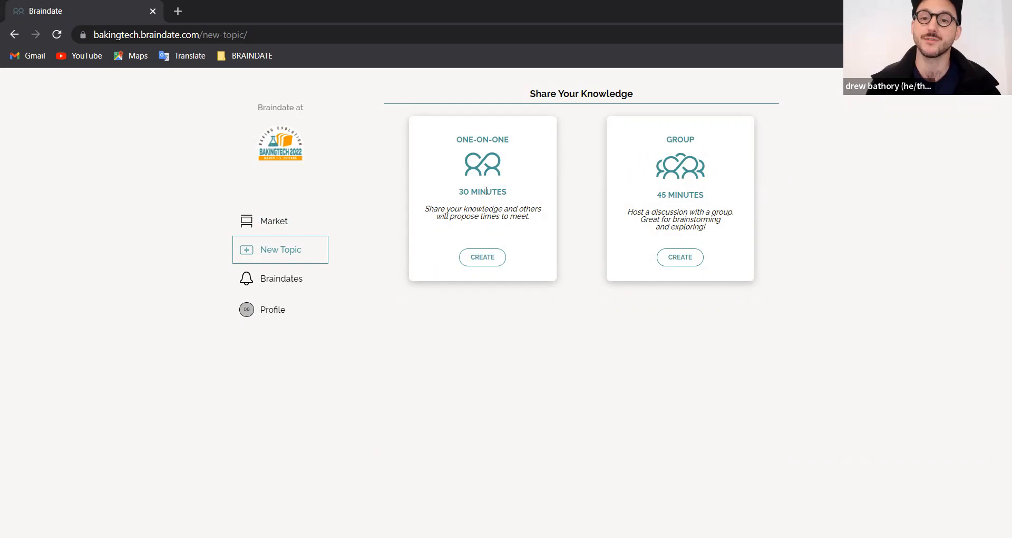
mouse_move(701, 189)
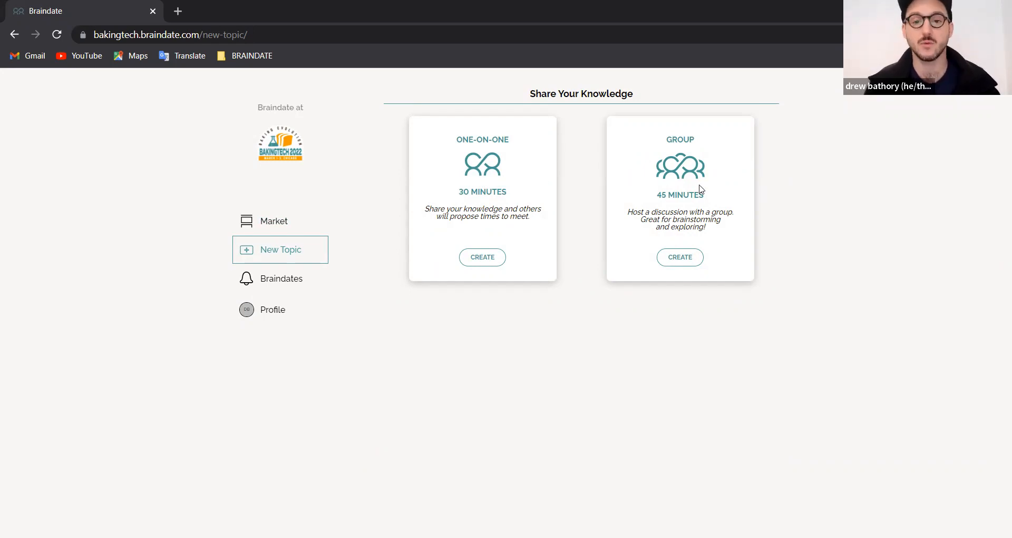
mouse_move(502, 189)
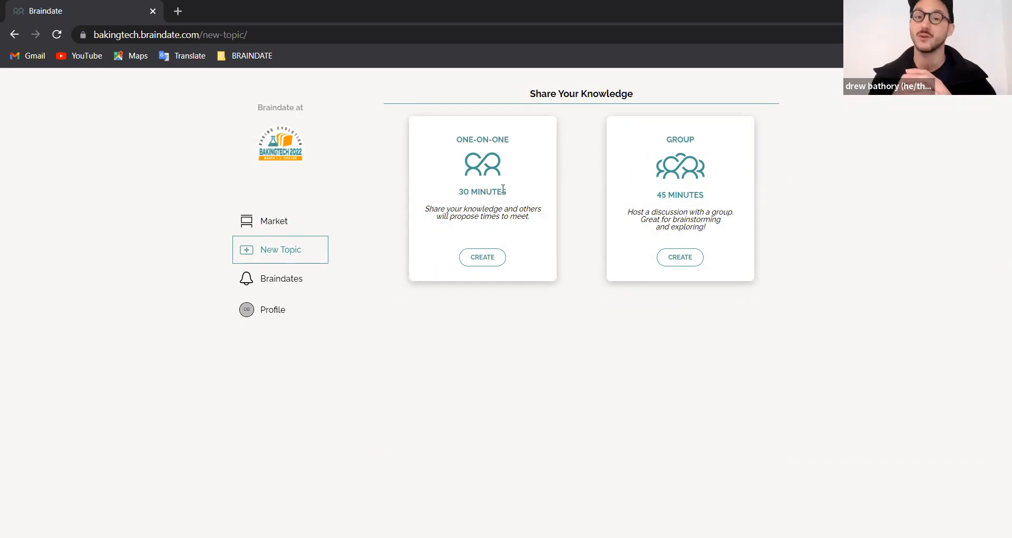
mouse_move(657, 179)
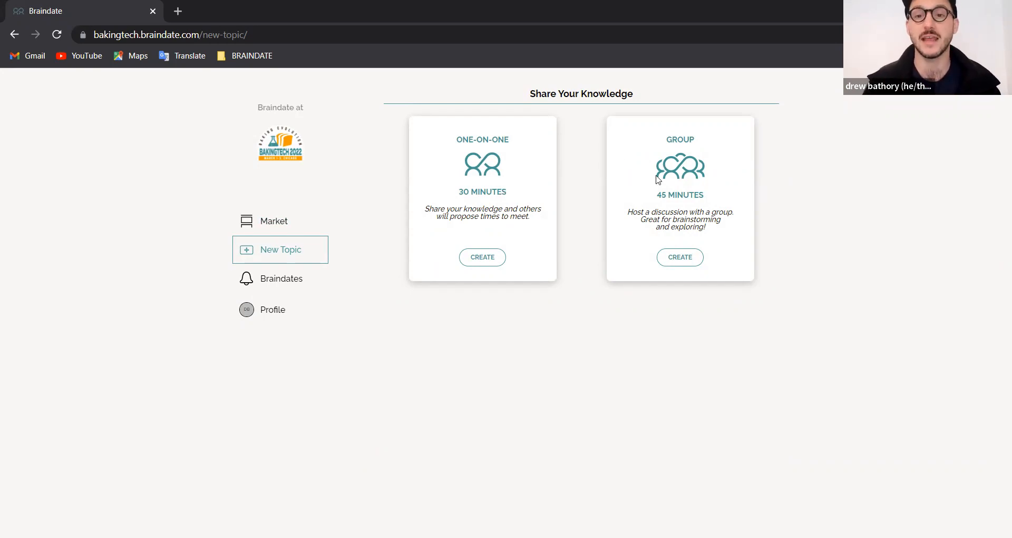
click(679, 256)
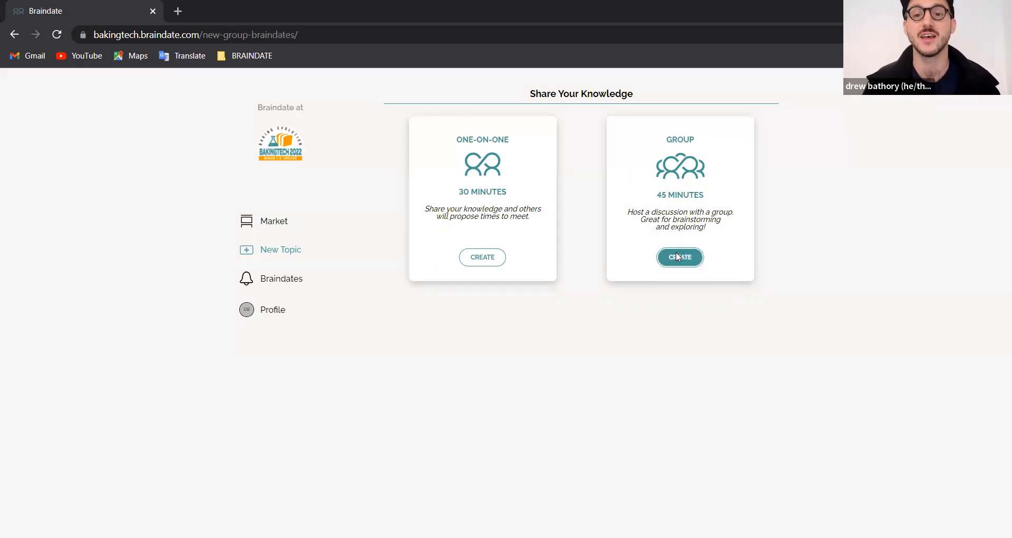
Make it an Ask Me Anything braindate titled 'Gluten Free Baking in 2022 and beyond. AMA.'
click(679, 257)
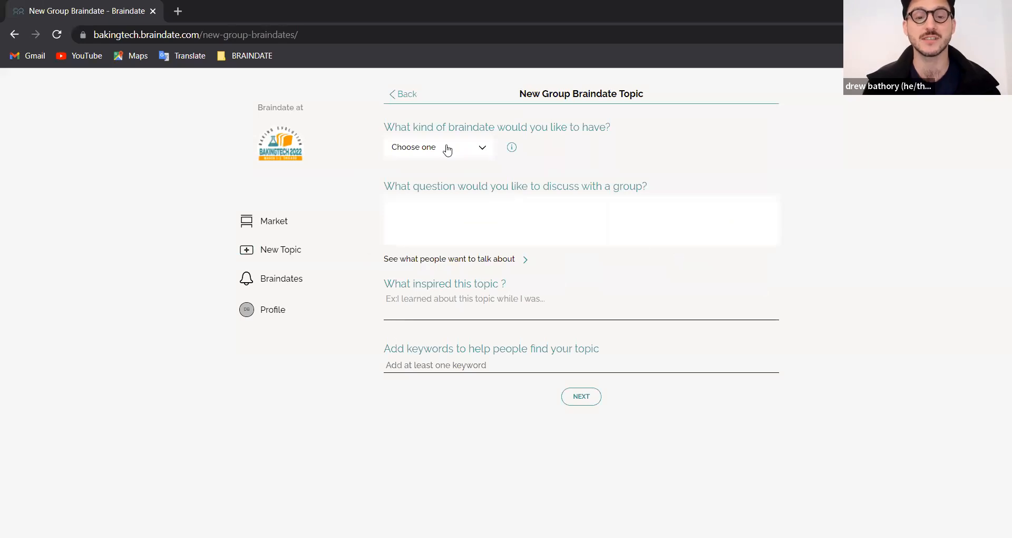
click(438, 147)
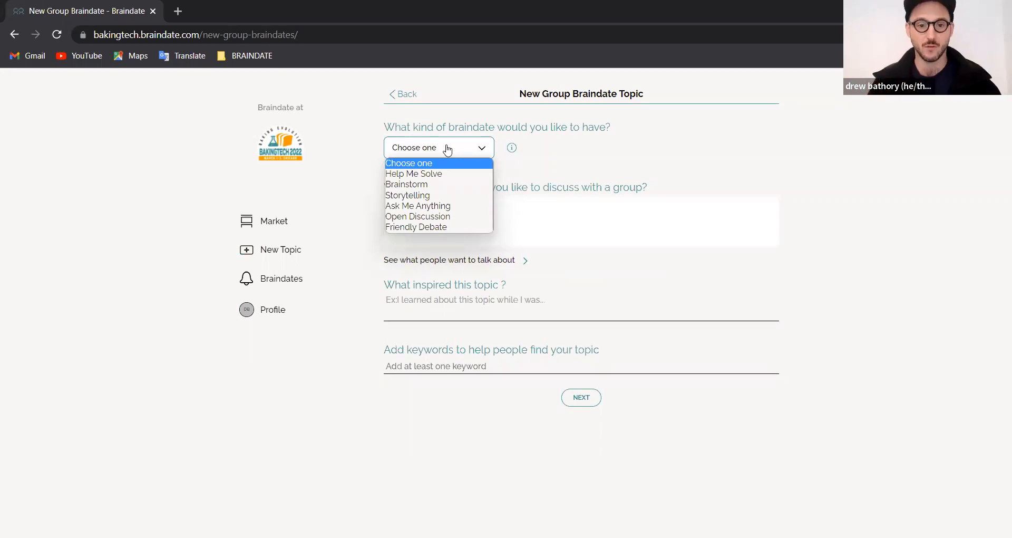
mouse_move(414, 174)
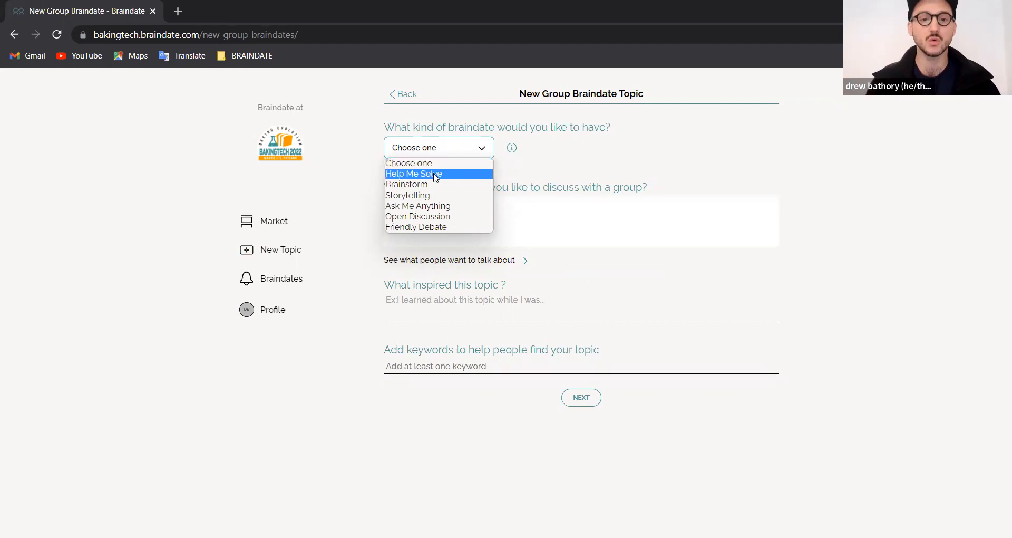
click(418, 205)
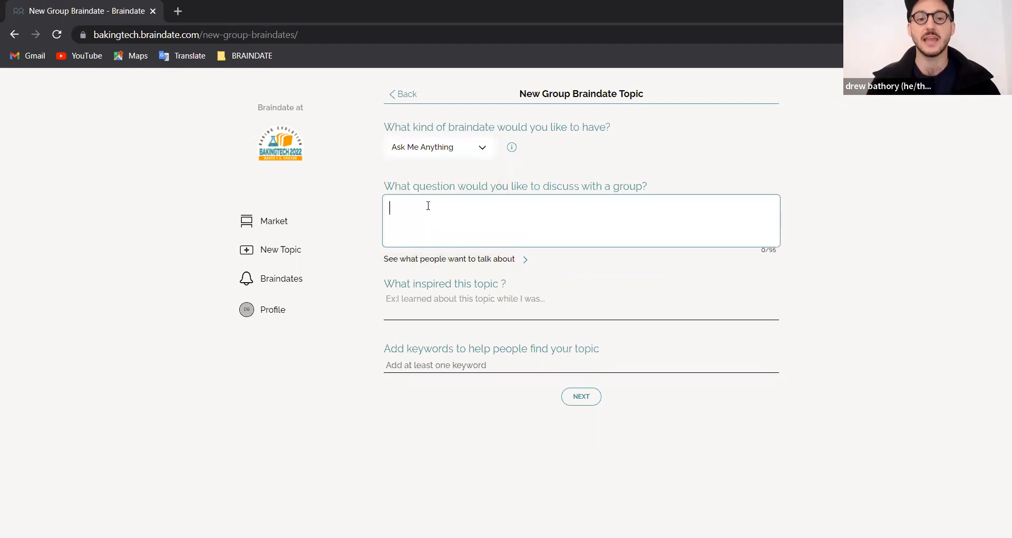
text(Glu)
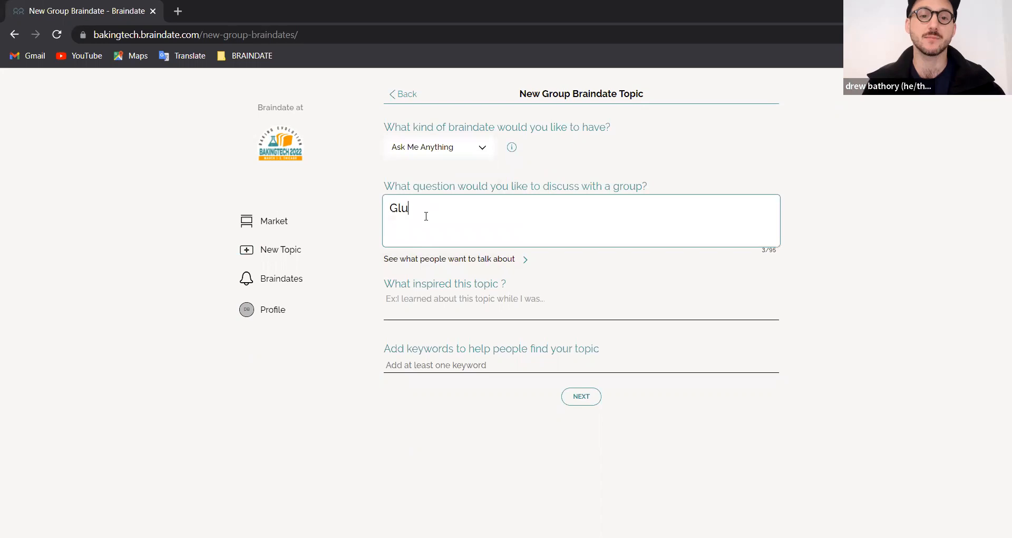
text(ten)
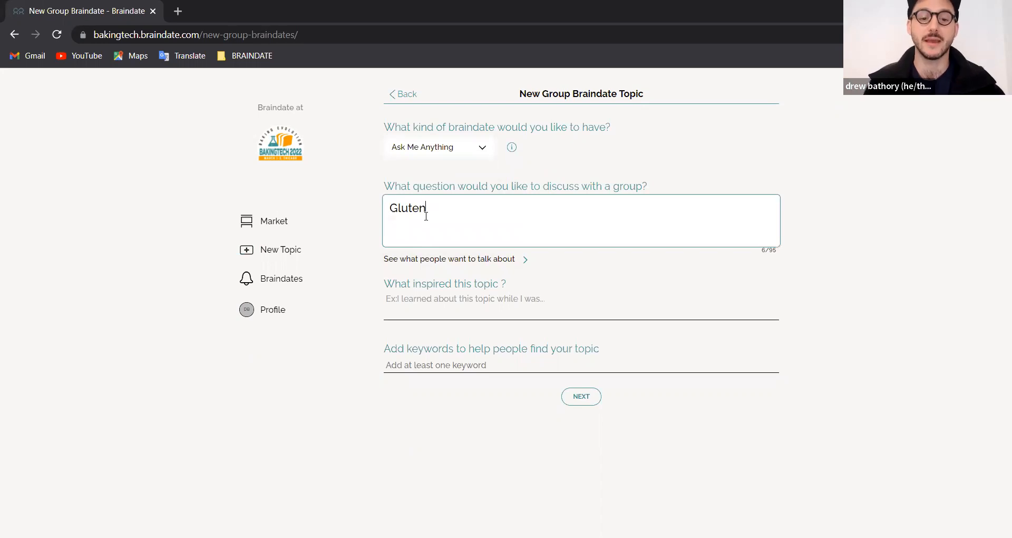
text(Free Baking i)
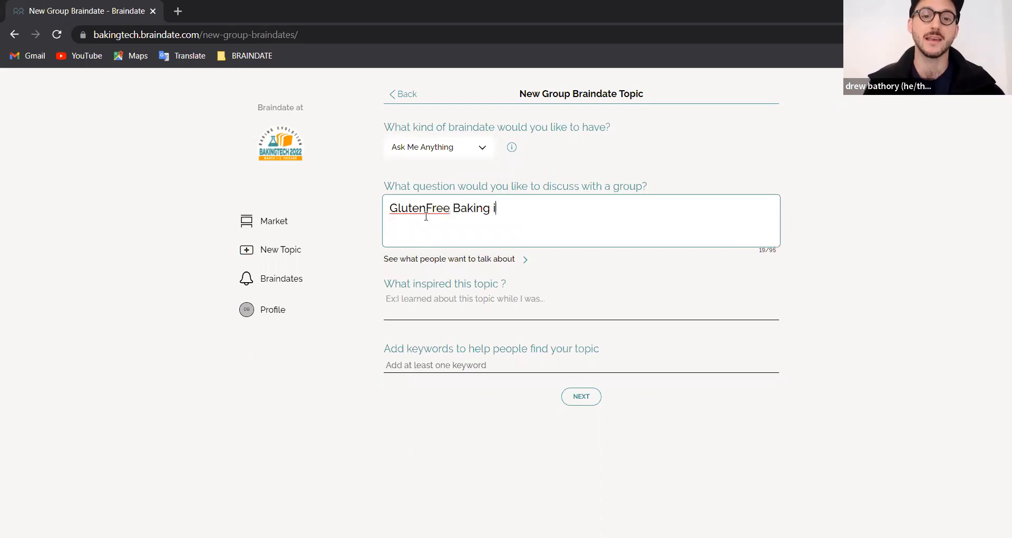
text(n 2022 and beyon)
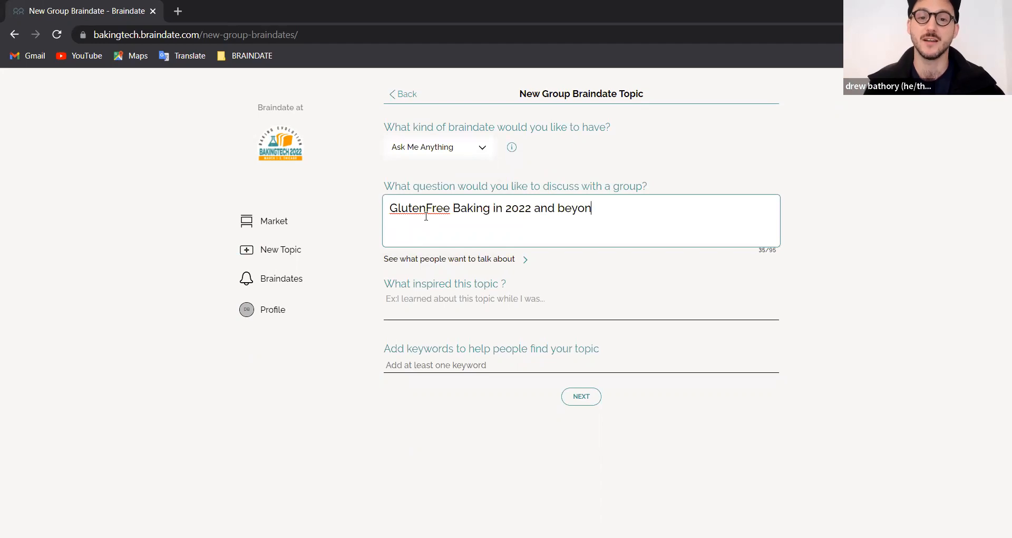
text(d. AMA.)
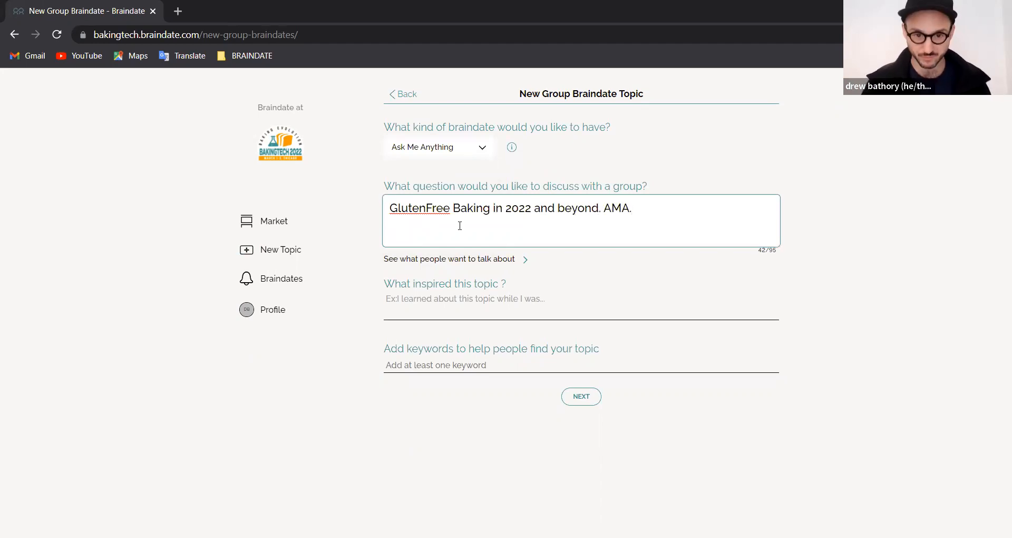
Enter the inspiration 'My child is gluten intolerant and I became an expert.', fixing 'intollerant'
click(580, 306)
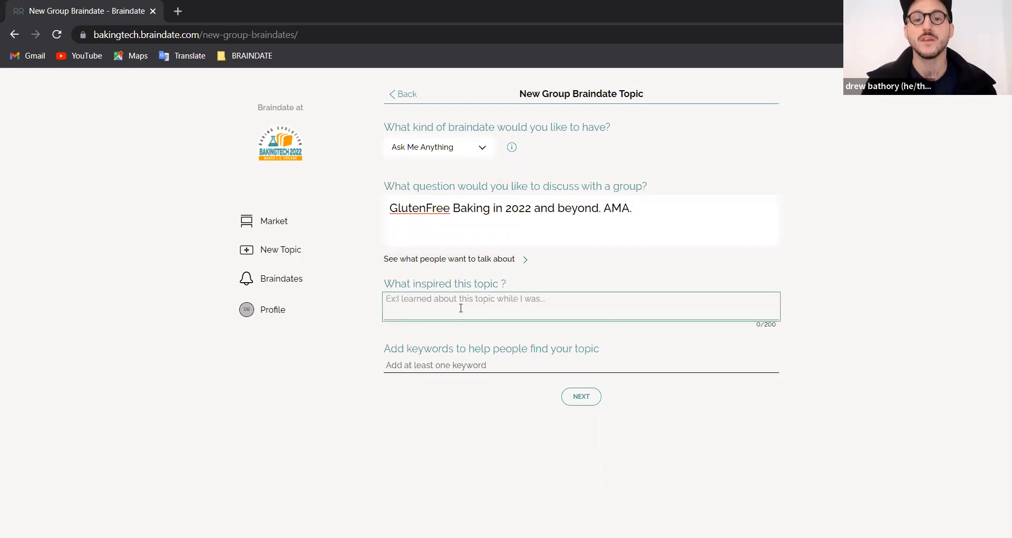
click(581, 221)
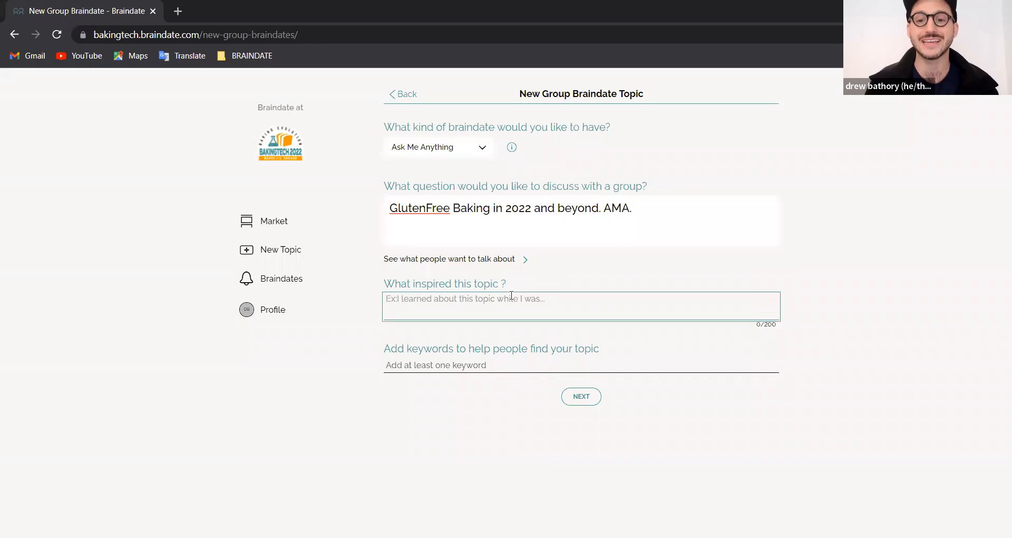
click(491, 305)
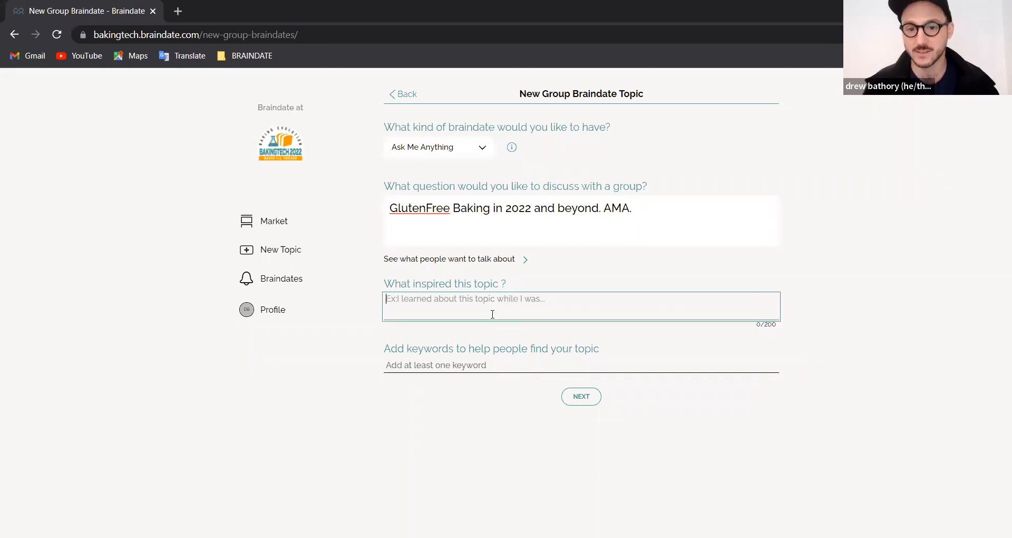
text(My)
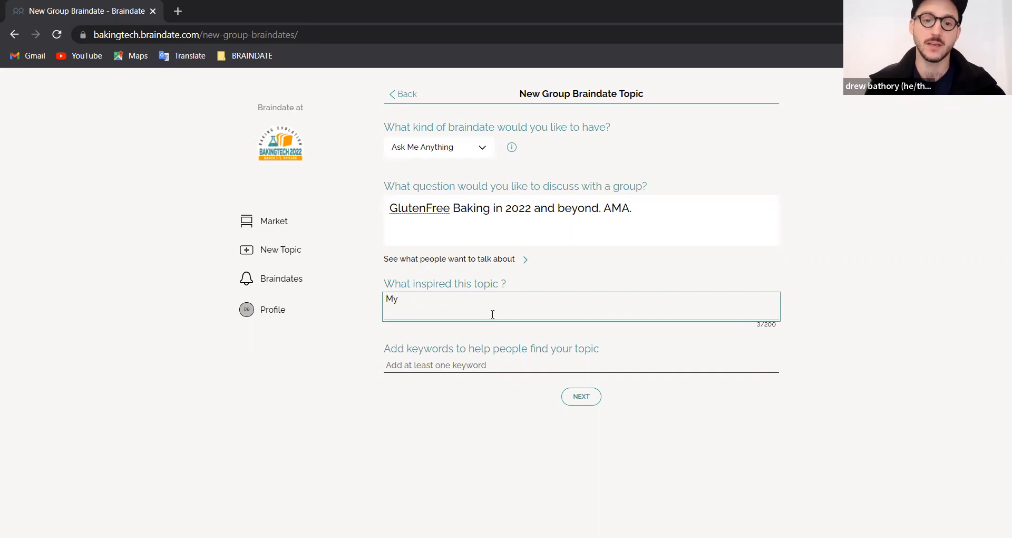
text(child is g)
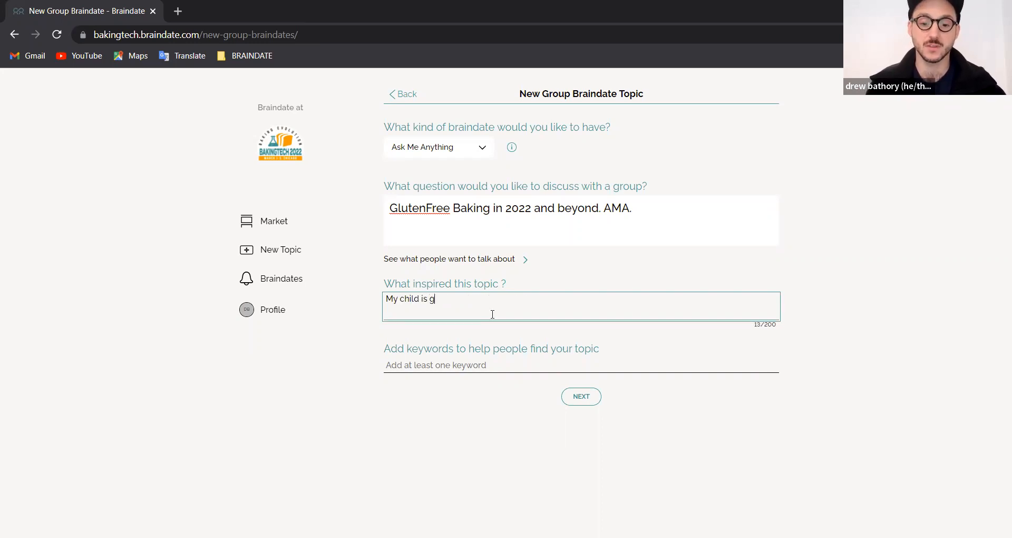
text(luten g)
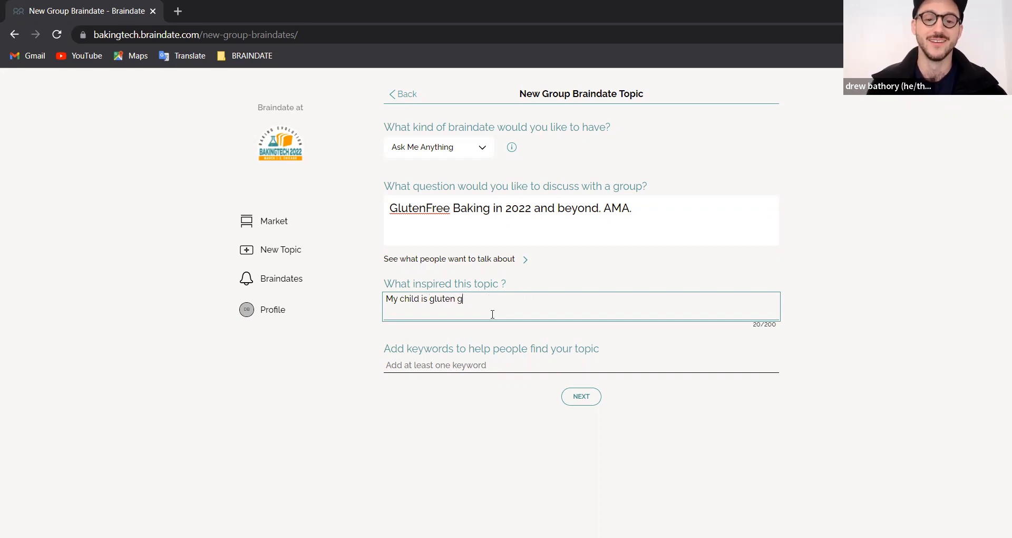
text(intollerant a)
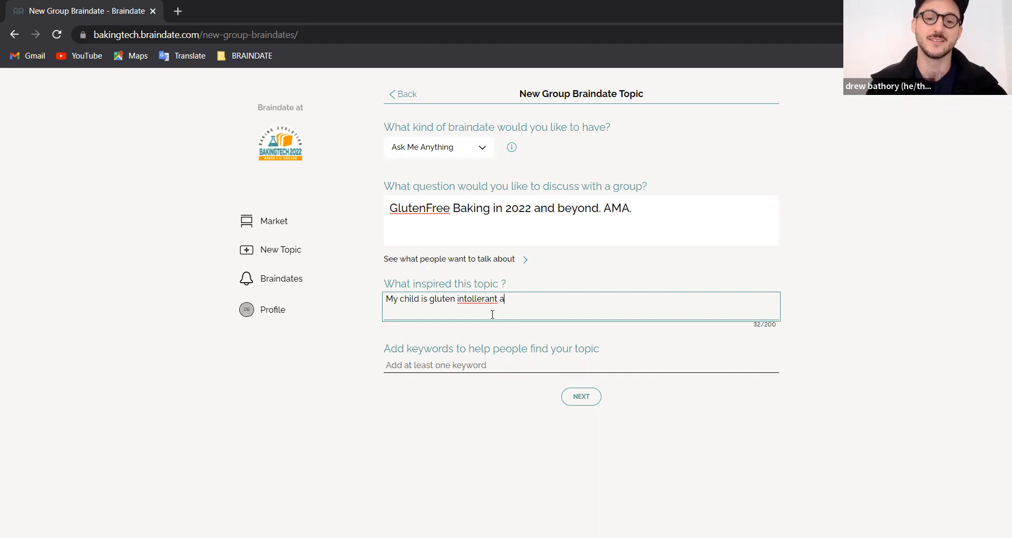
text(nd I became)
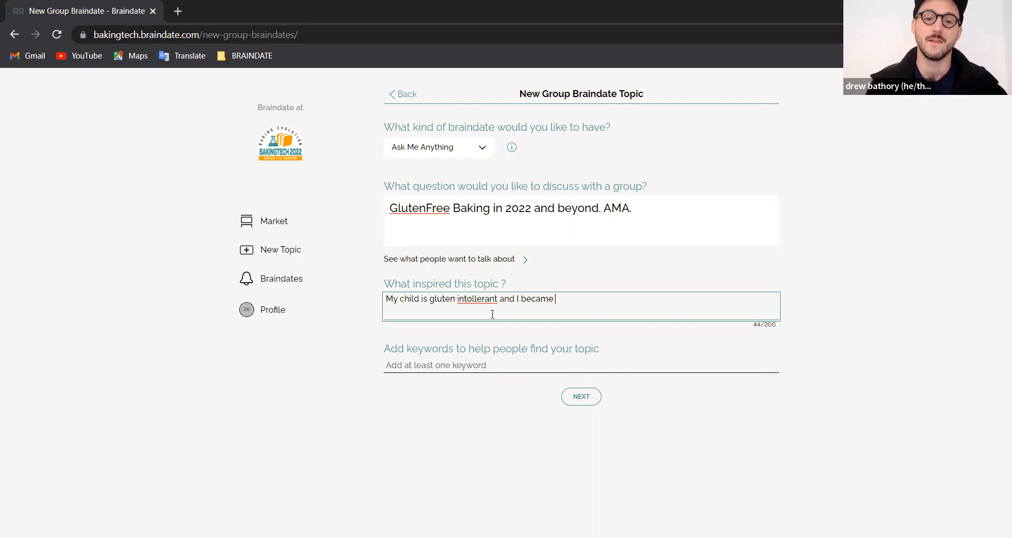
text(an expert)
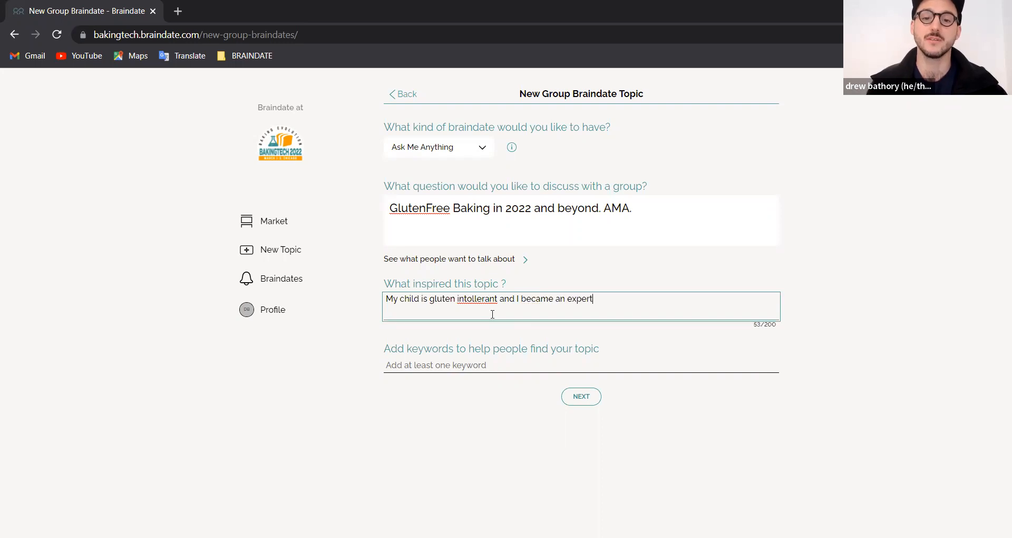
text(.)
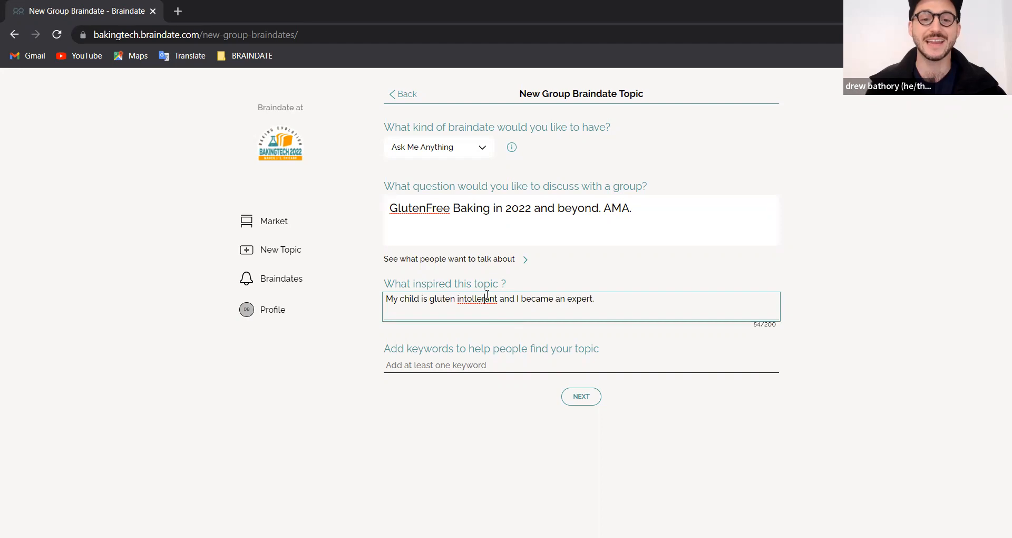
right_click(476, 299)
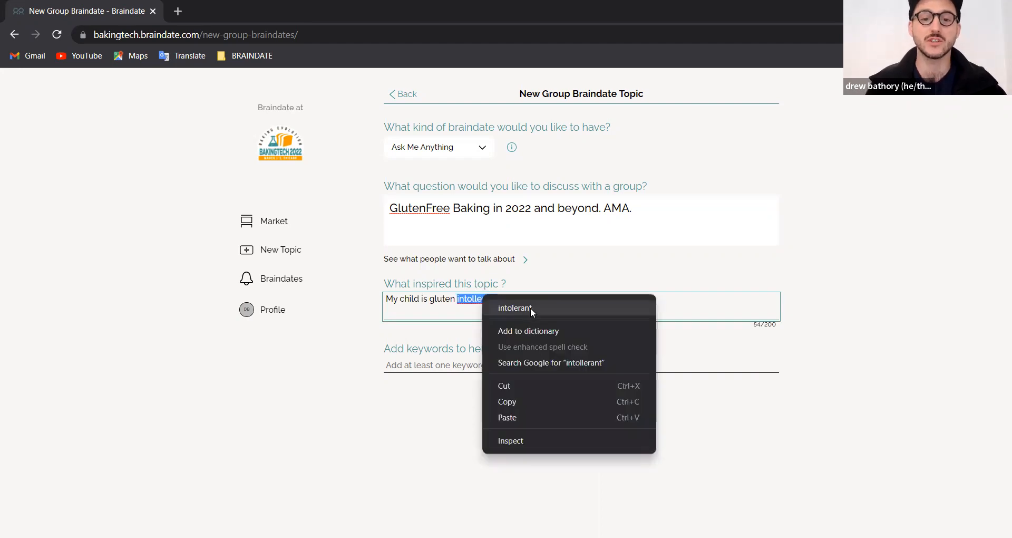
click(514, 307)
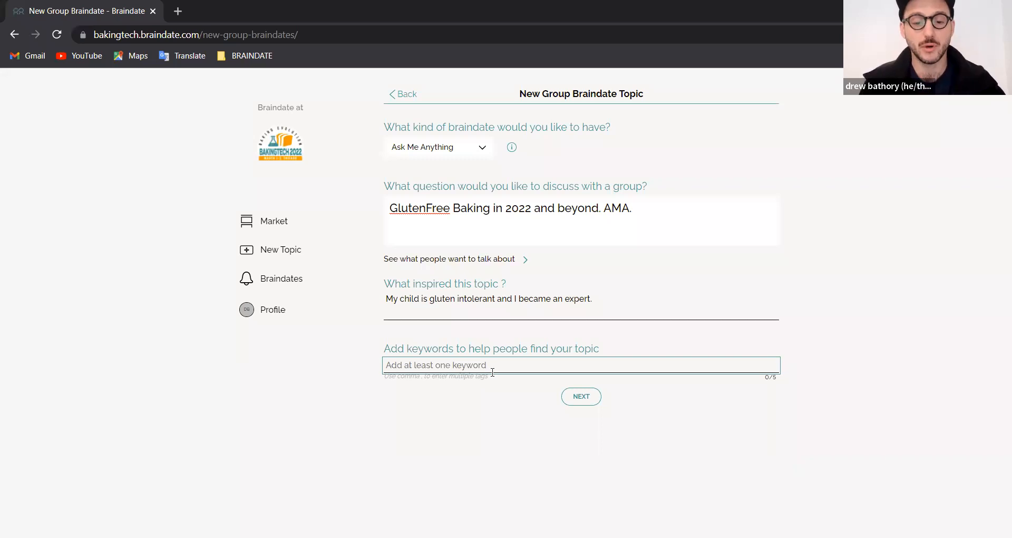
Add the keywords gluten and glutenfree and continue to scheduling
text(gluten)
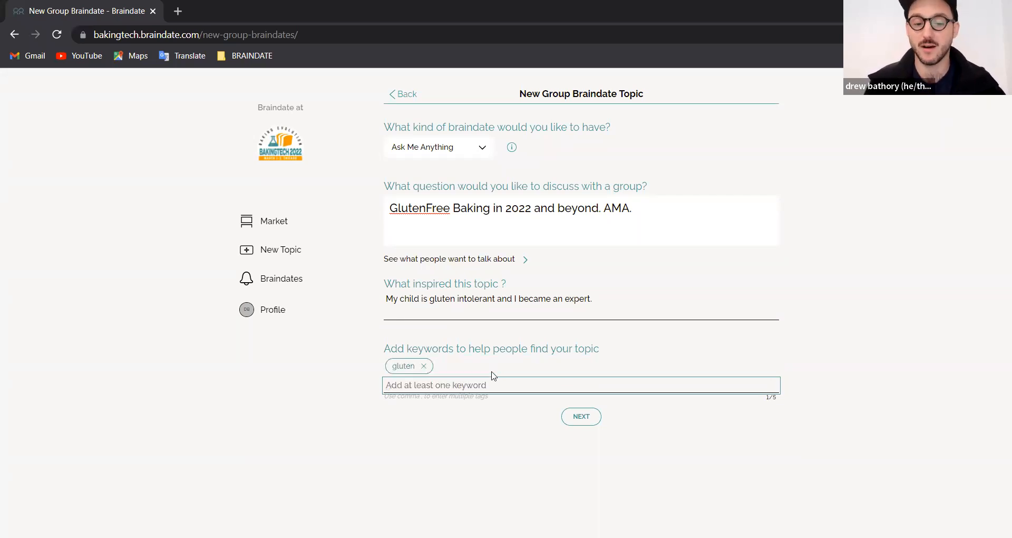
text(gluten)
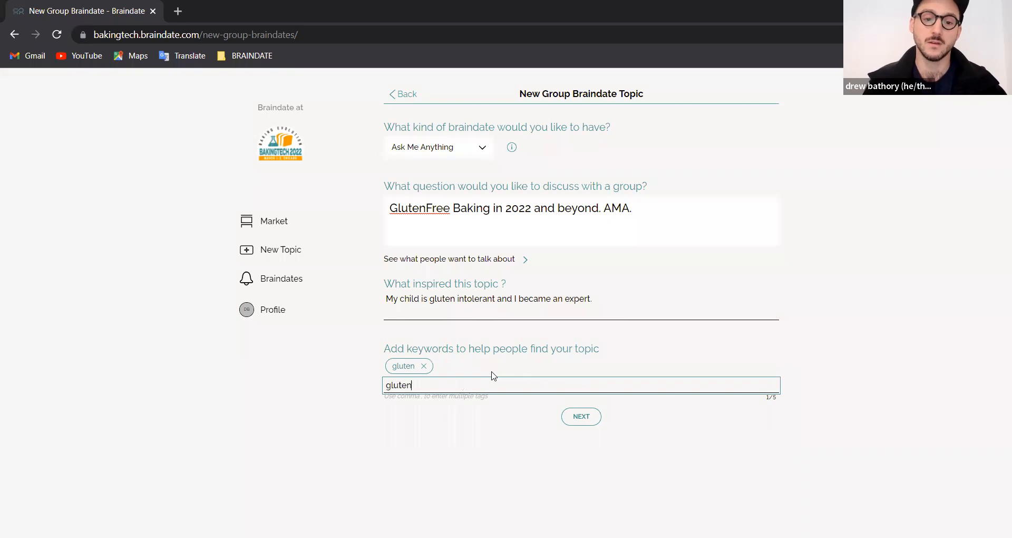
key(Return)
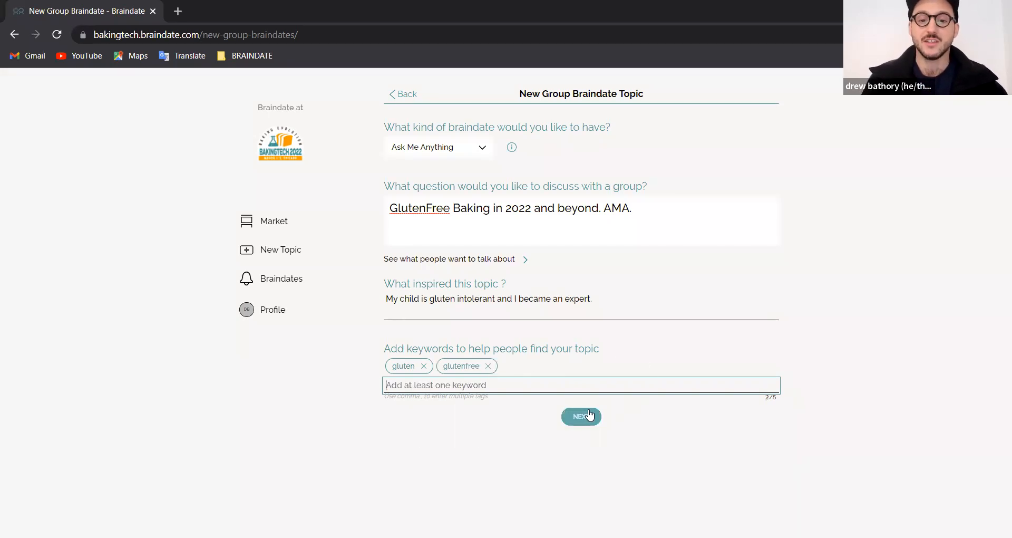
click(580, 416)
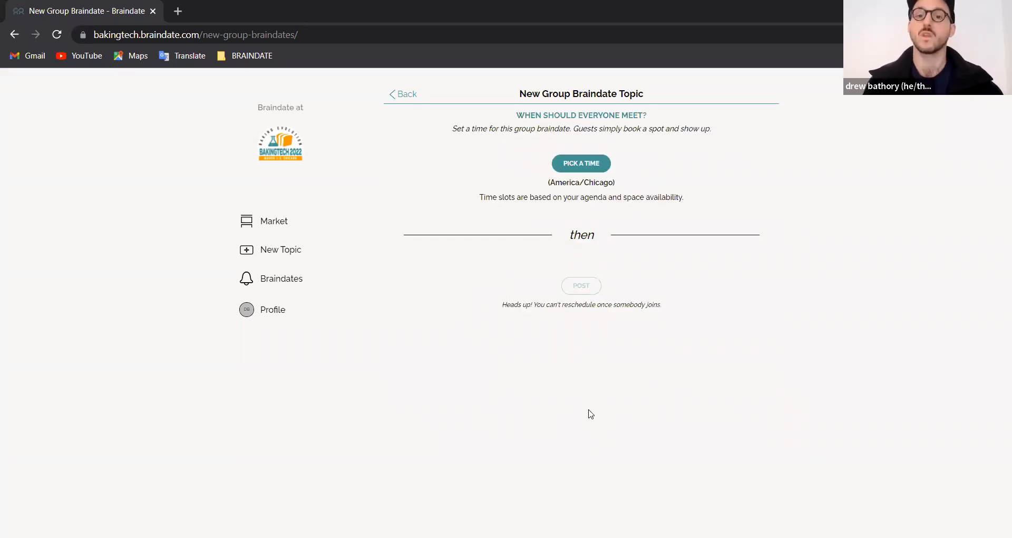
Choose the Wednesday, March 2, 11:30 AM – 12:15 PM time slot
click(580, 163)
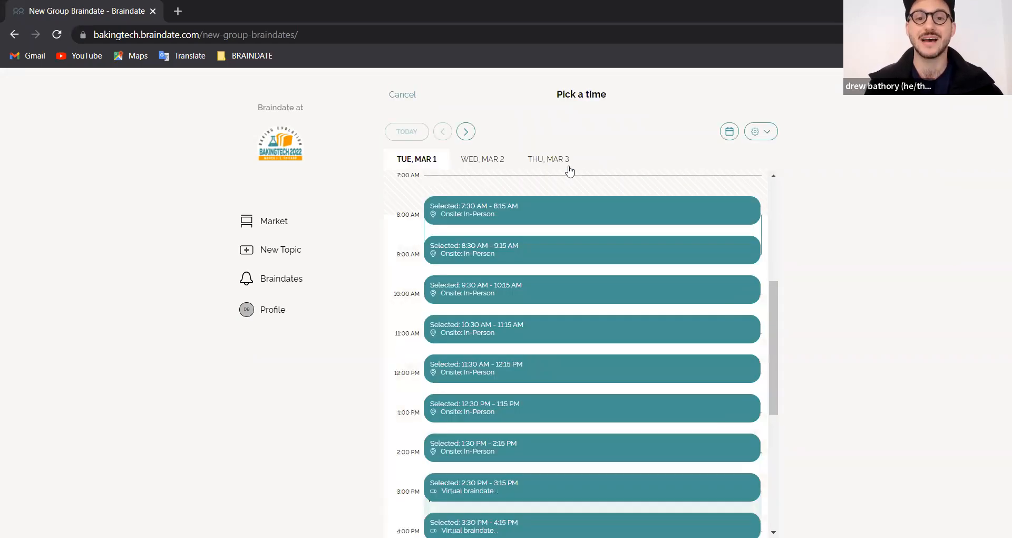
scroll(down, 3)
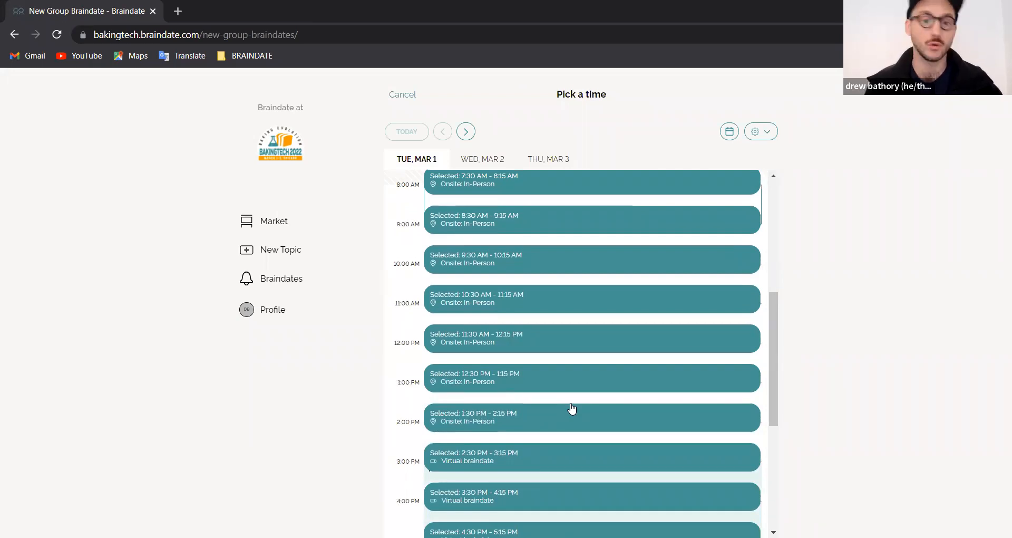
scroll(up, 3)
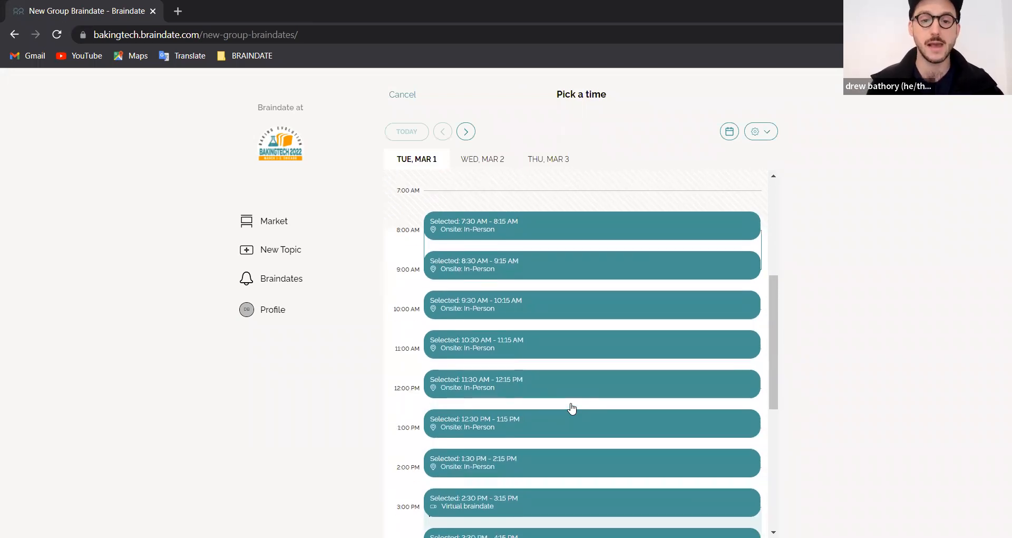
mouse_move(486, 196)
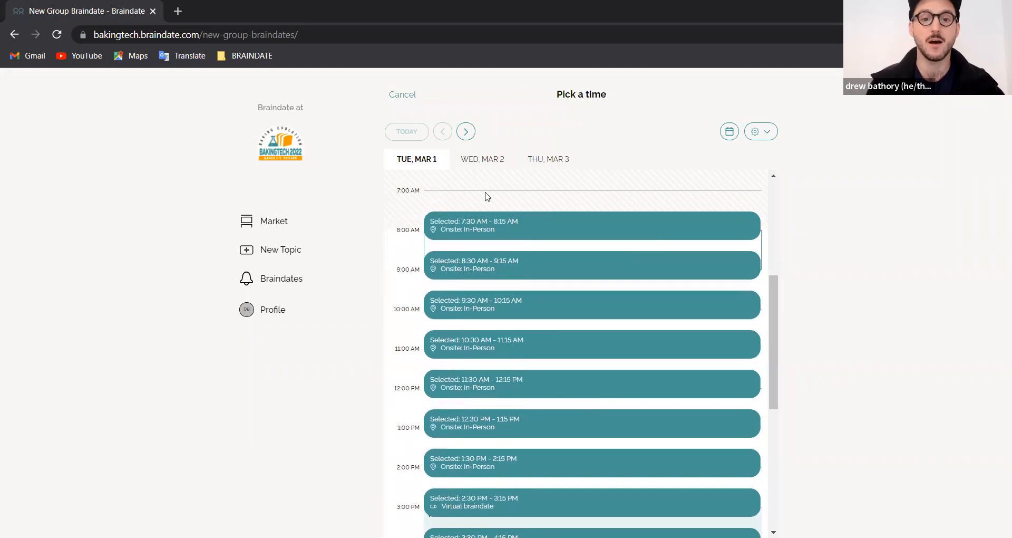
click(481, 158)
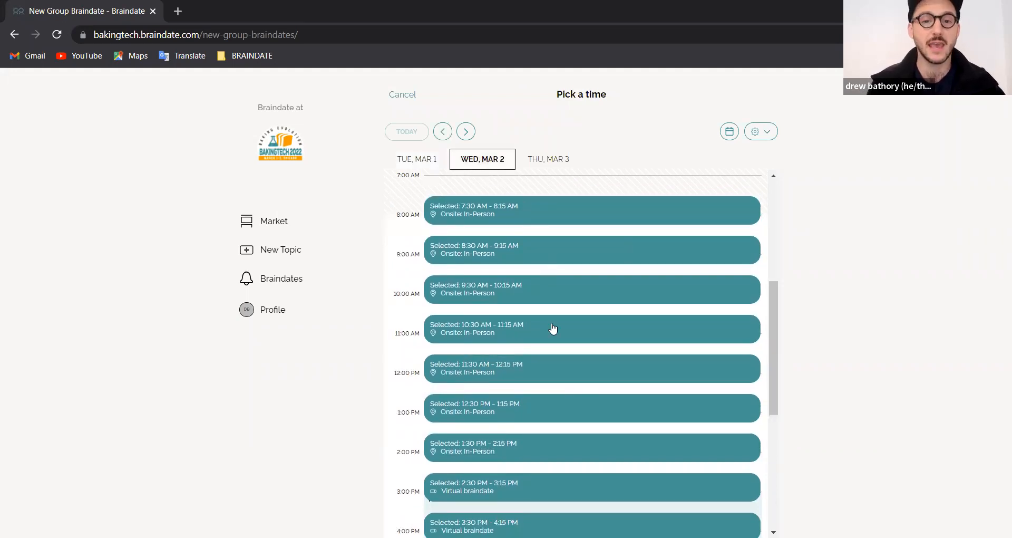
click(590, 368)
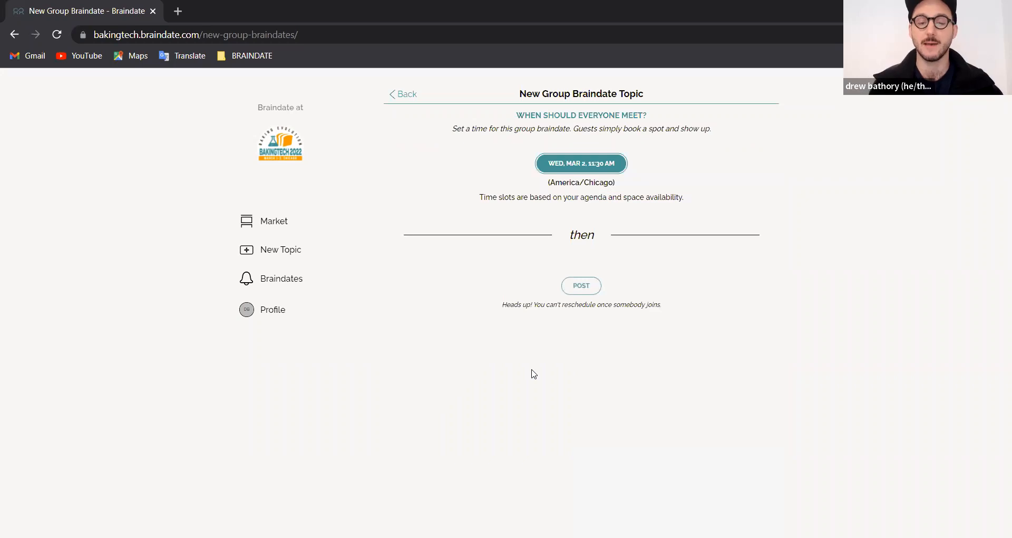
mouse_move(419, 111)
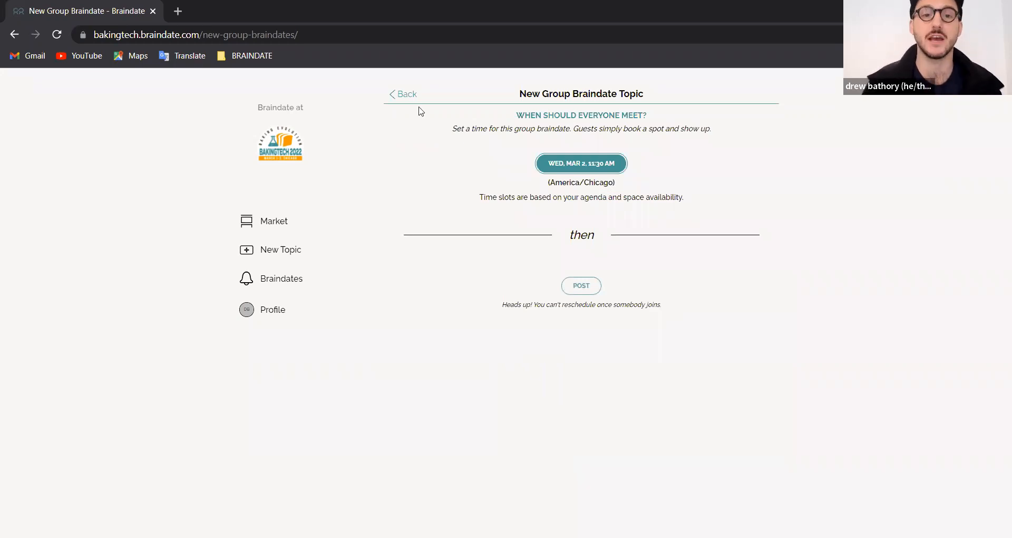
Go back and choose the Tuesday, March 1, 11:30 AM – 12:15 PM slot instead
click(402, 94)
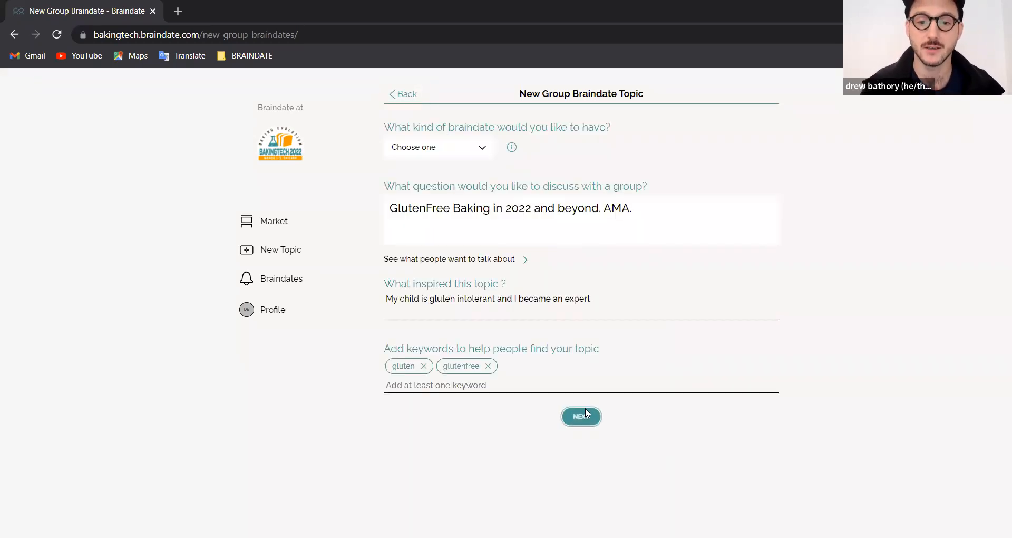
click(580, 416)
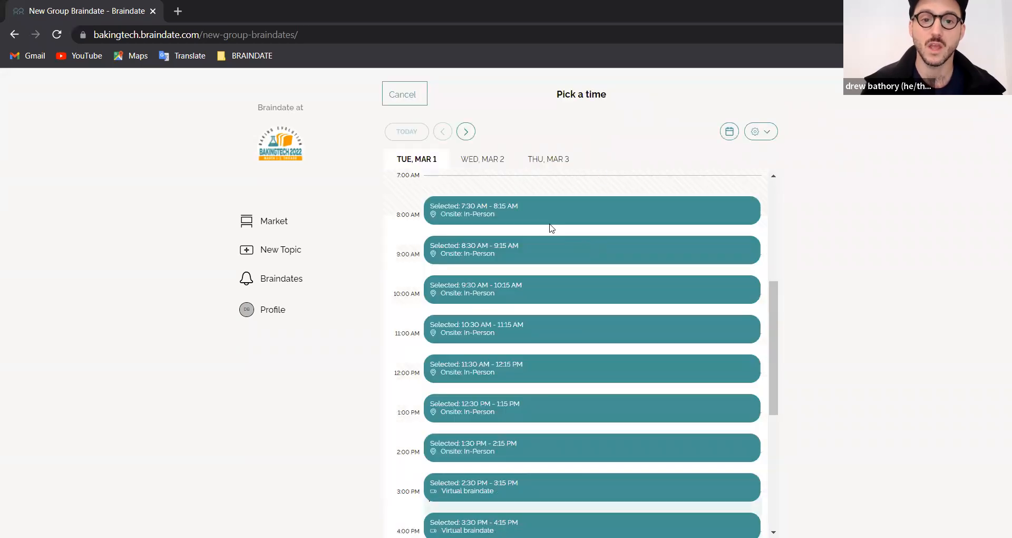
mouse_move(538, 226)
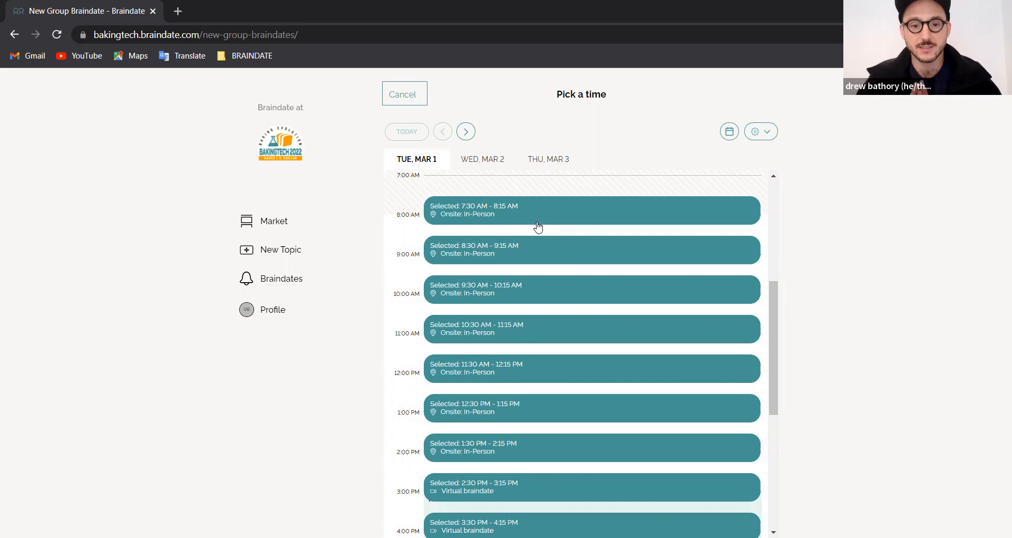
scroll(down, 3)
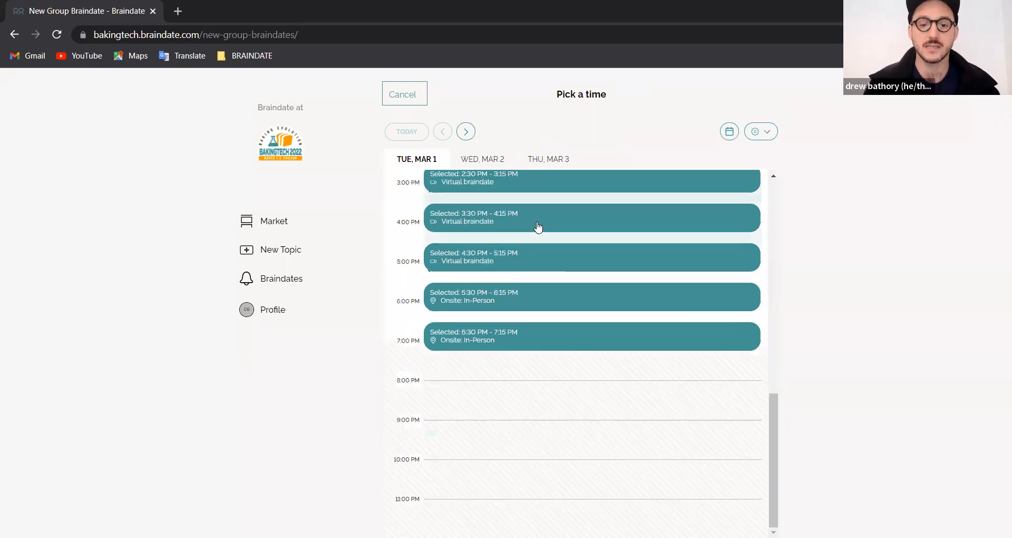
mouse_move(556, 350)
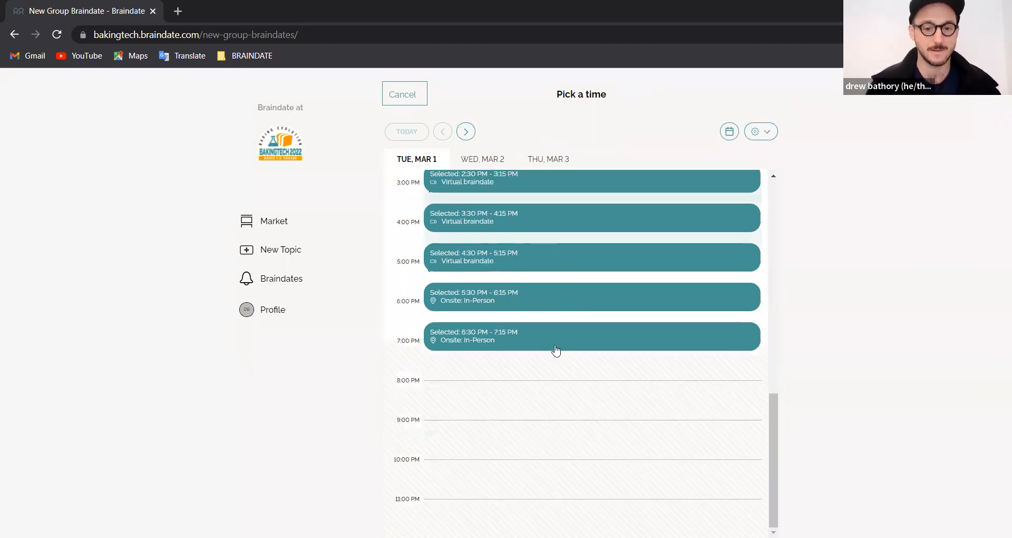
scroll(up, 3)
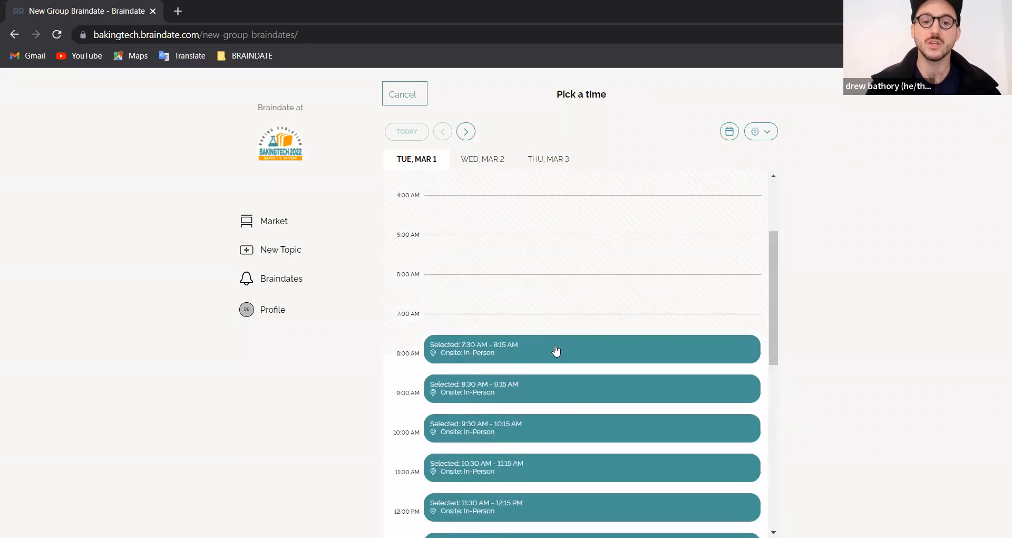
scroll(up, 3)
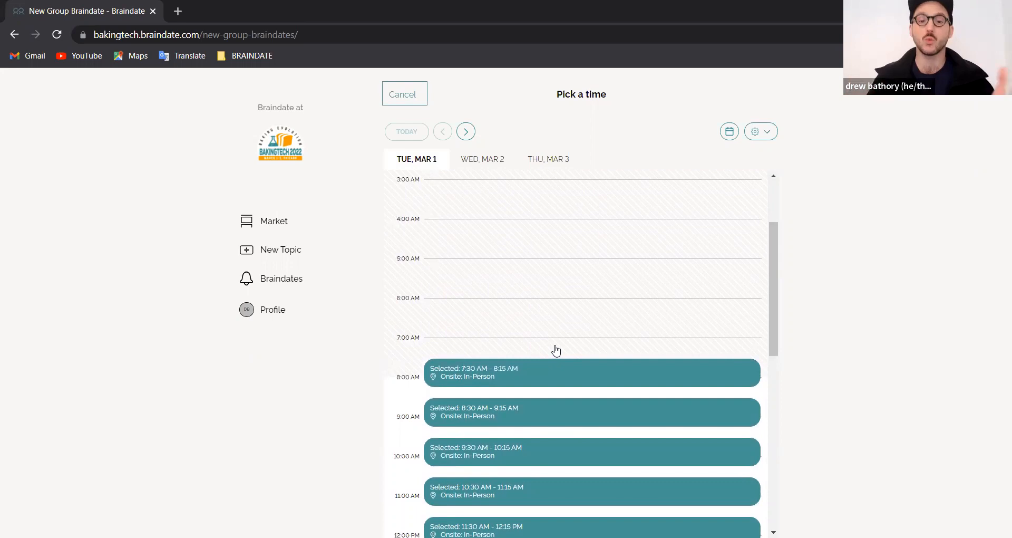
scroll(down, 3)
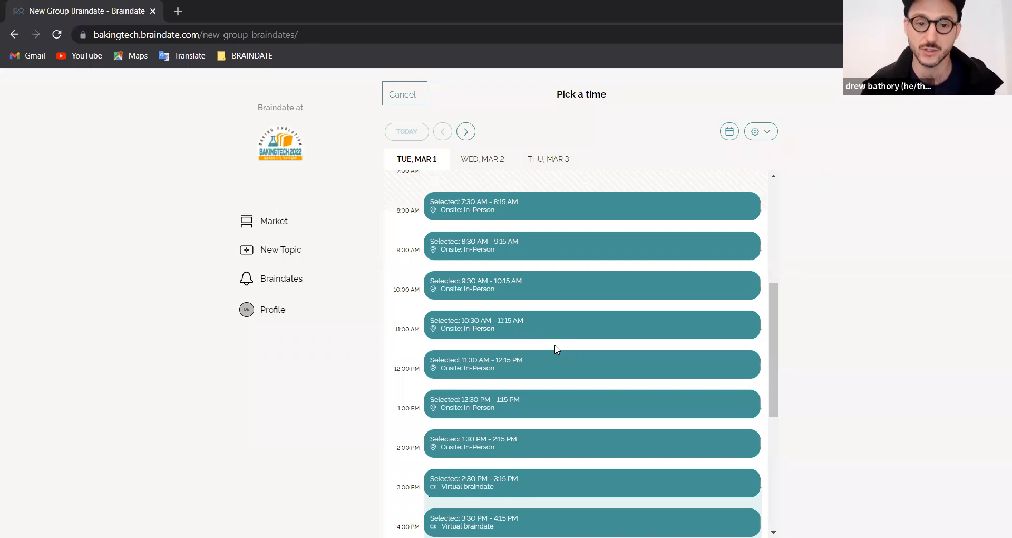
mouse_move(512, 450)
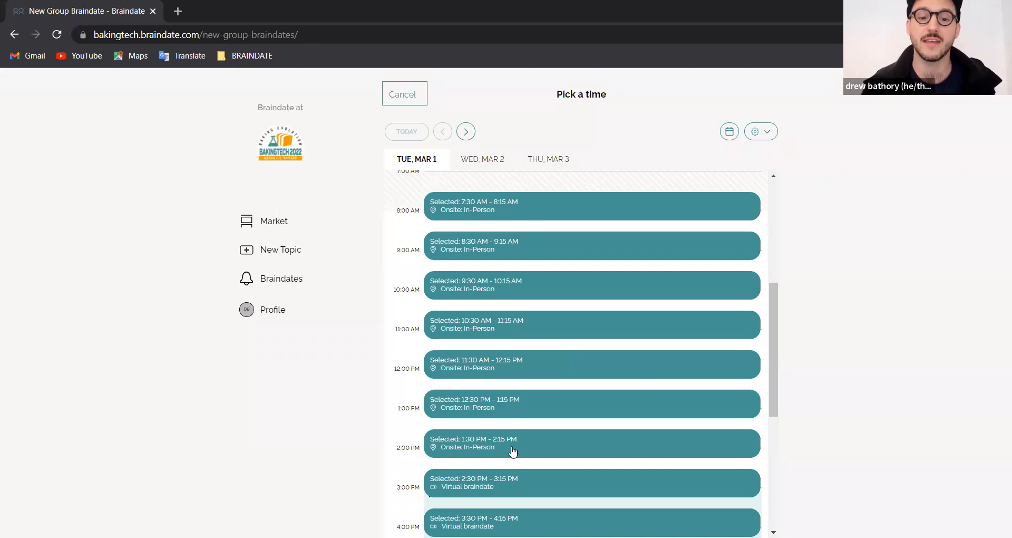
mouse_move(538, 388)
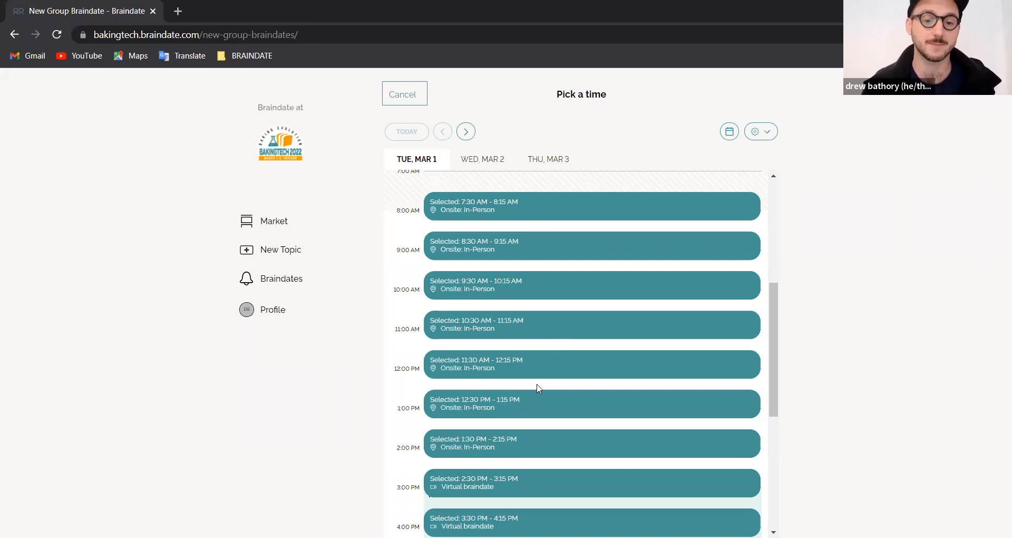
mouse_move(491, 362)
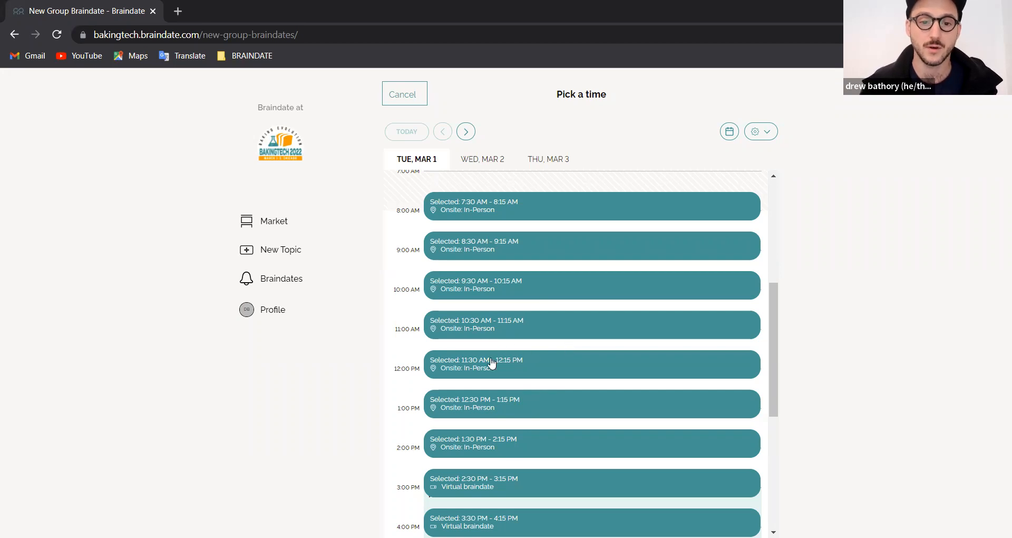
click(592, 363)
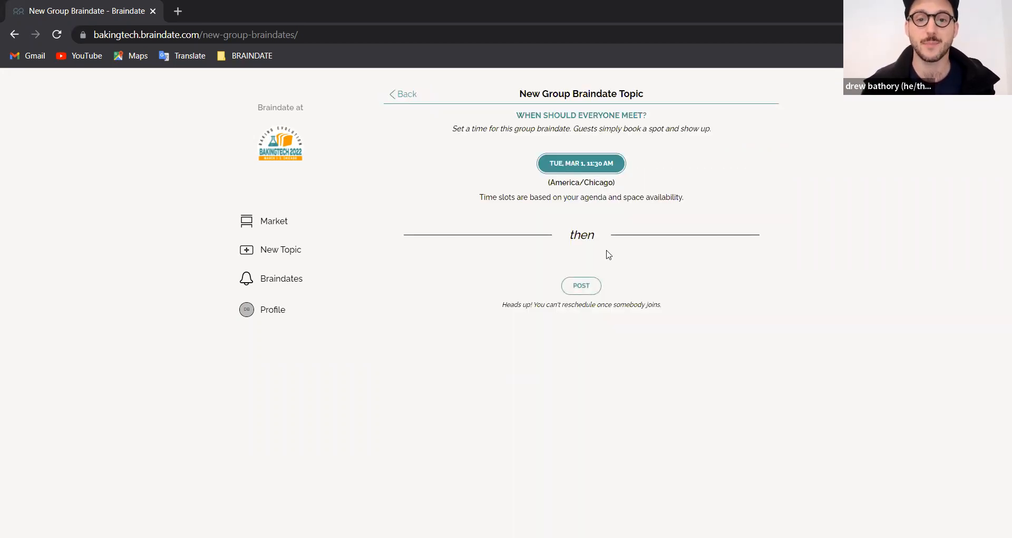
mouse_move(580, 285)
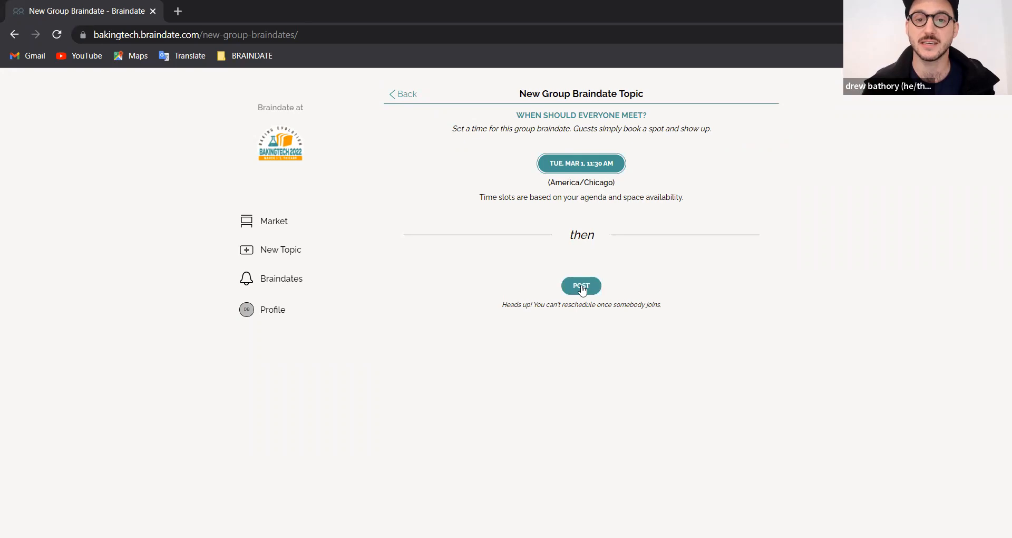
Post the gluten-free AMA group braindate and decline sharing it on social media
click(580, 286)
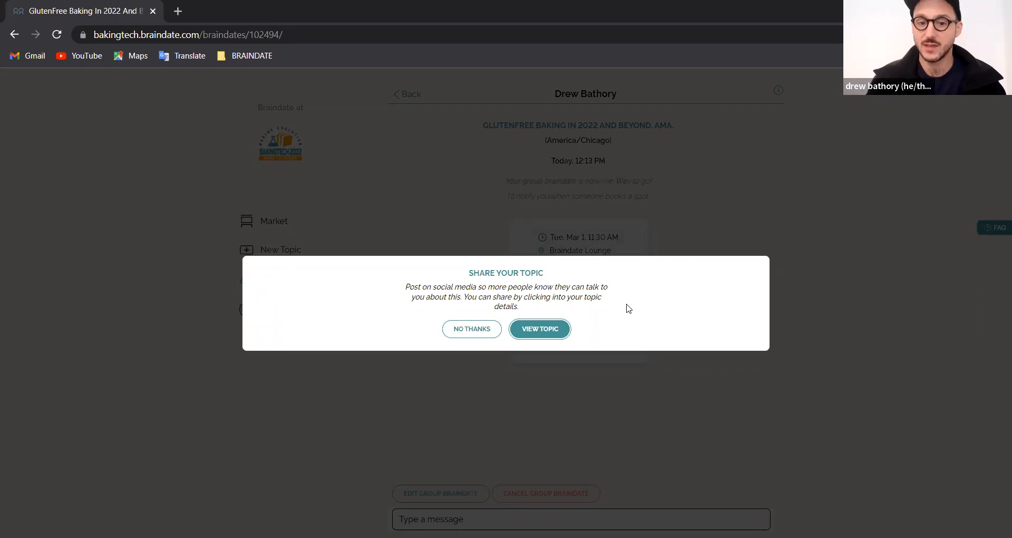
mouse_move(605, 325)
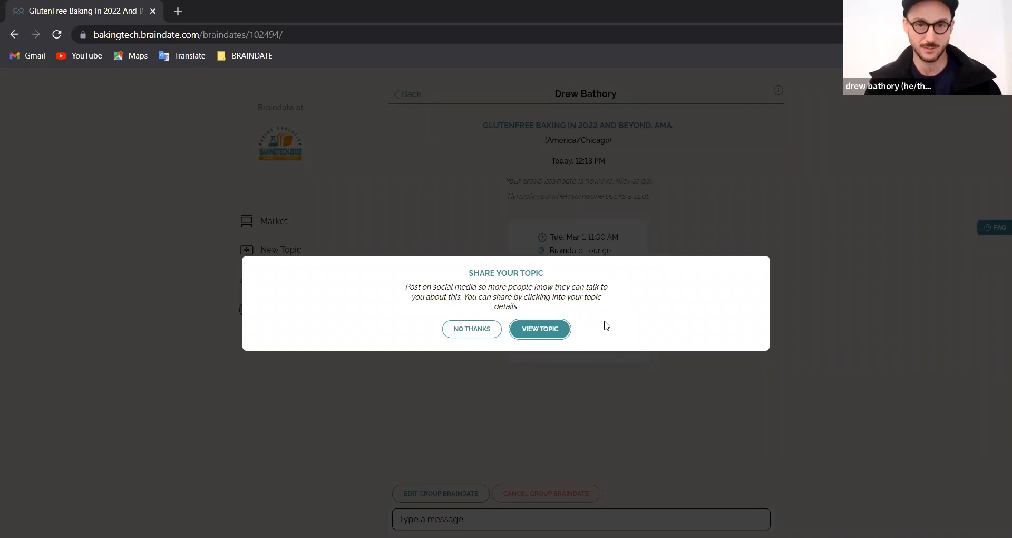
mouse_move(471, 328)
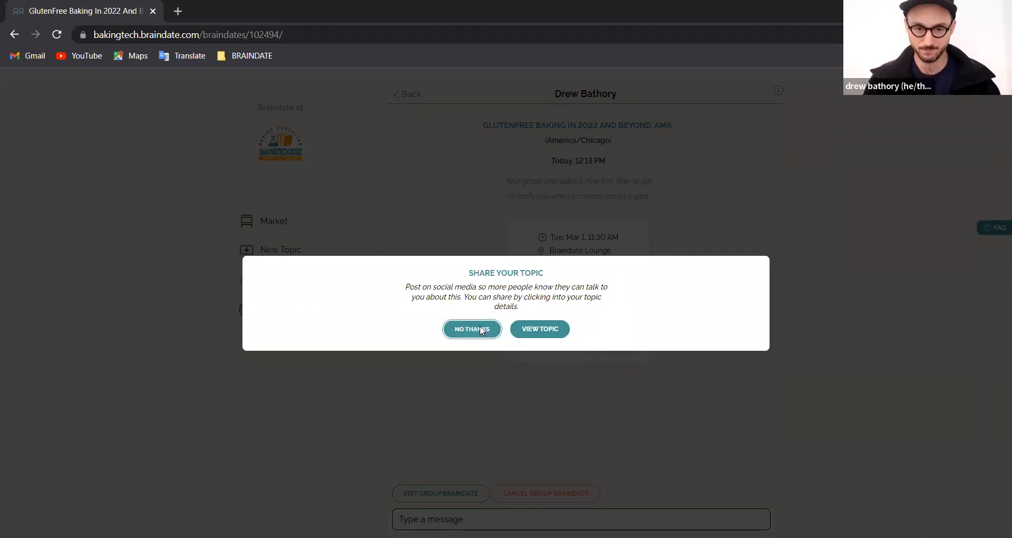
click(472, 328)
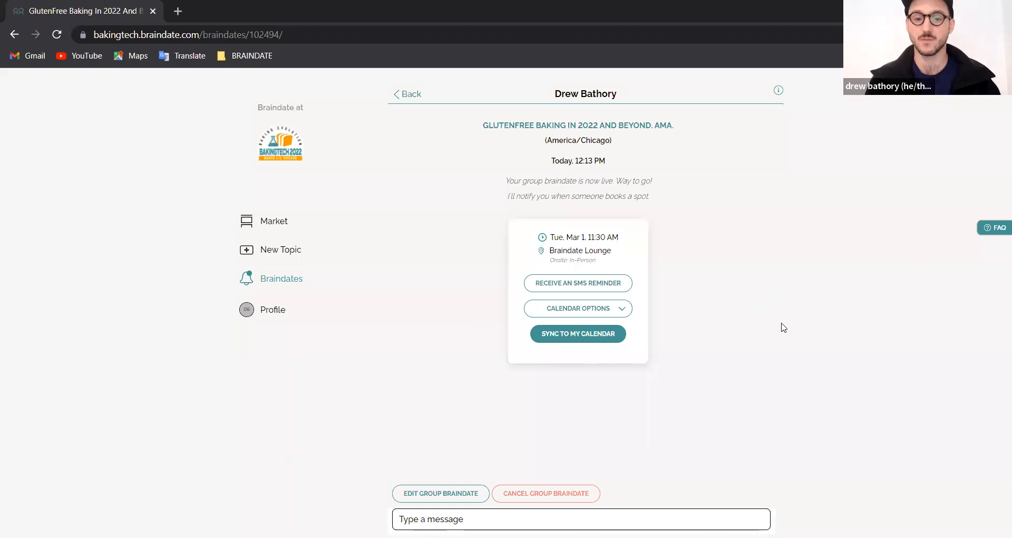
mouse_move(805, 291)
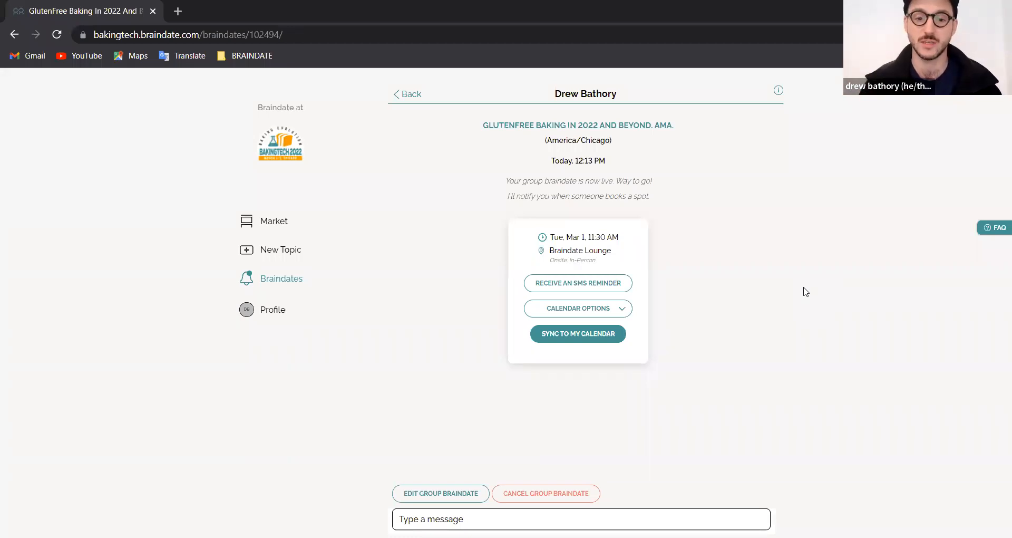
mouse_move(814, 327)
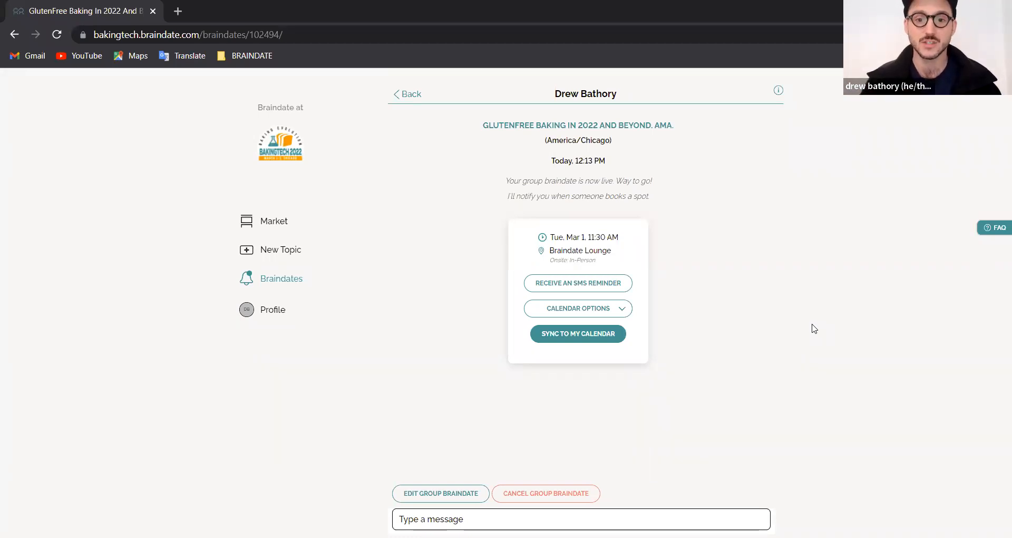
mouse_move(738, 219)
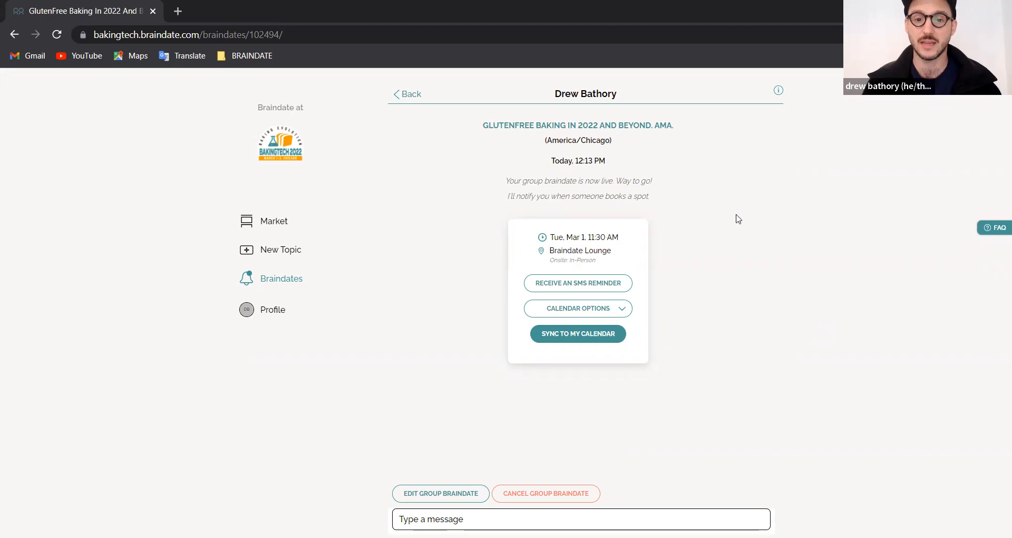
mouse_move(577, 334)
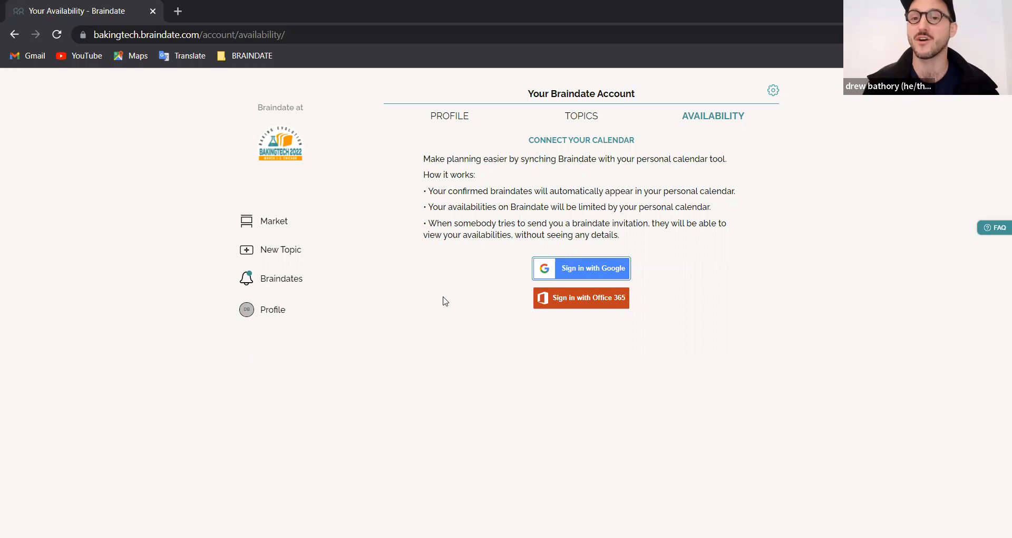
mouse_move(583, 286)
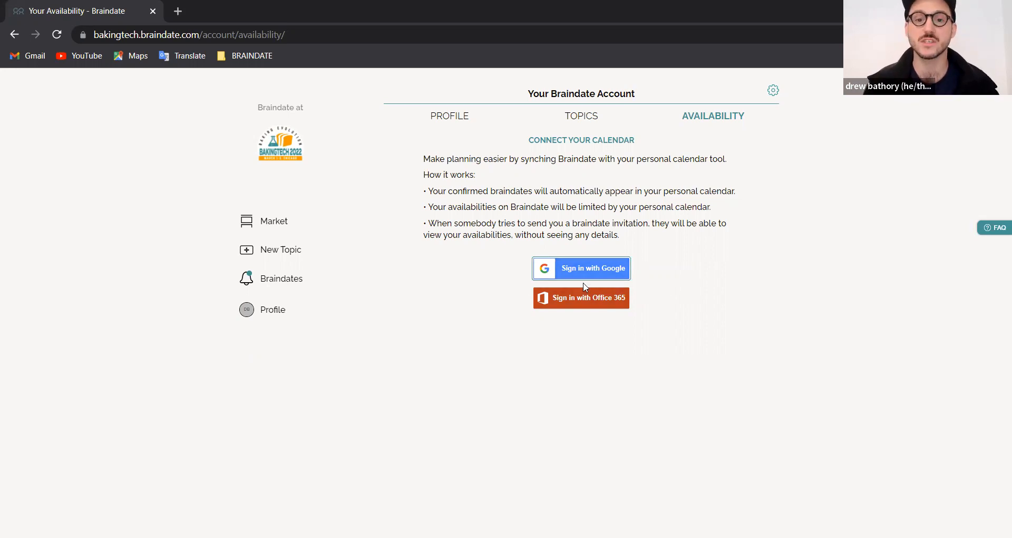
mouse_move(791, 295)
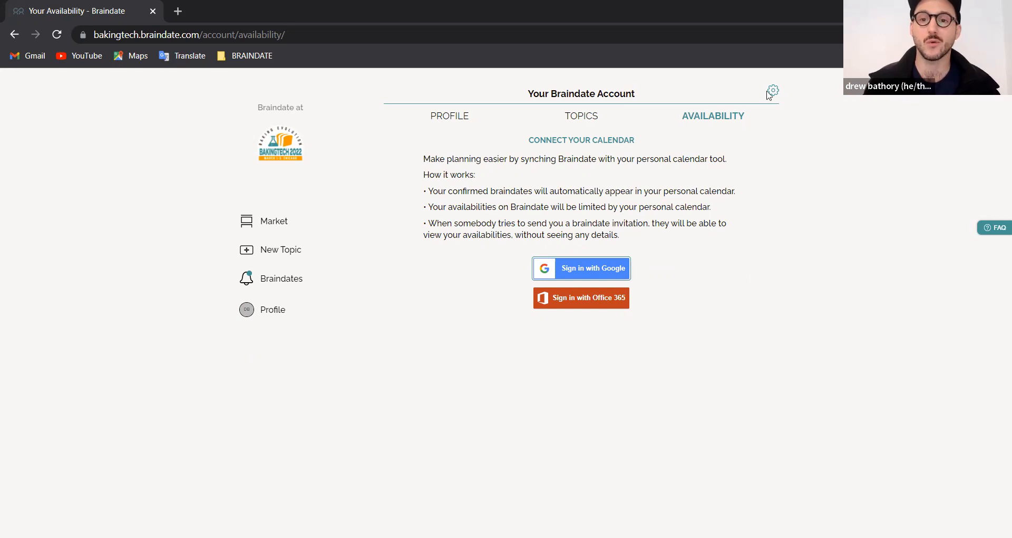
mouse_move(754, 304)
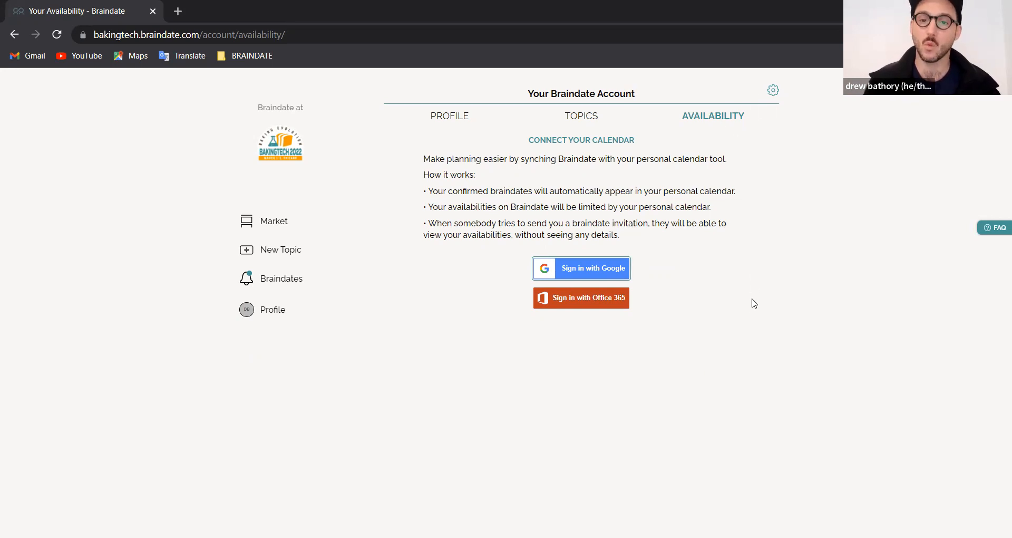
mouse_move(776, 173)
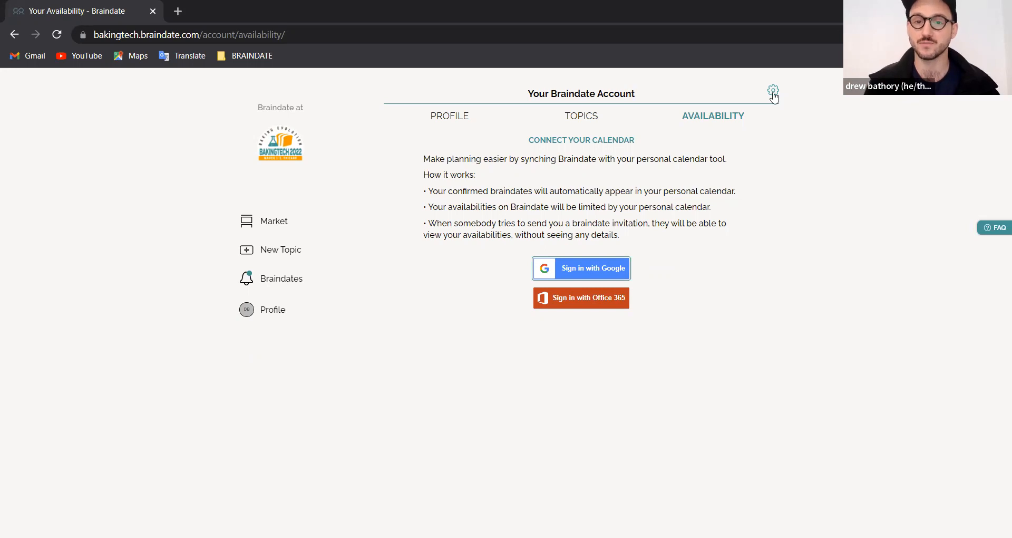
Open account preferences, scroll through the notification options, and save changes
click(773, 91)
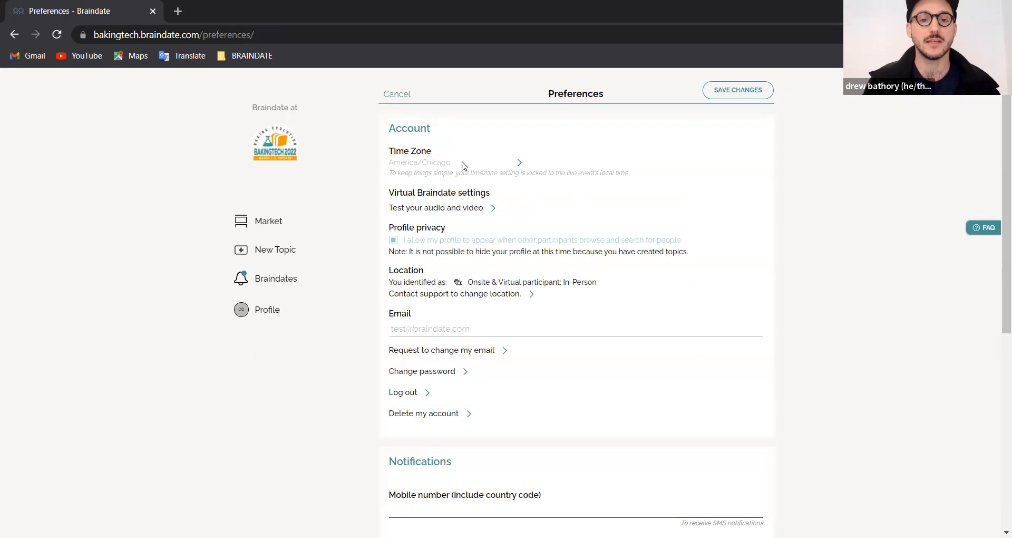
mouse_move(520, 169)
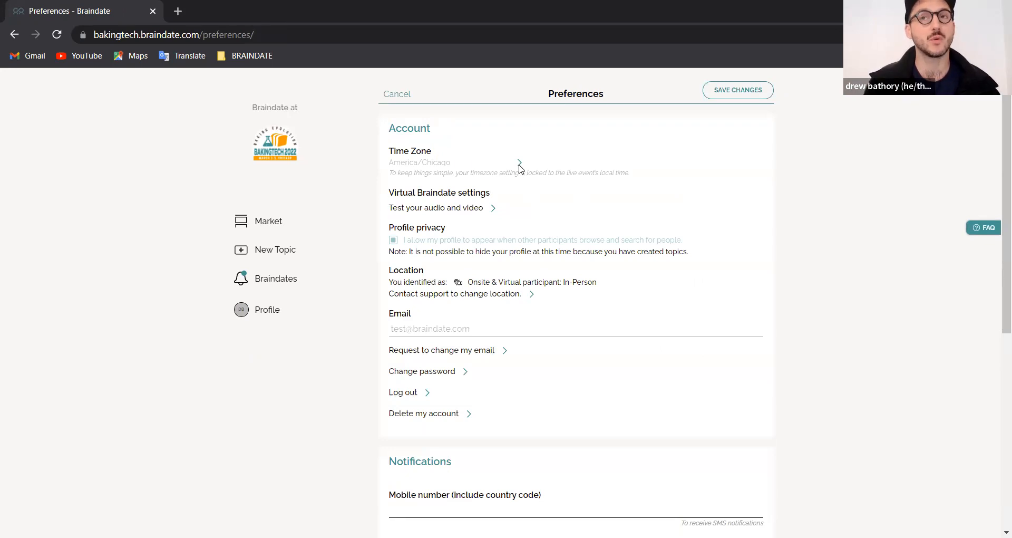
mouse_move(471, 168)
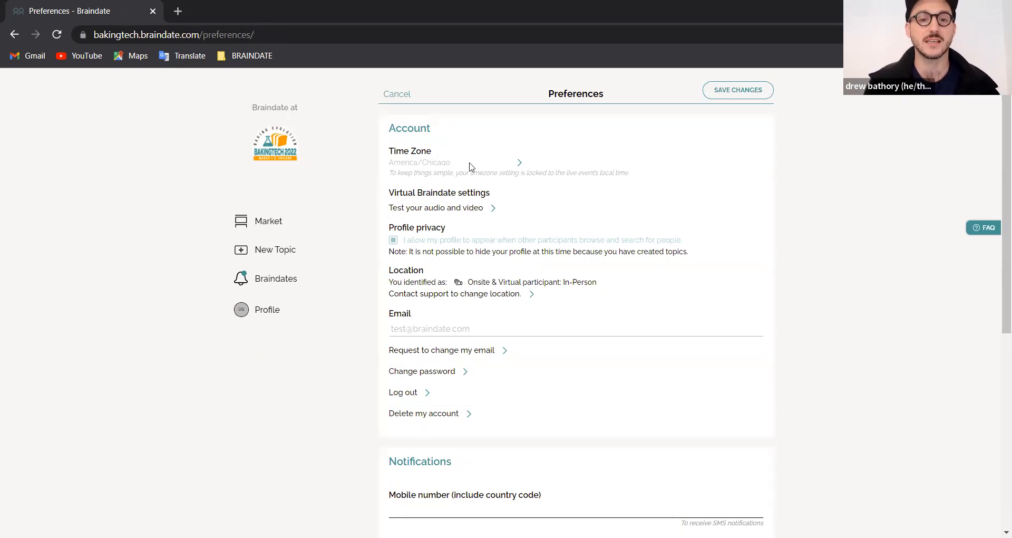
mouse_move(520, 166)
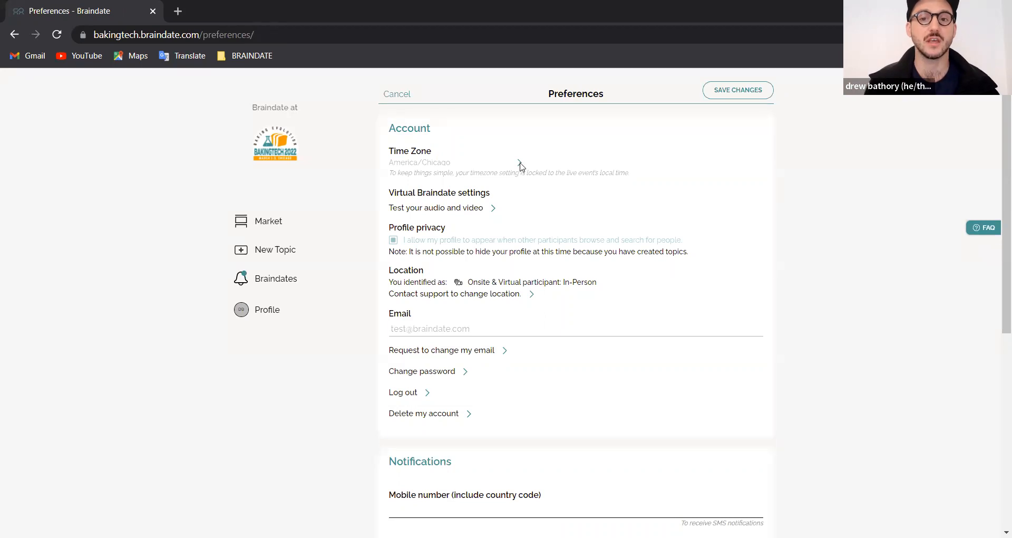
mouse_move(417, 157)
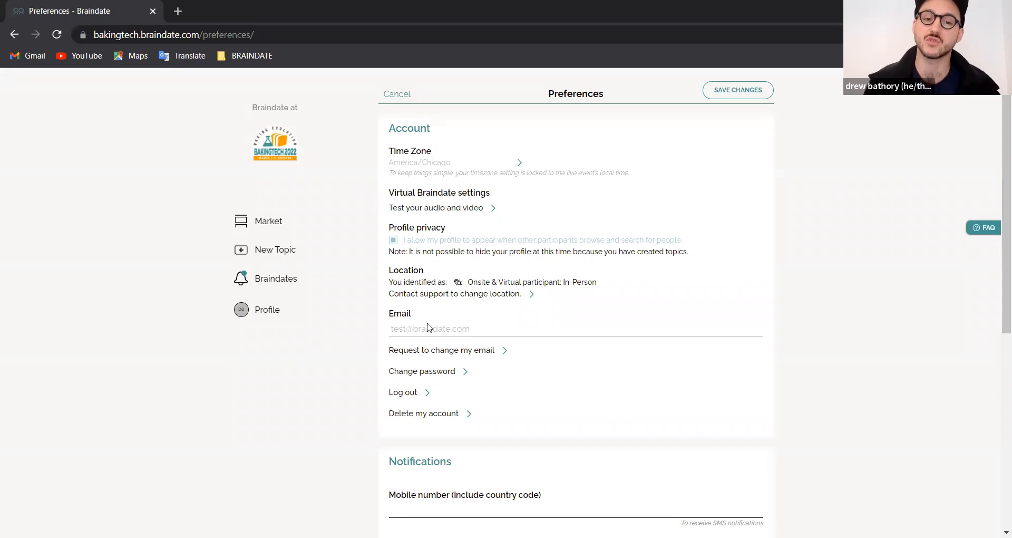
scroll(down, 3)
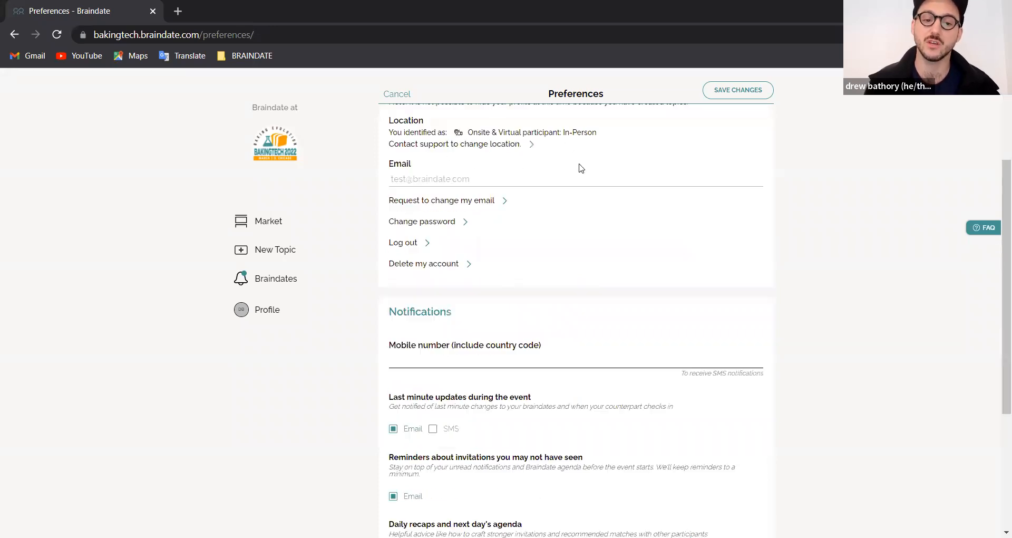
scroll(up, 3)
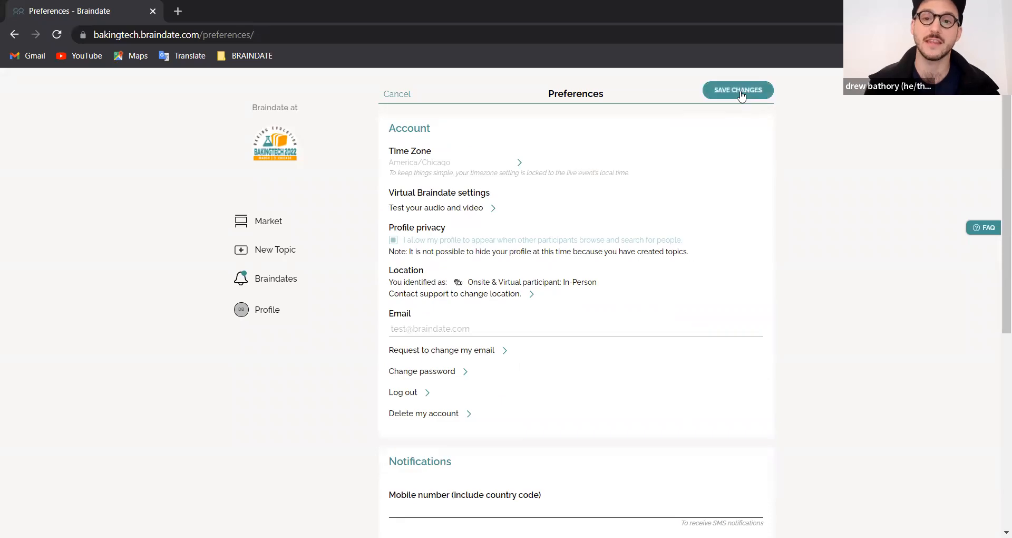
click(737, 89)
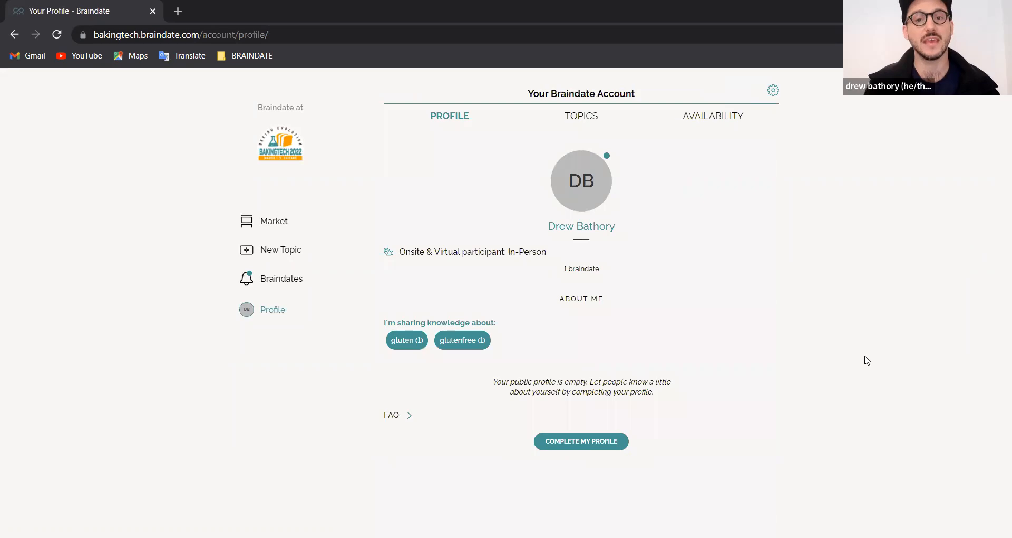
mouse_move(610, 443)
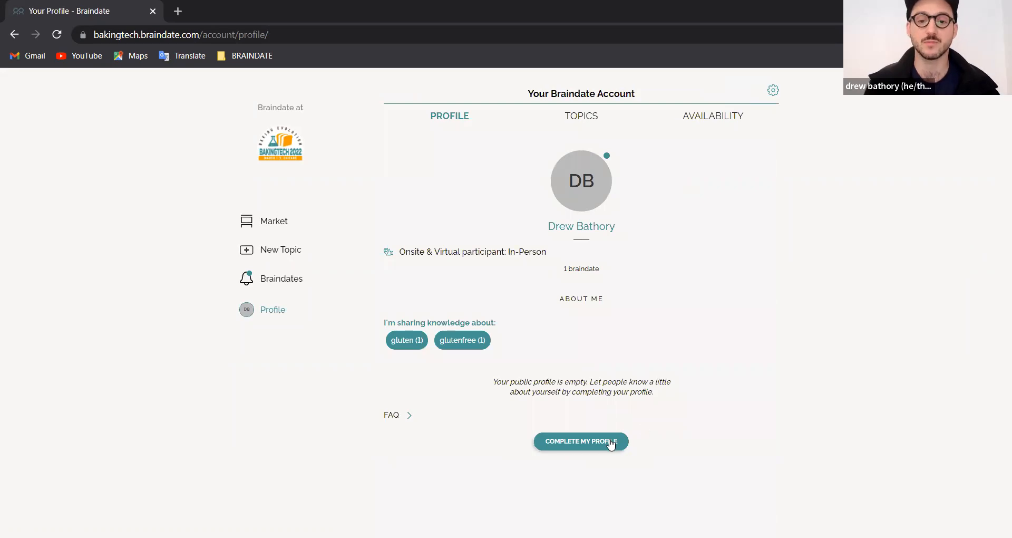
click(580, 440)
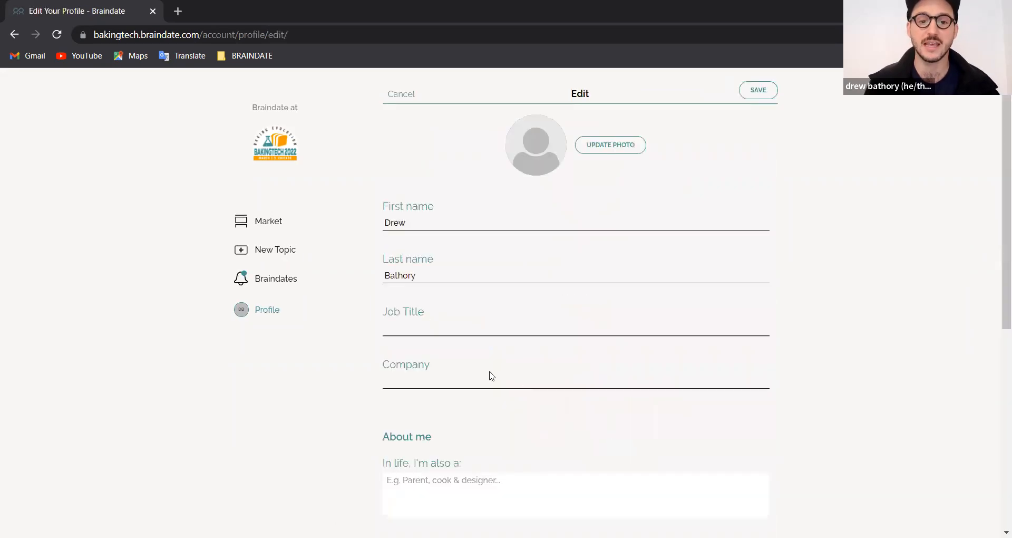
mouse_move(606, 375)
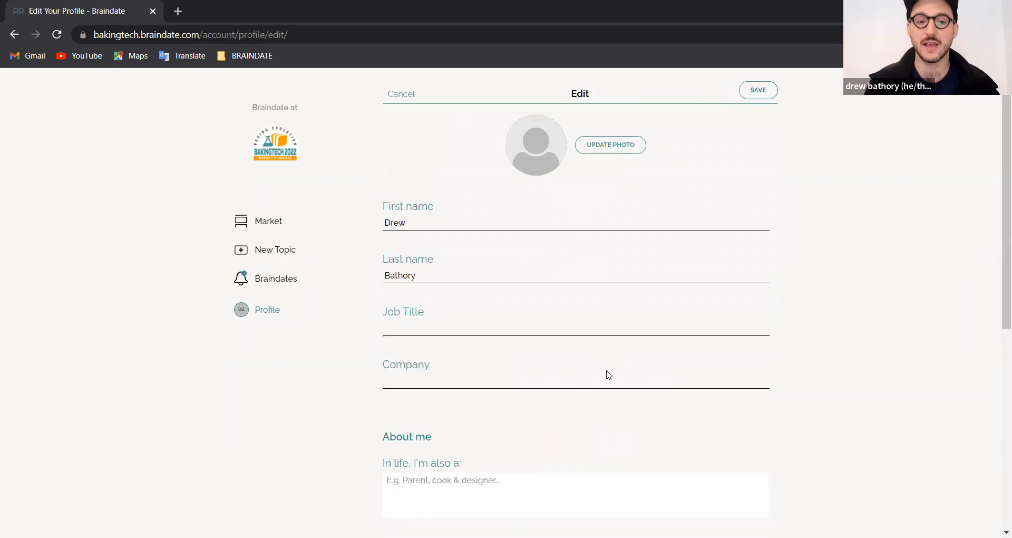
scroll(down, 3)
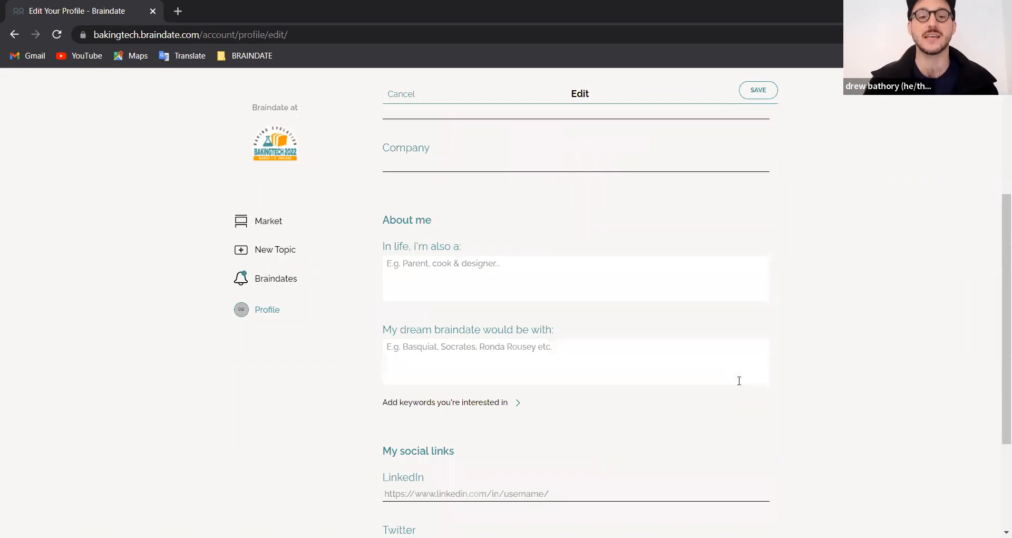
click(574, 278)
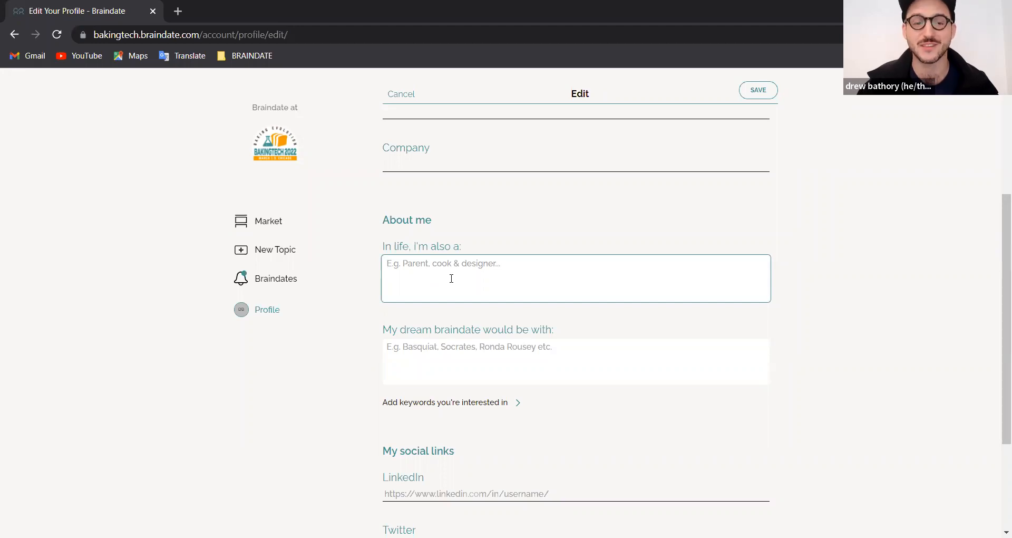
scroll(down, 3)
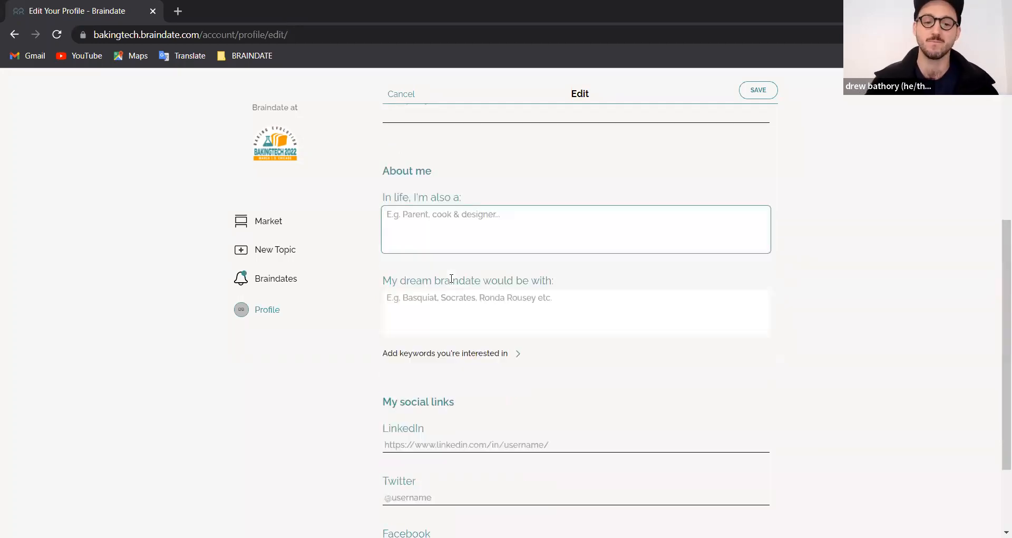
scroll(down, 3)
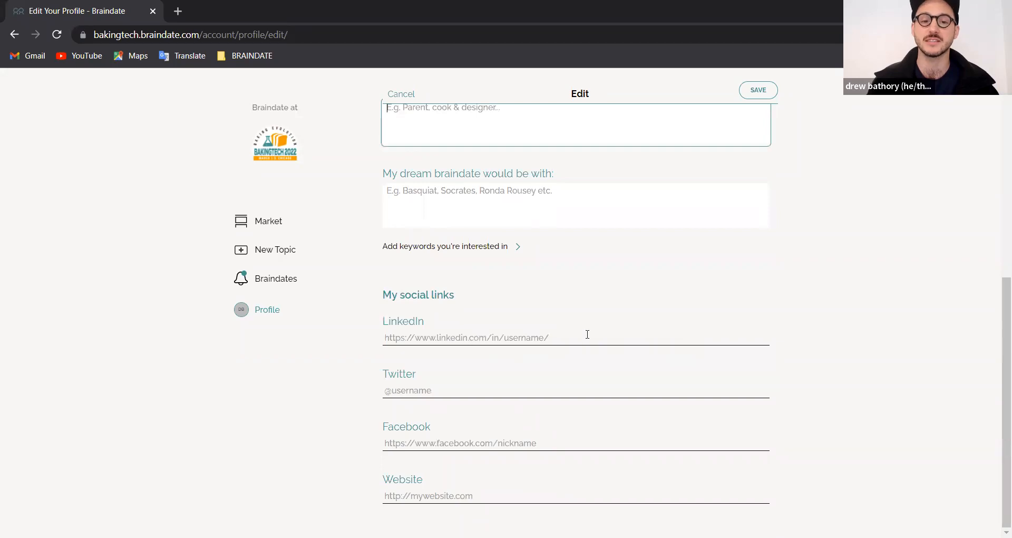
mouse_move(746, 404)
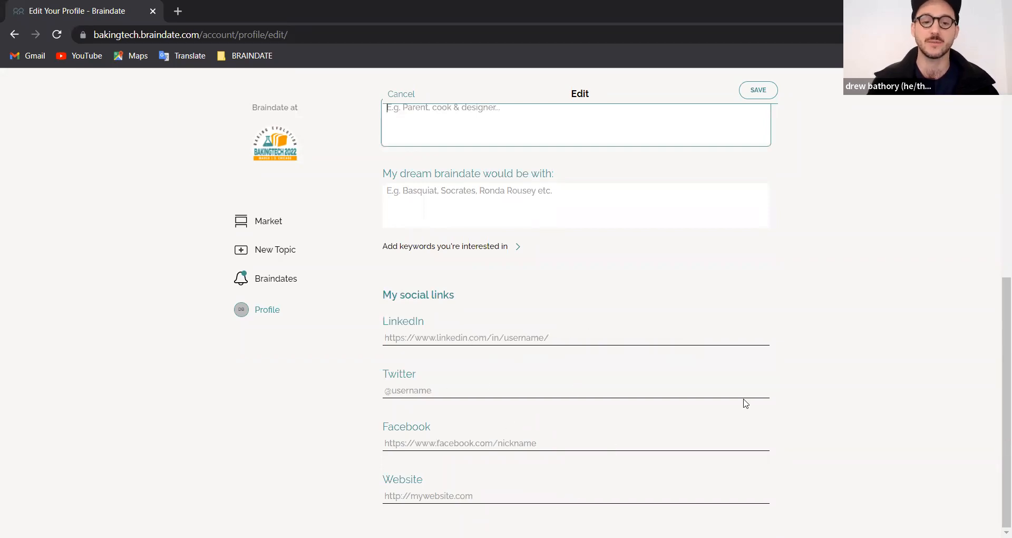
scroll(up, 3)
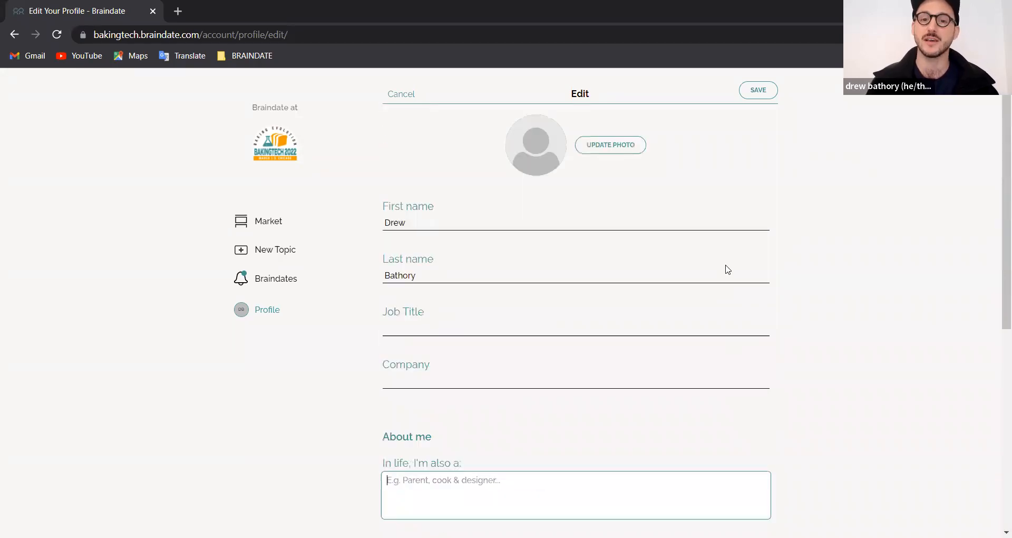
click(758, 90)
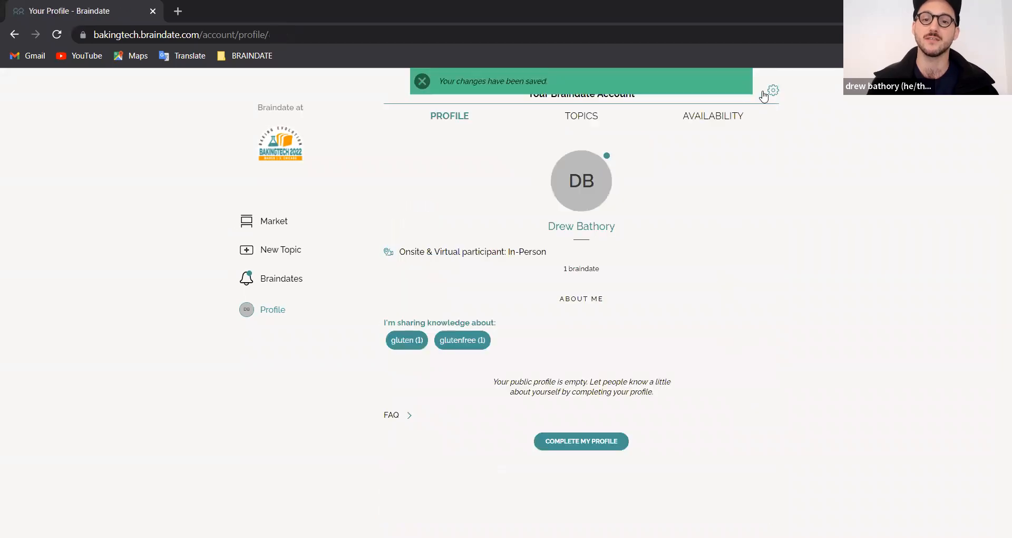
mouse_move(759, 276)
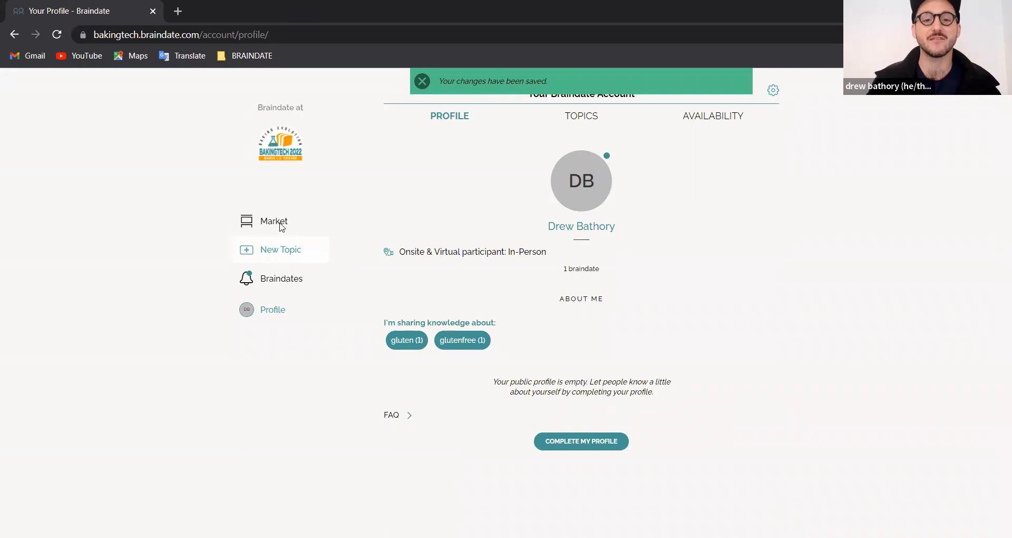
Go to the Market and scroll down the BakingTECH topics list
click(273, 221)
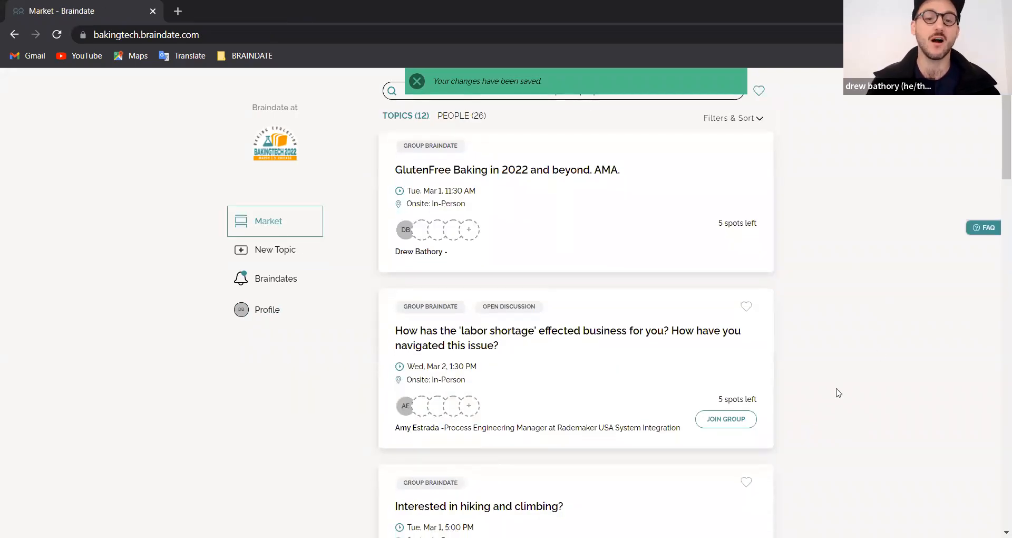
scroll(down, 3)
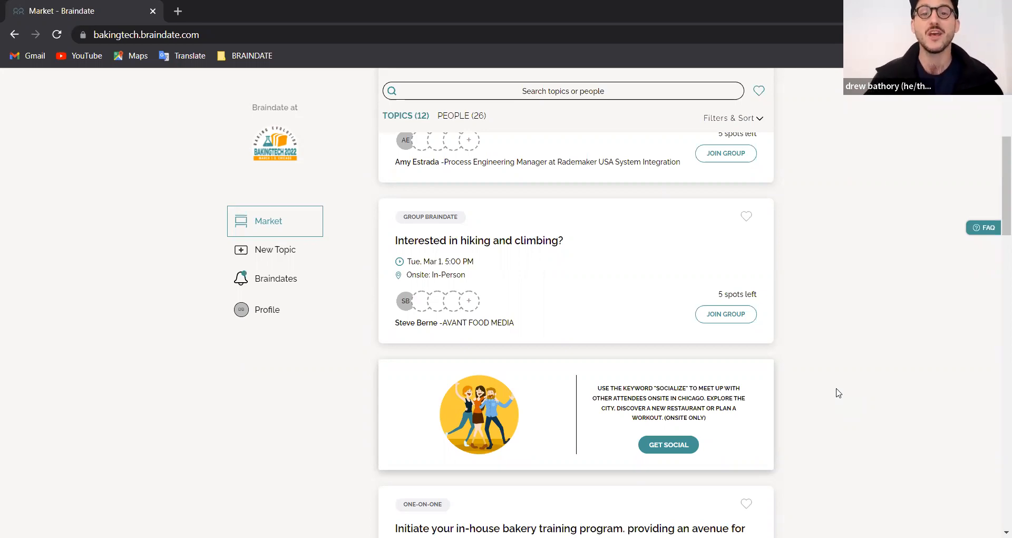
mouse_move(275, 250)
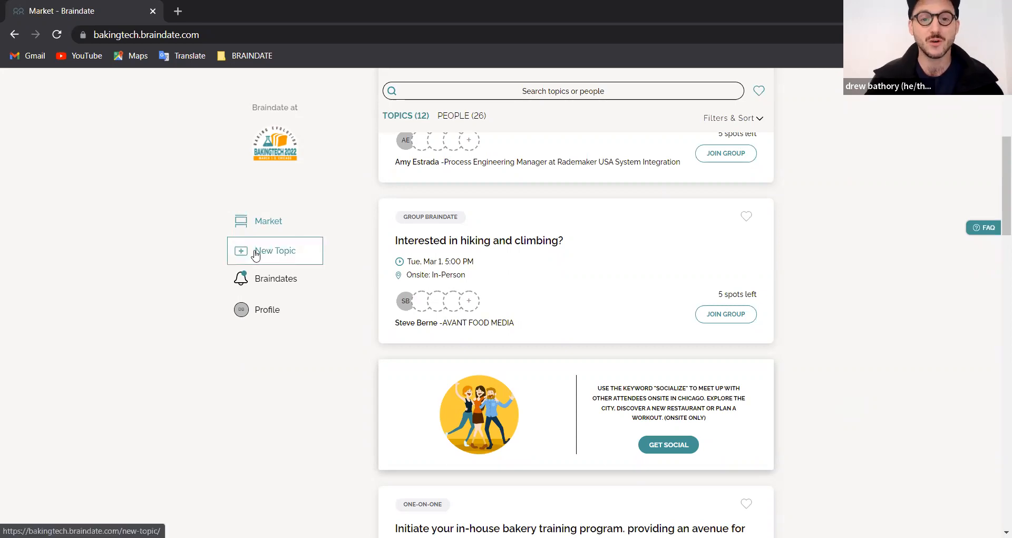
Start a new topic described as 'I love to RUN, let's go together.'
click(274, 250)
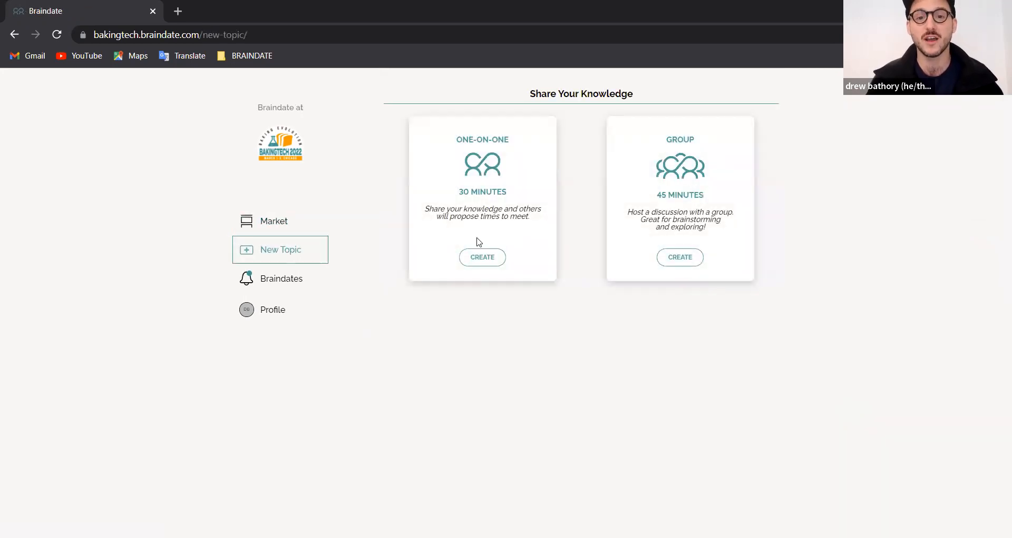
click(481, 257)
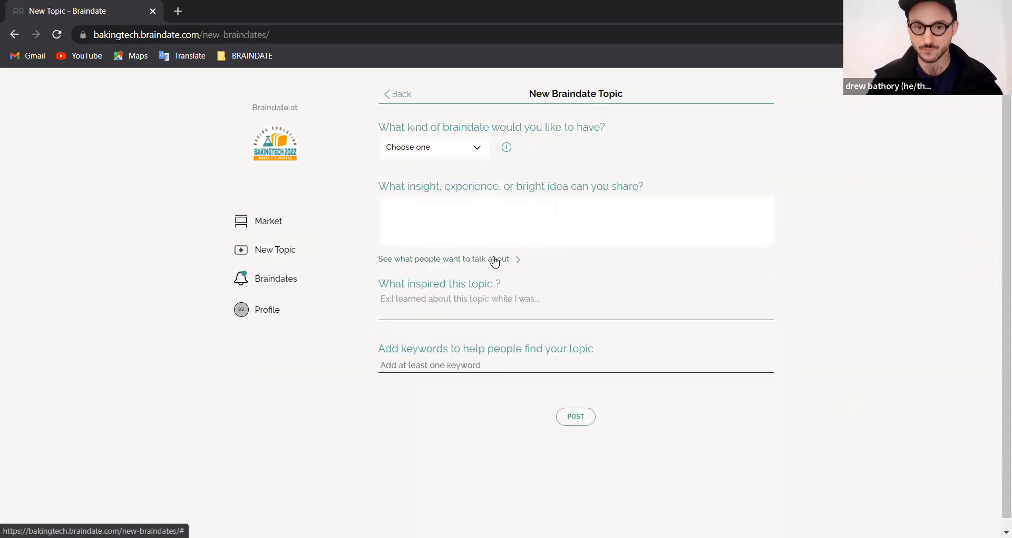
text(I love ot)
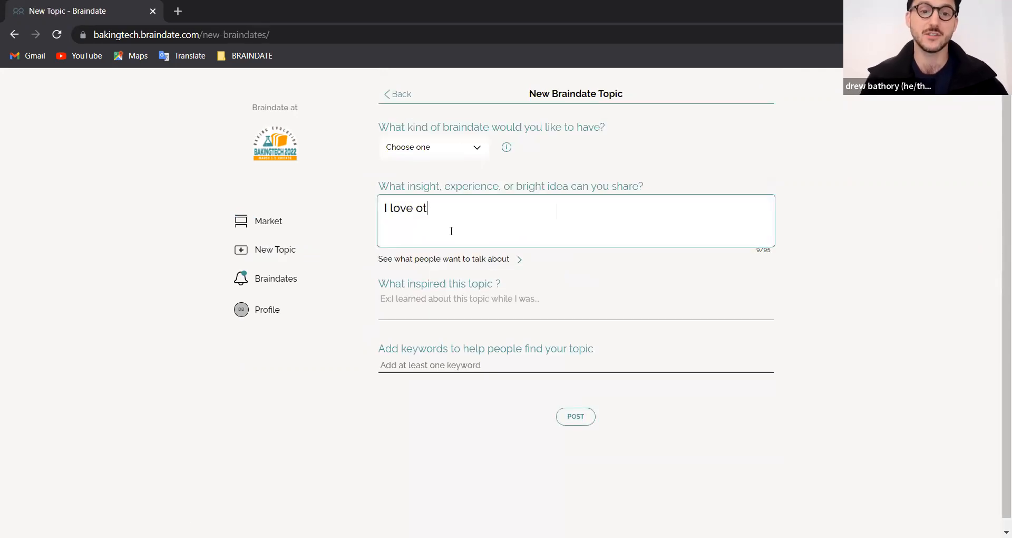
text(o)
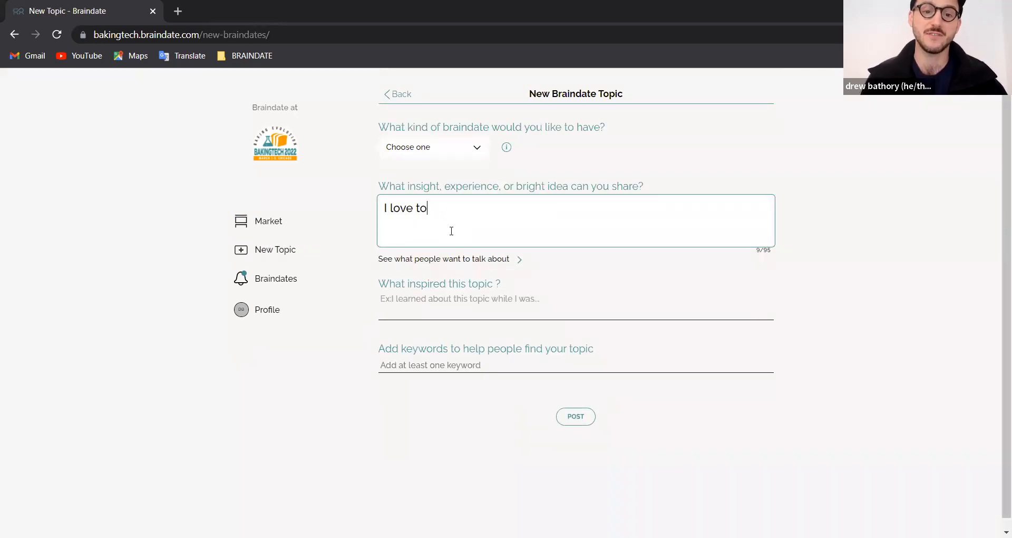
text(RUN, let)
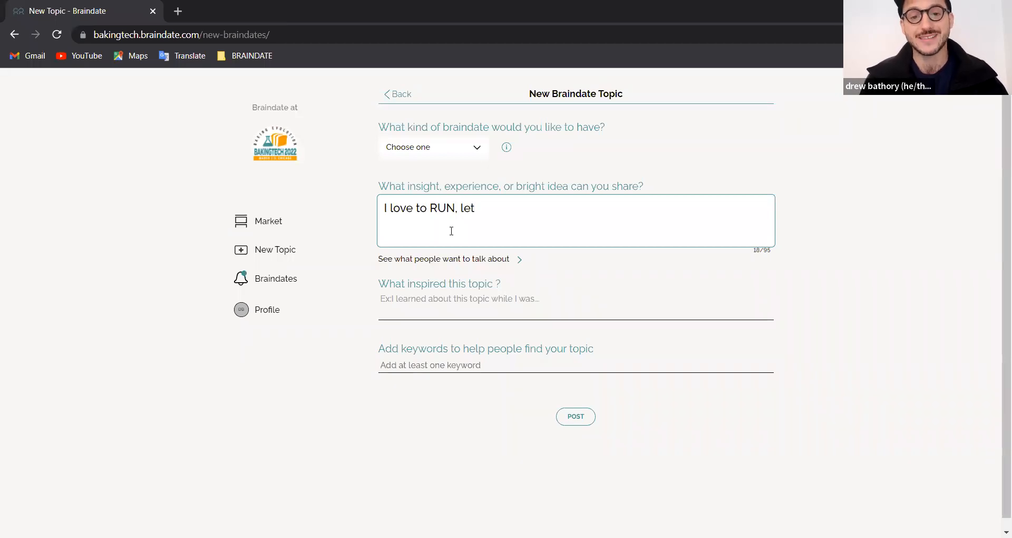
text('r)
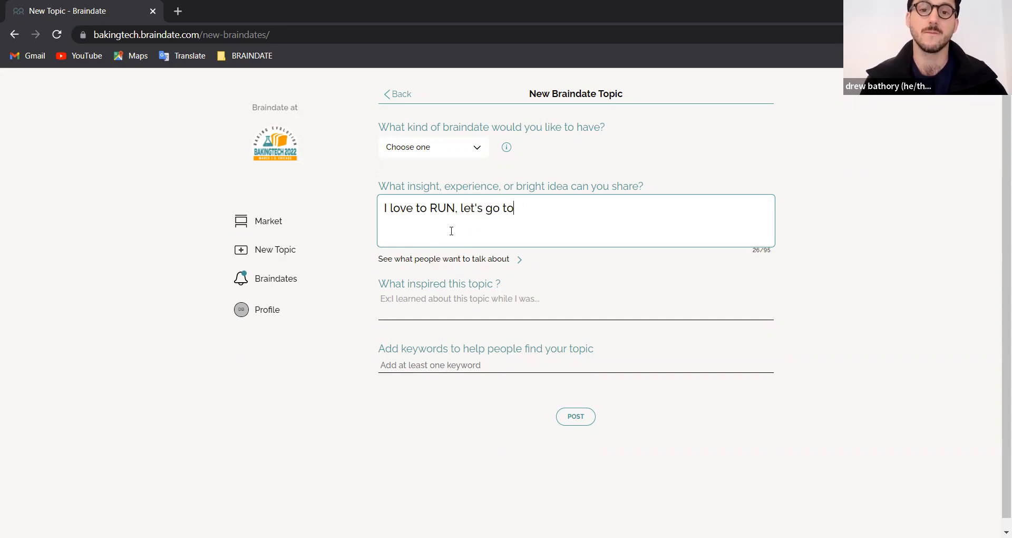
text(gether.)
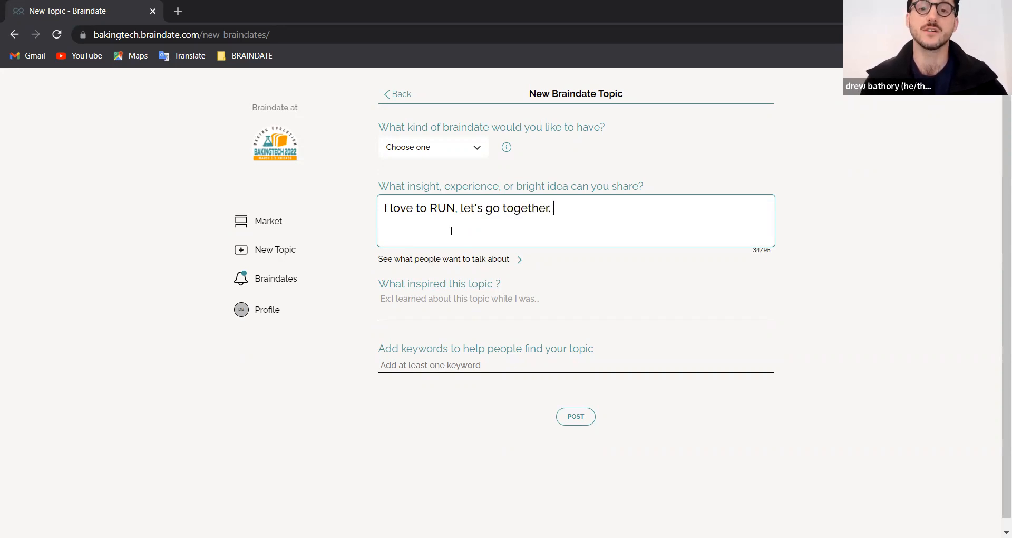
Tag the topic with the keywords socialize and Socialize, then post it
click(575, 365)
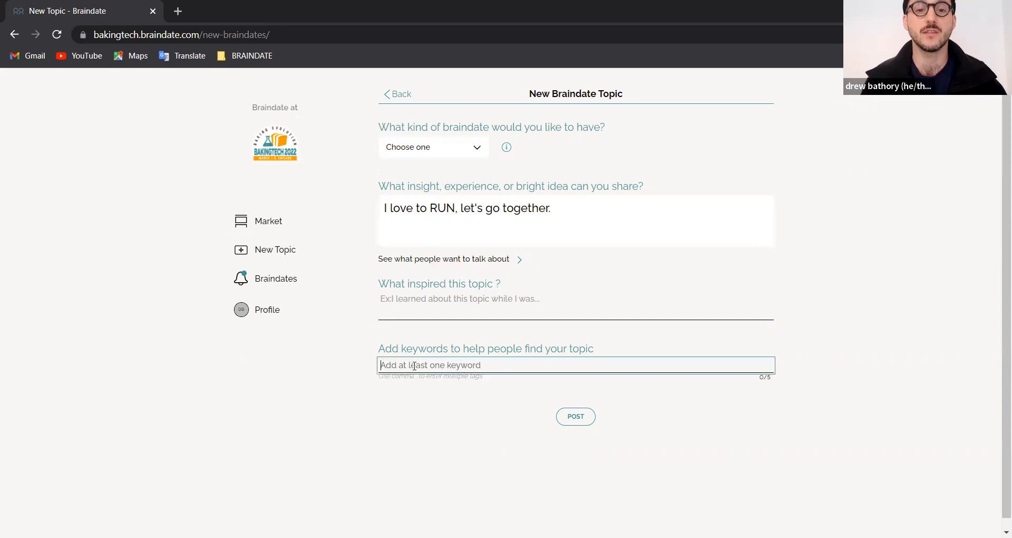
text(social)
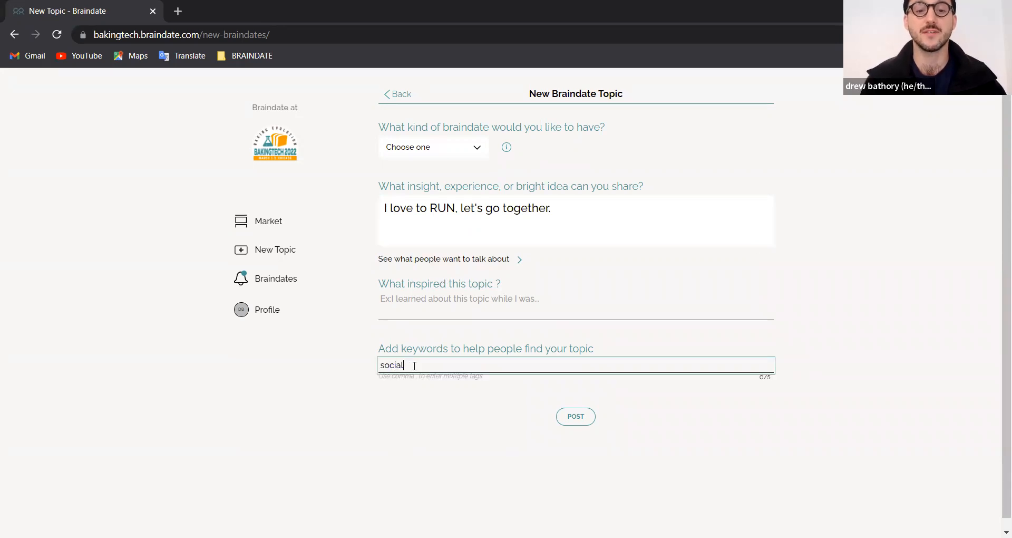
text(ize)
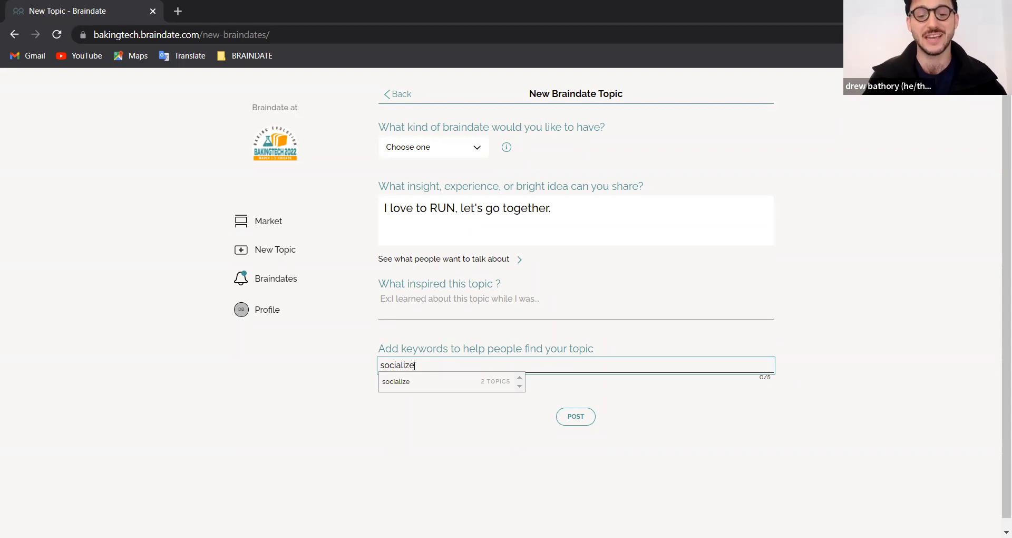
click(395, 381)
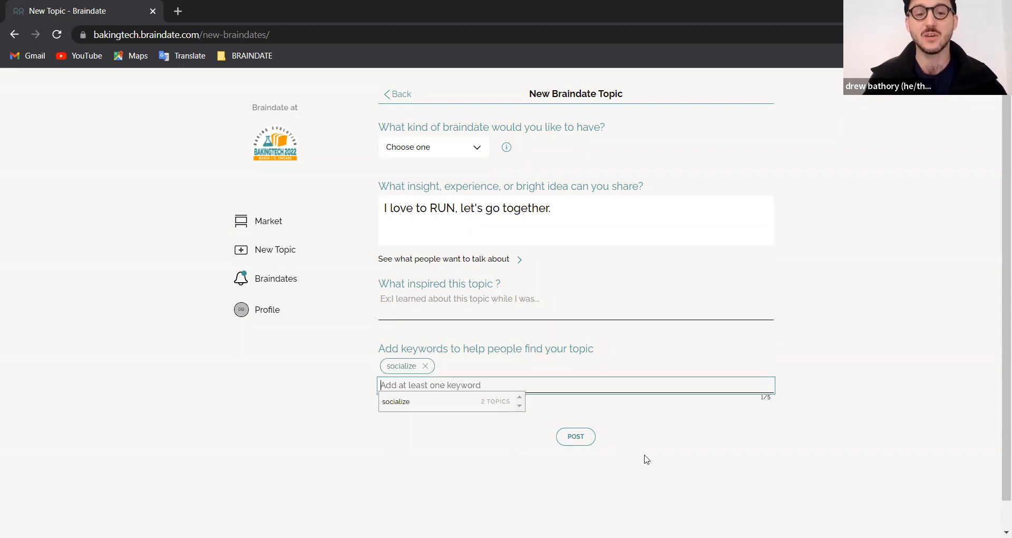
text(Socia)
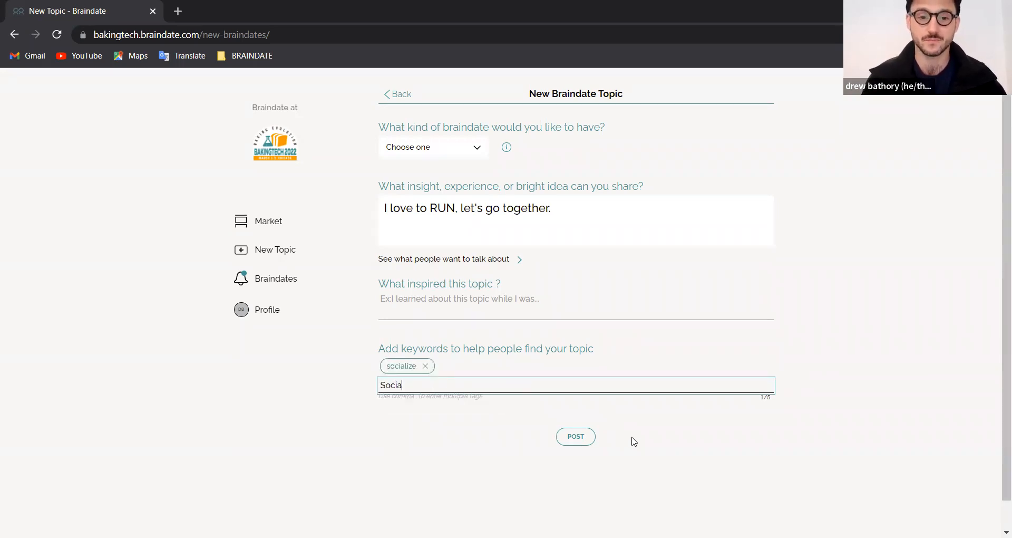
text(ze)
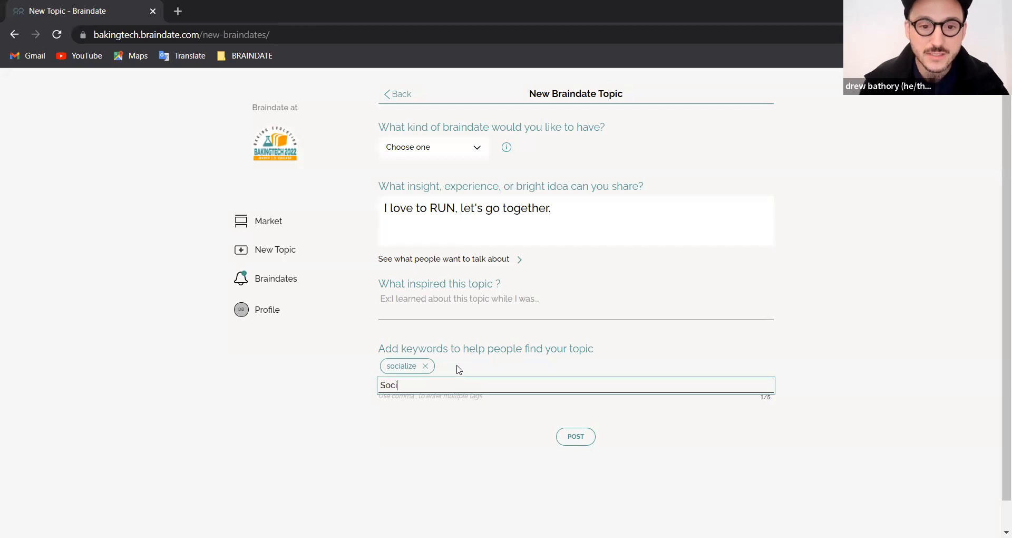
key(Return)
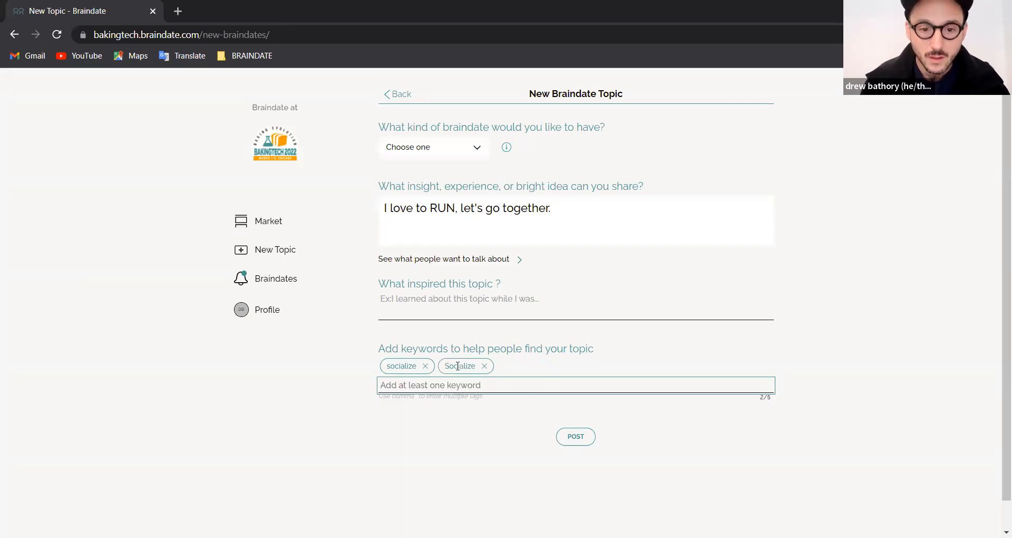
click(574, 436)
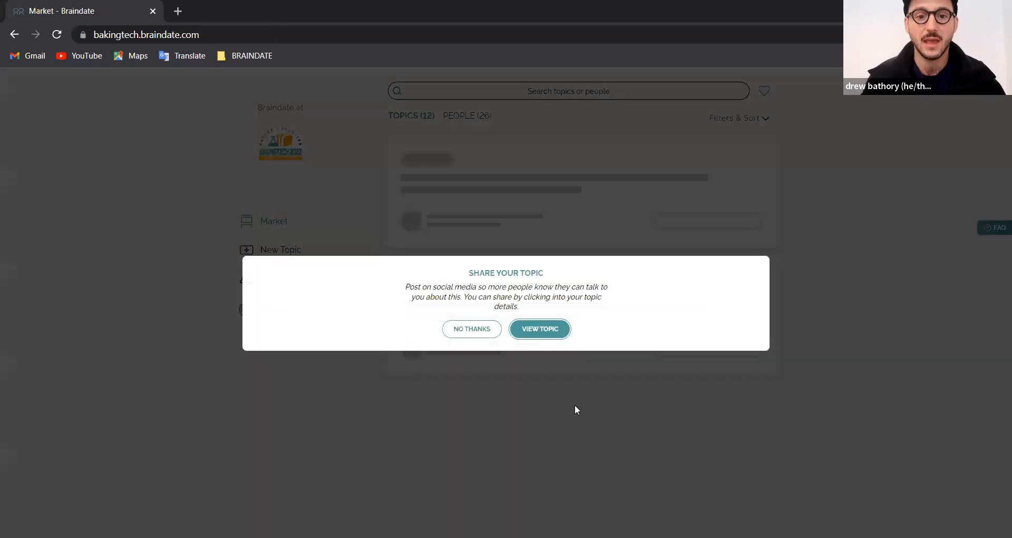
Dismiss the Share Your Topic popup with No Thanks
click(471, 328)
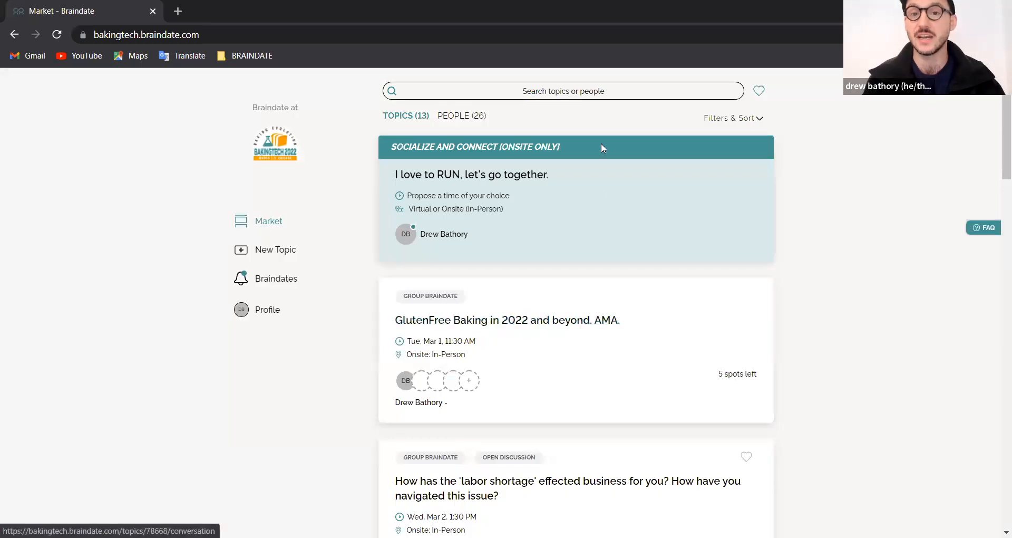
mouse_move(639, 156)
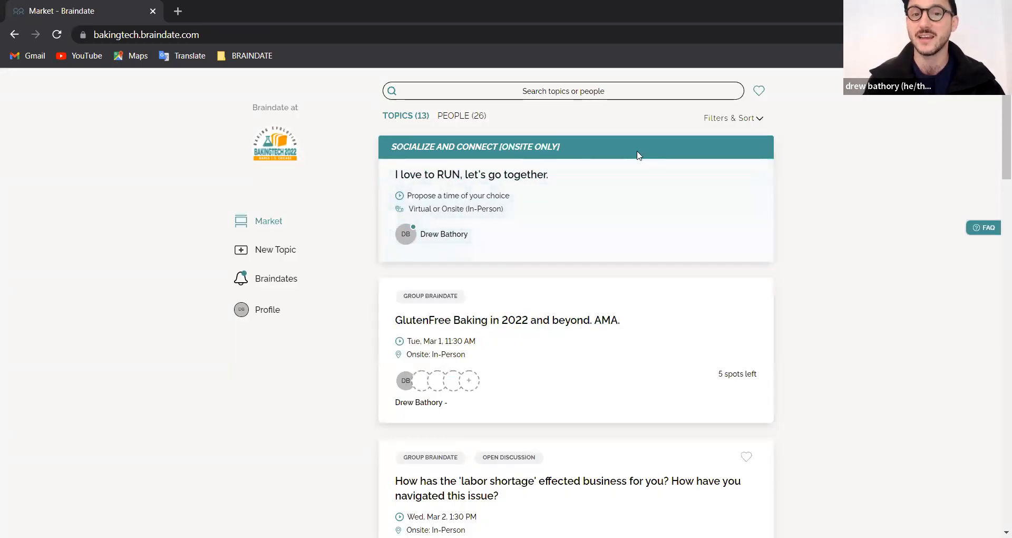
mouse_move(643, 221)
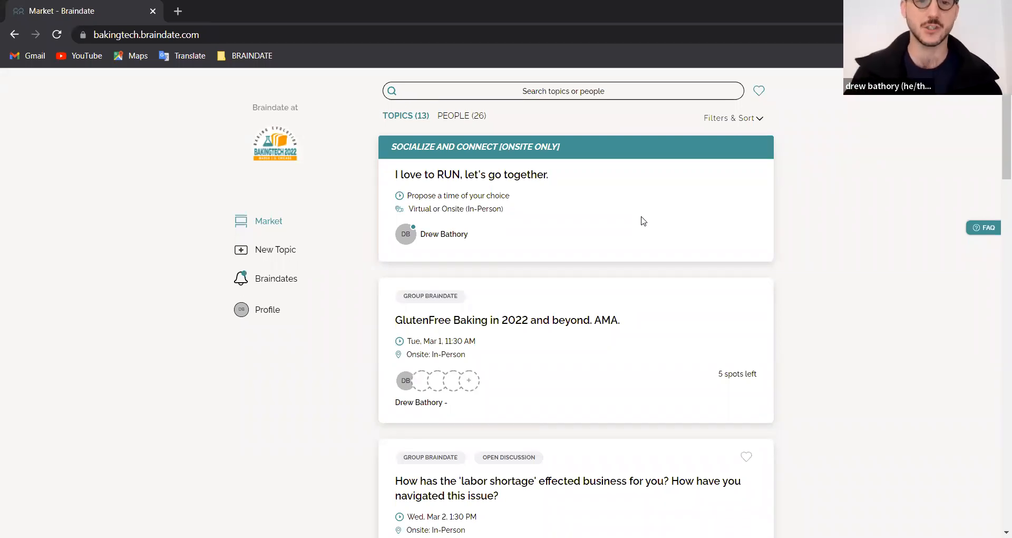
mouse_move(328, 264)
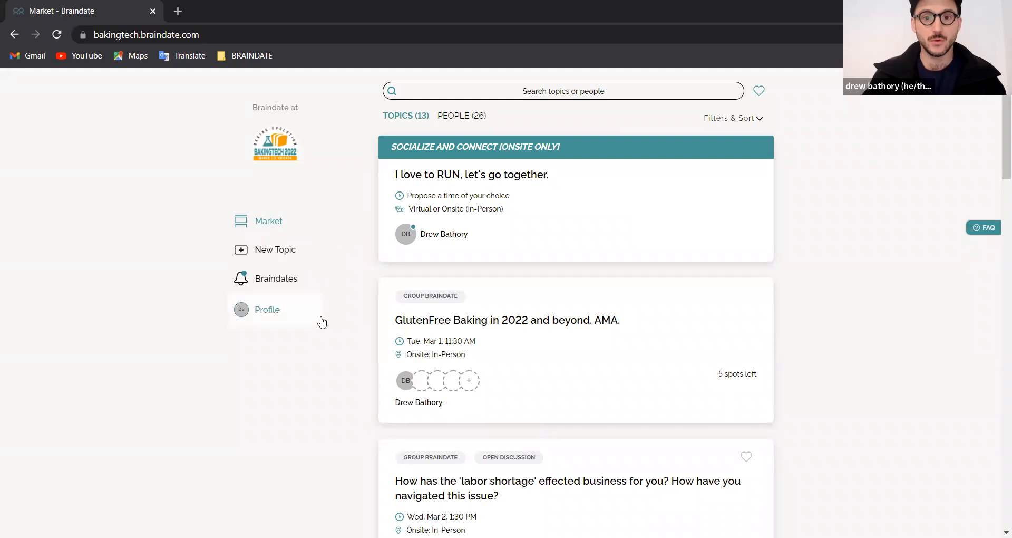
mouse_move(281, 258)
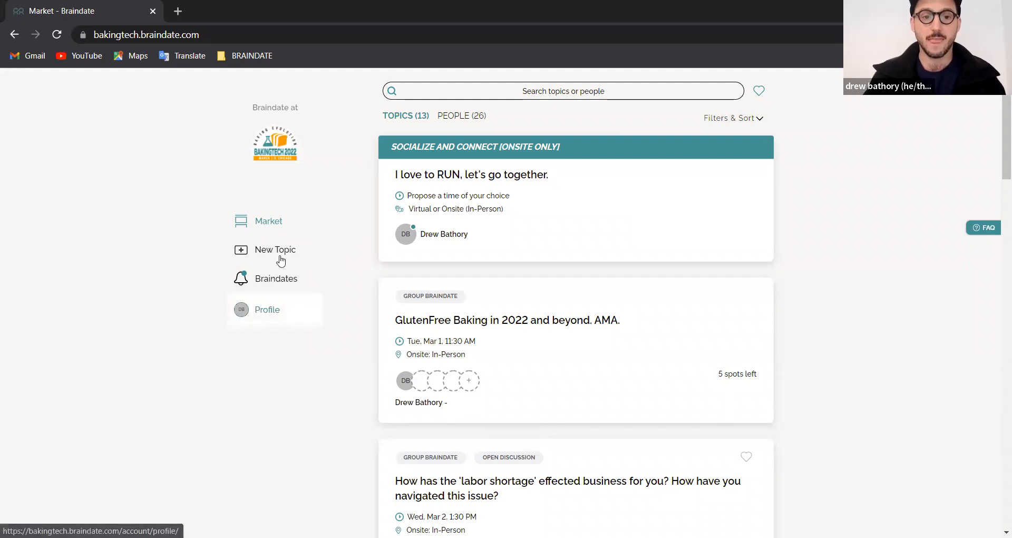
mouse_move(268, 221)
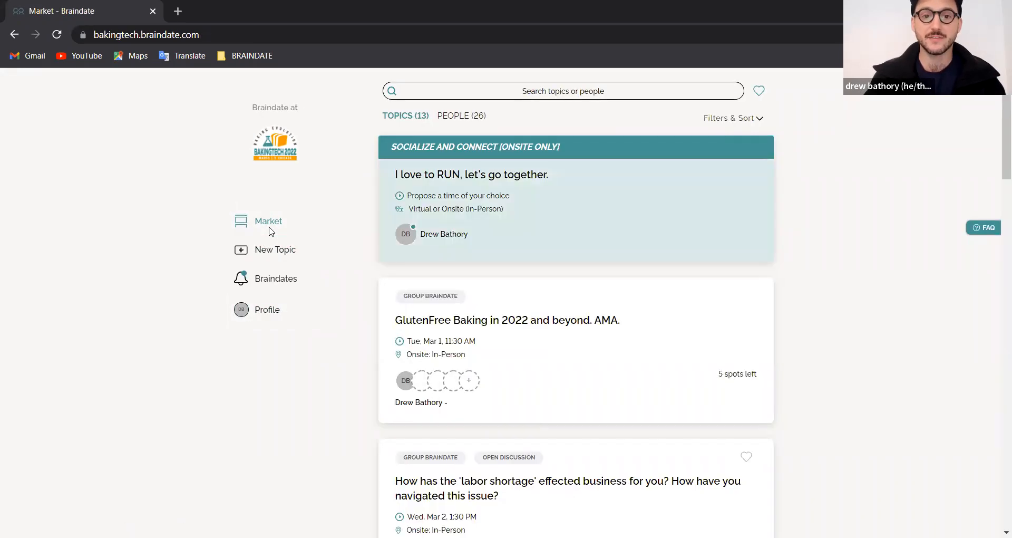
scroll(down, 3)
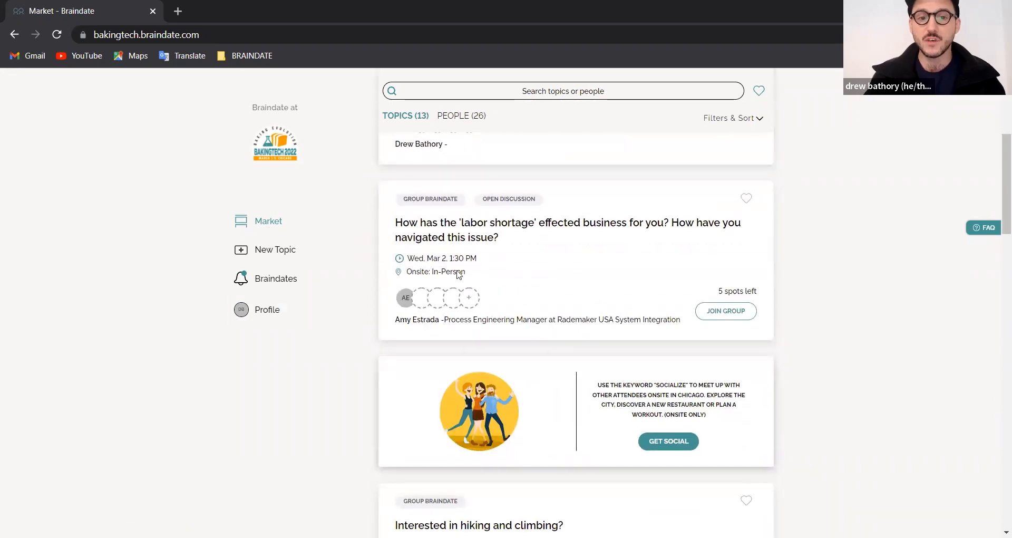
mouse_move(487, 273)
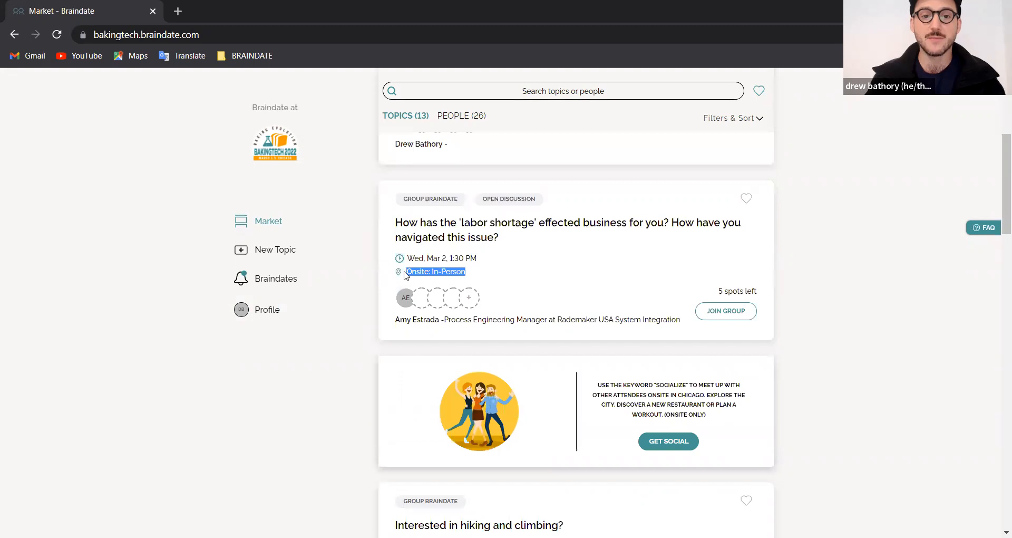
mouse_move(487, 285)
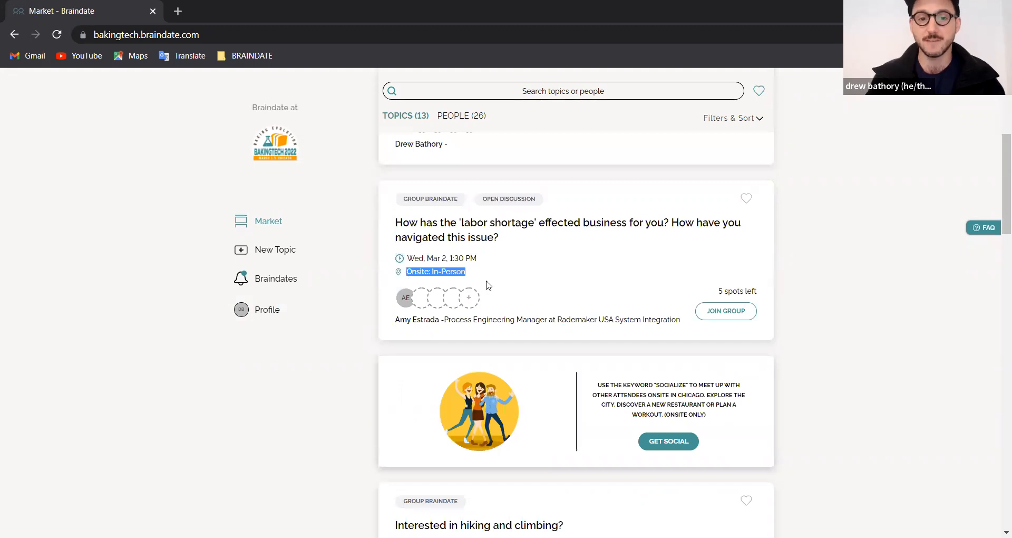
mouse_move(478, 274)
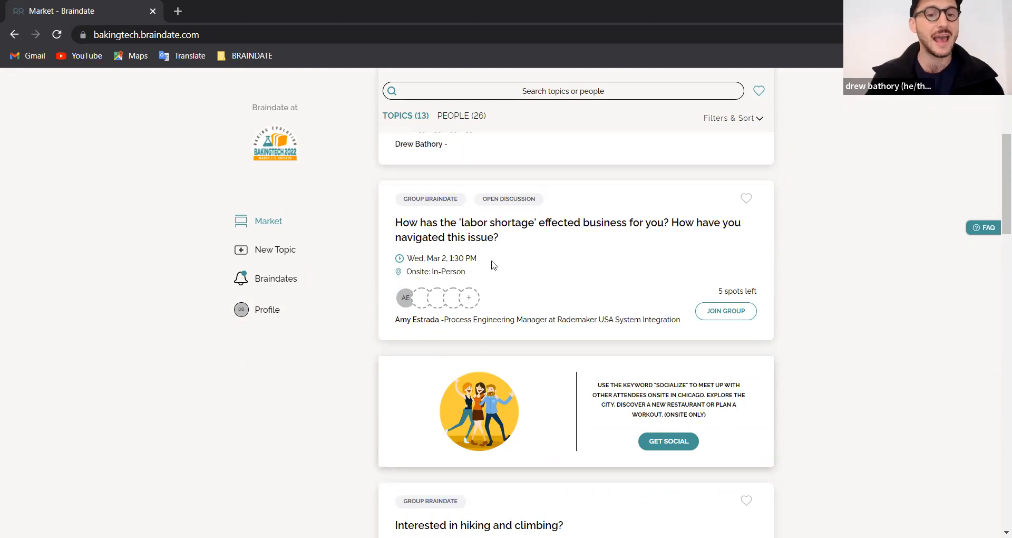
mouse_move(547, 273)
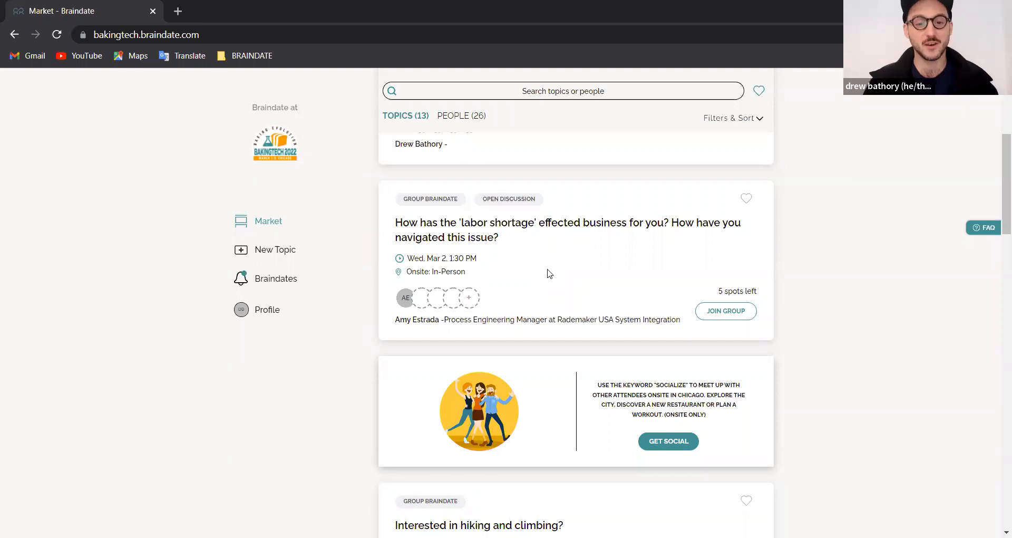
scroll(down, 3)
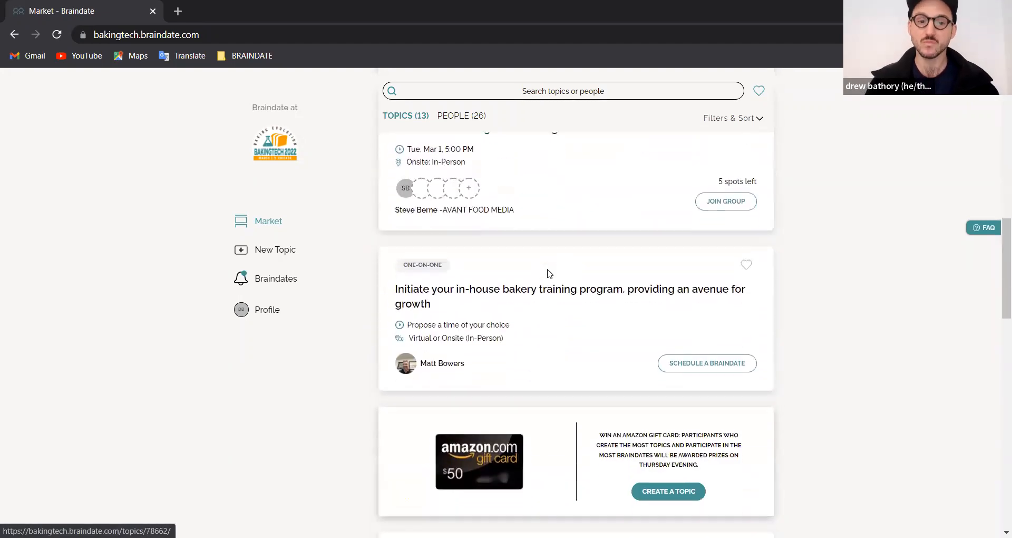
mouse_move(576, 356)
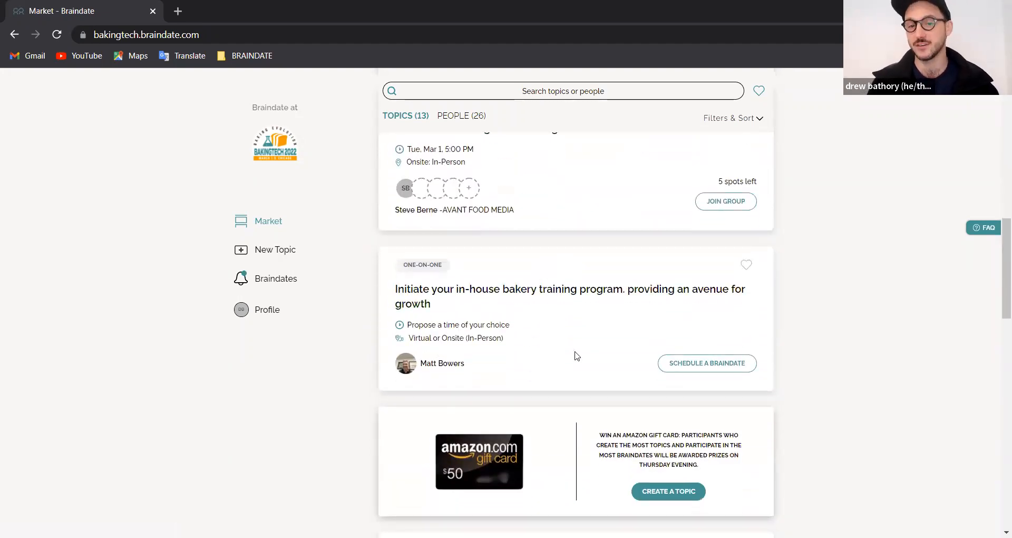
mouse_move(564, 360)
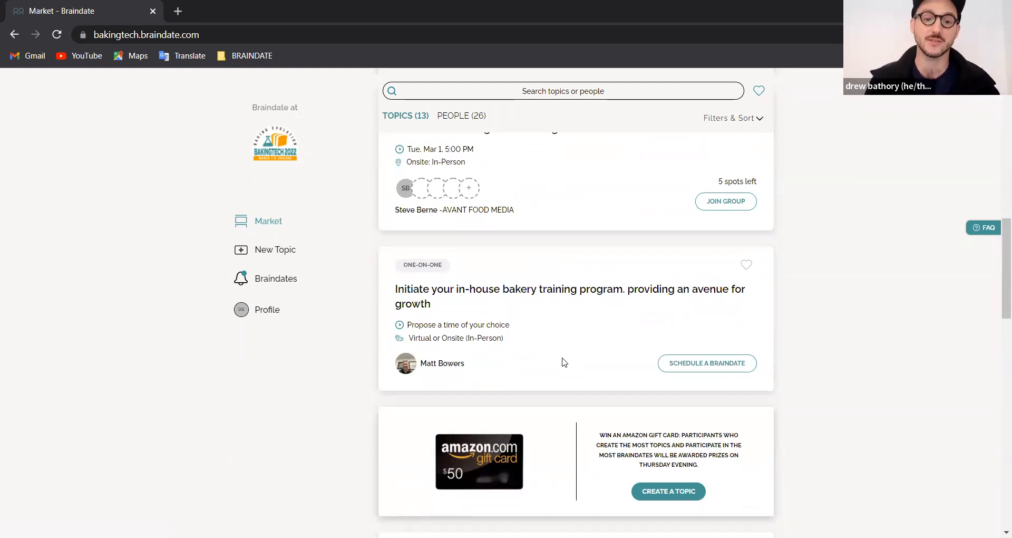
mouse_move(568, 369)
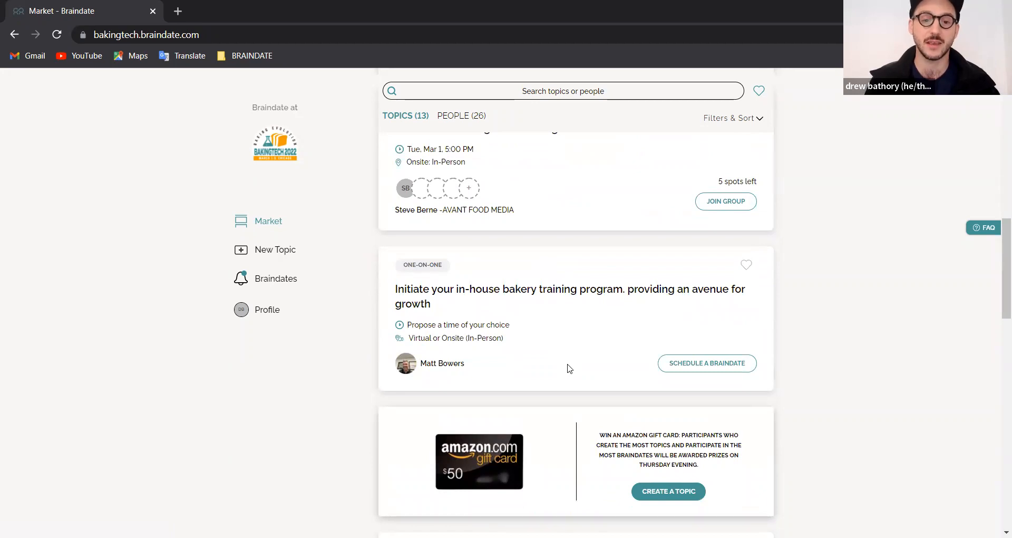
mouse_move(706, 363)
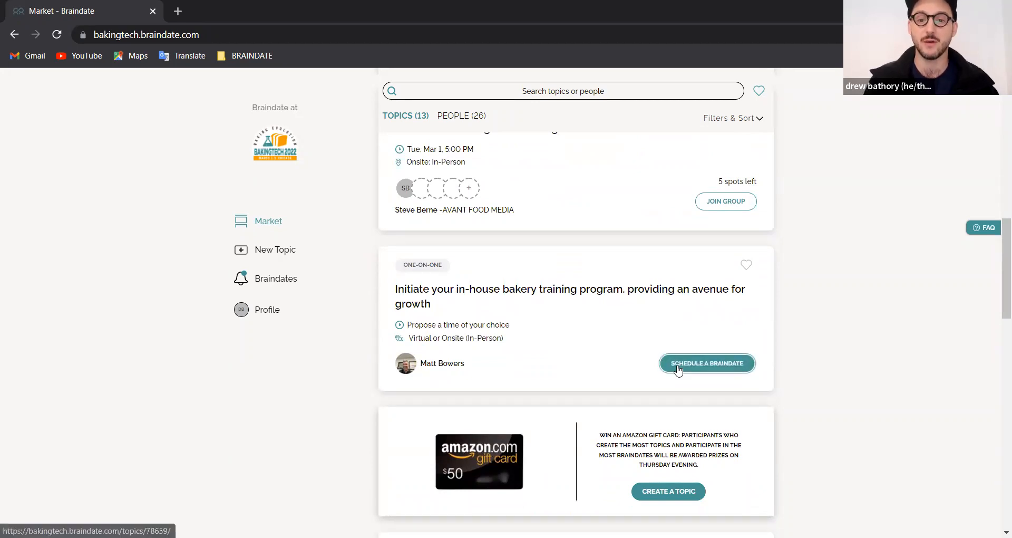
Start scheduling on the bakery training topic, then close the message dialog and cancel
click(706, 363)
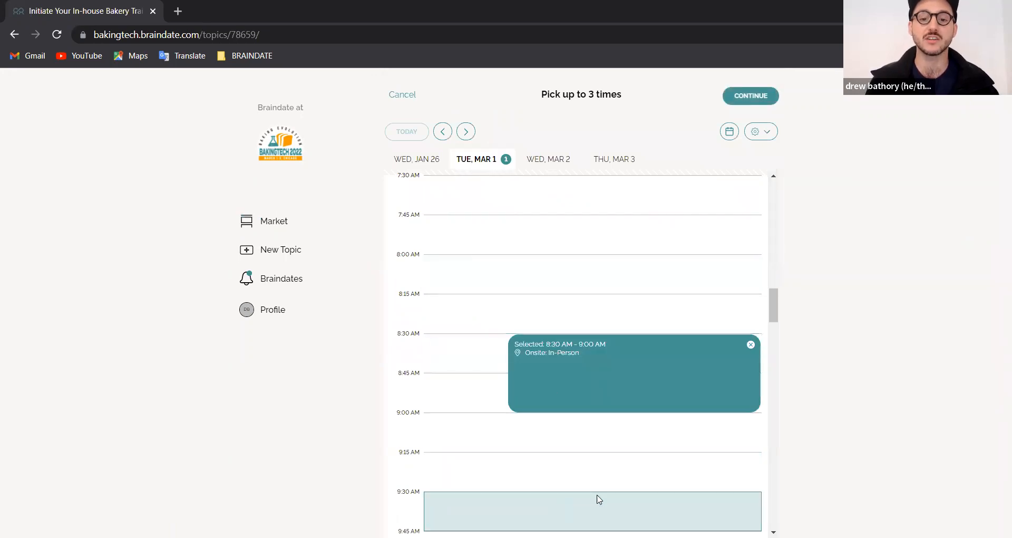
scroll(down, 3)
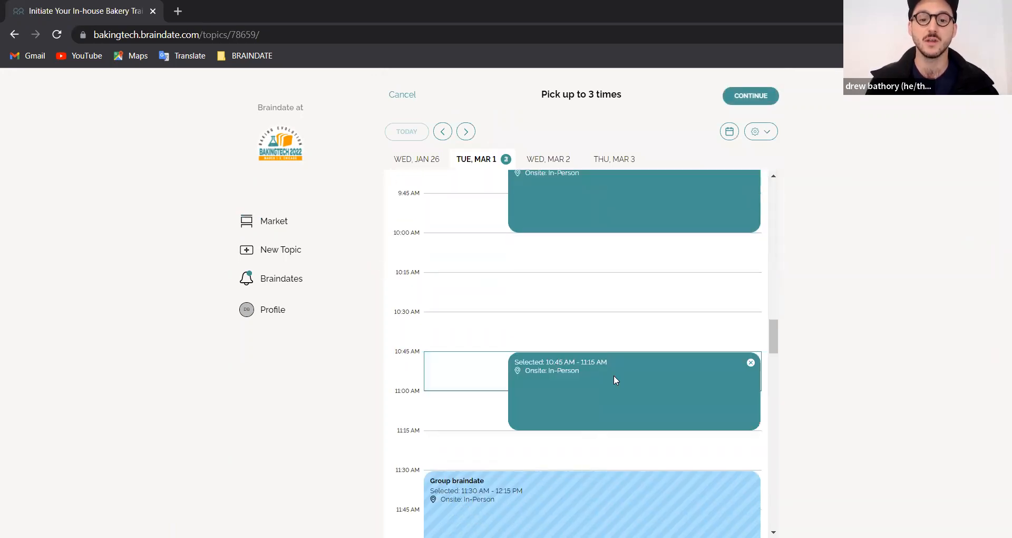
click(751, 96)
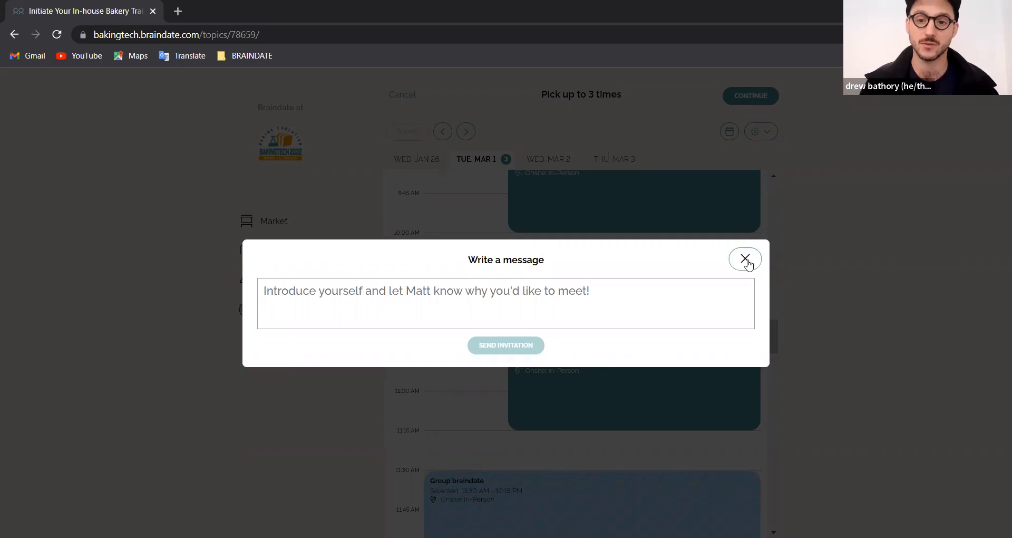
click(744, 259)
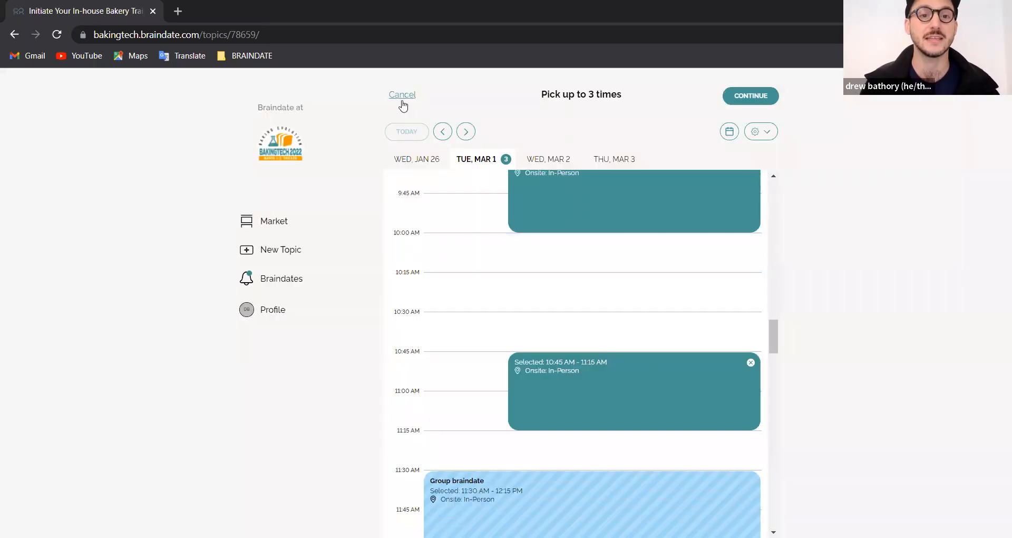
click(402, 94)
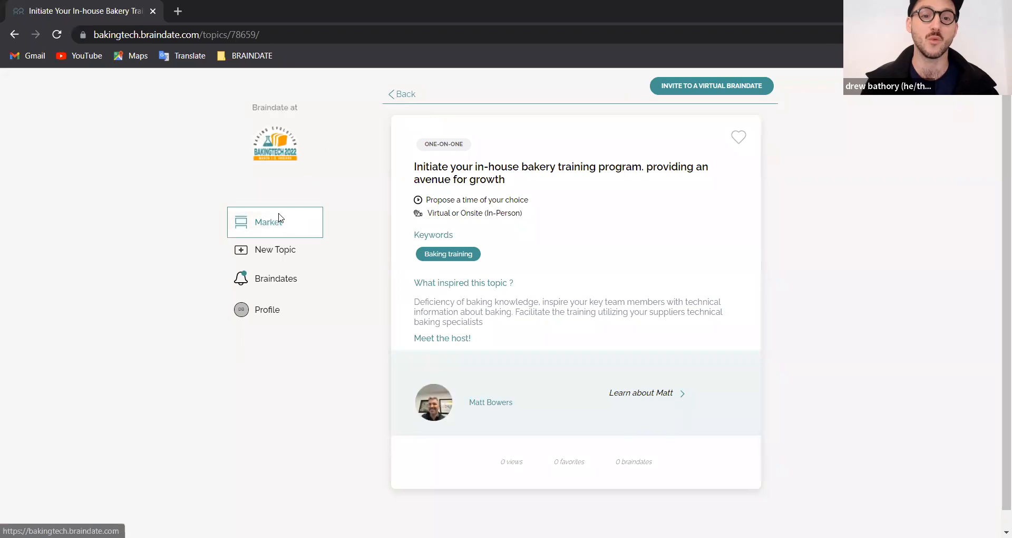
Search the Market with the 'gluten' keyword and scroll through the results
click(266, 221)
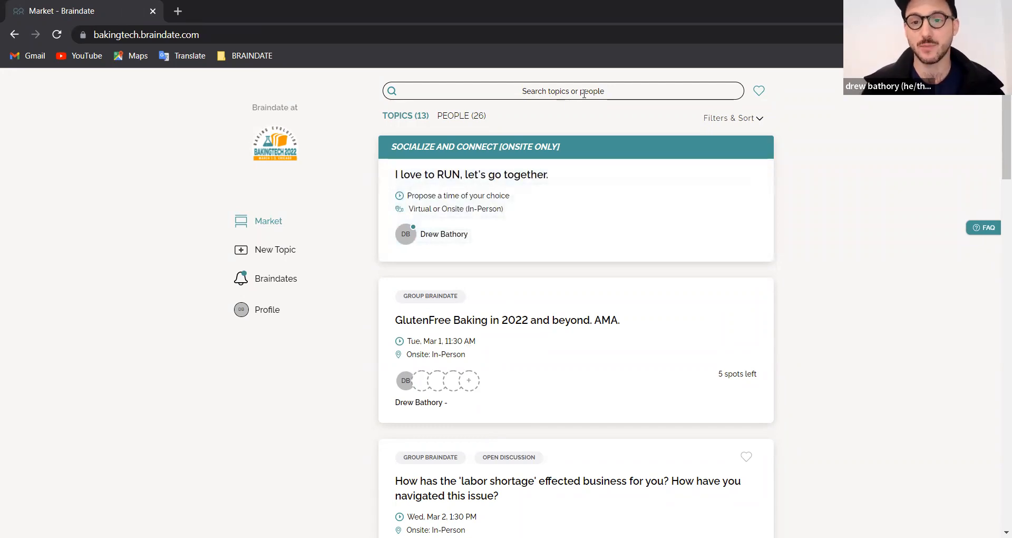
click(562, 90)
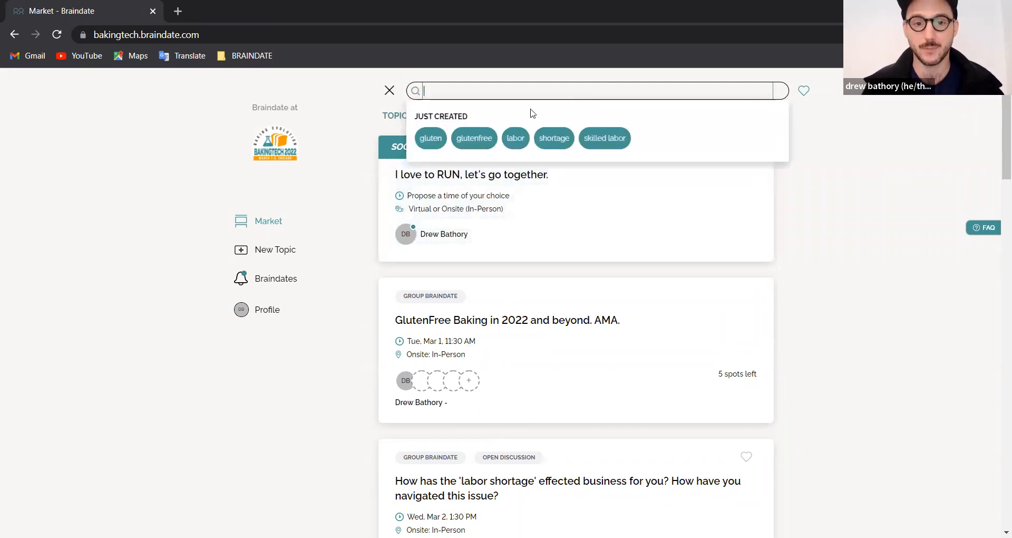
click(431, 138)
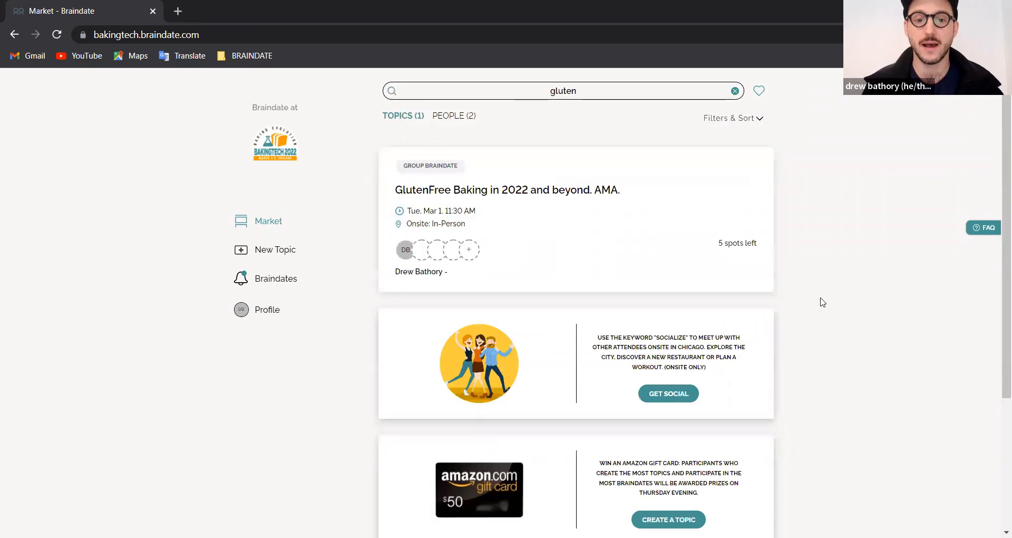
mouse_move(583, 246)
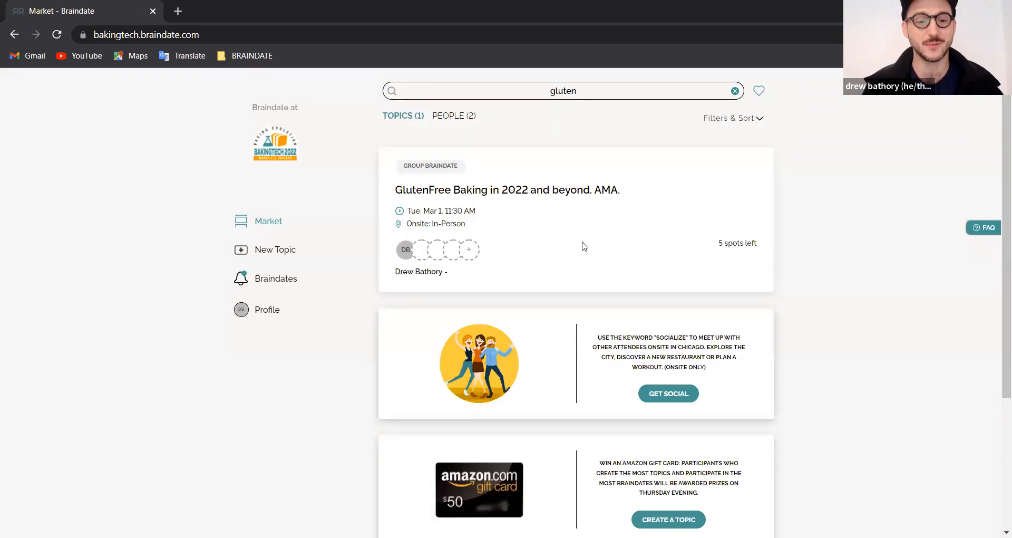
scroll(down, 3)
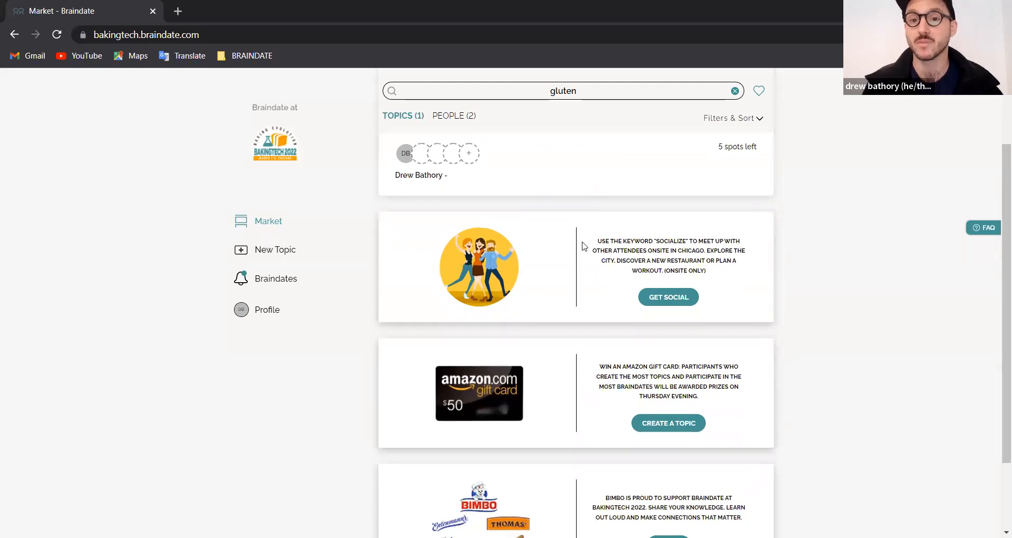
mouse_move(580, 297)
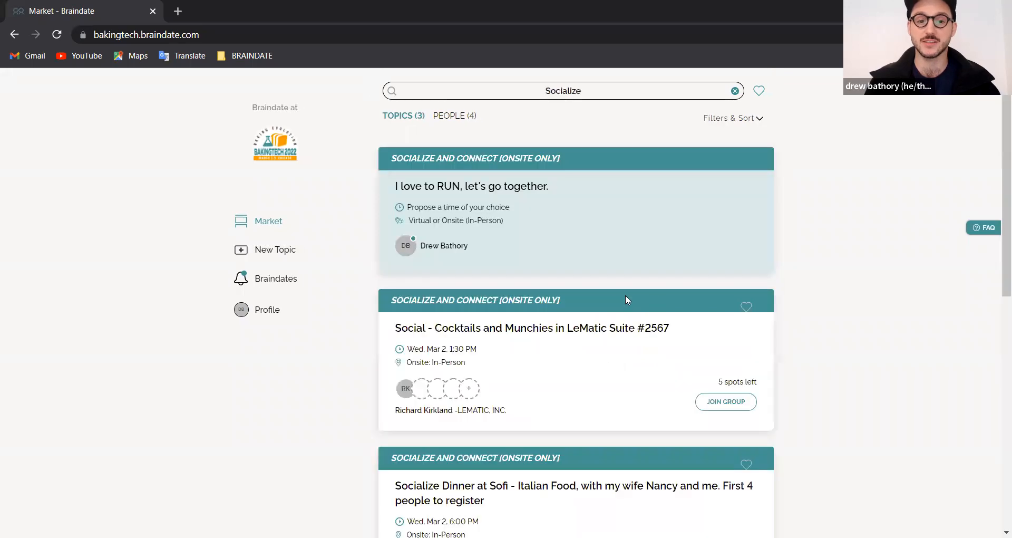
mouse_move(589, 360)
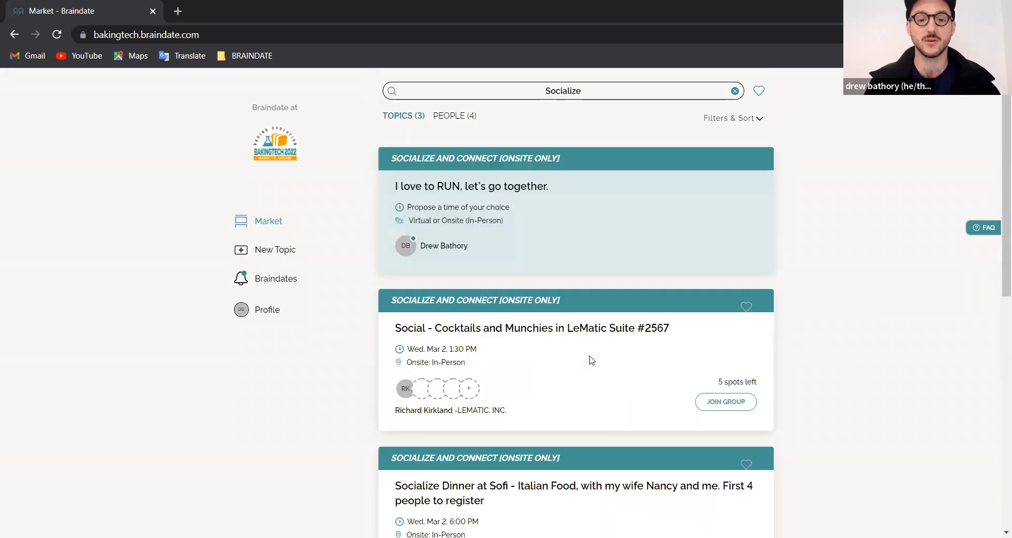
Scroll through the 'Socialize' search results, then clear the search field
scroll(down, 3)
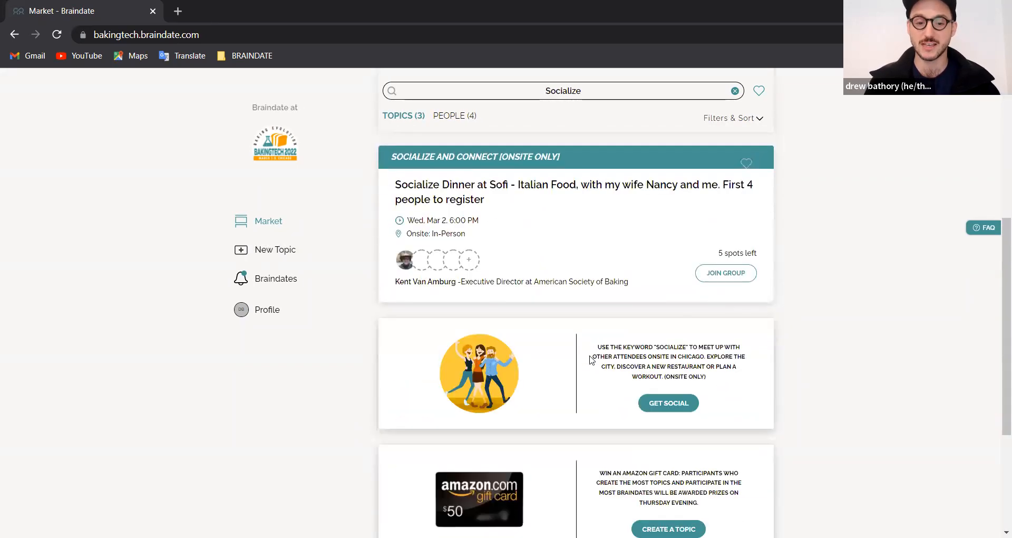
scroll(down, 3)
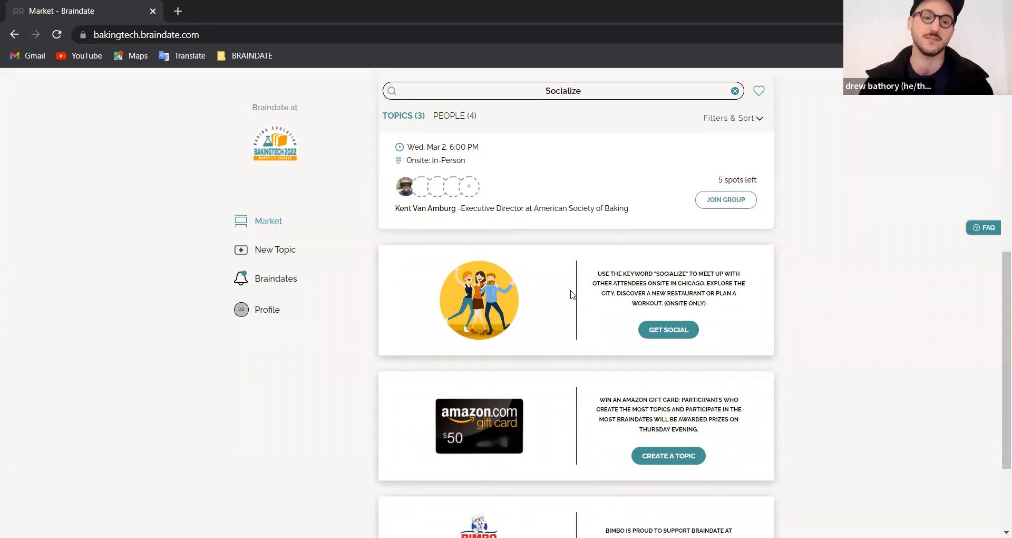
right_click(264, 226)
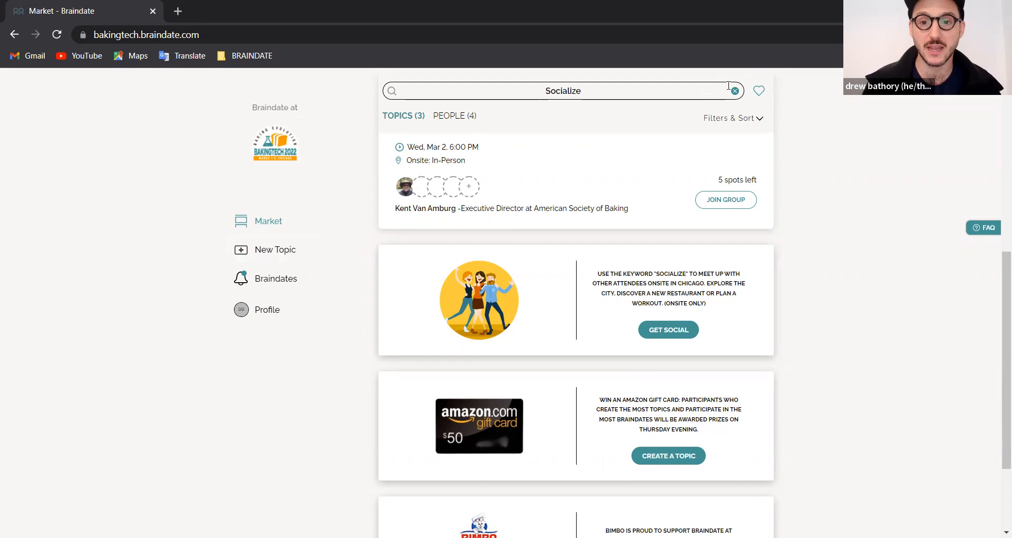
click(734, 90)
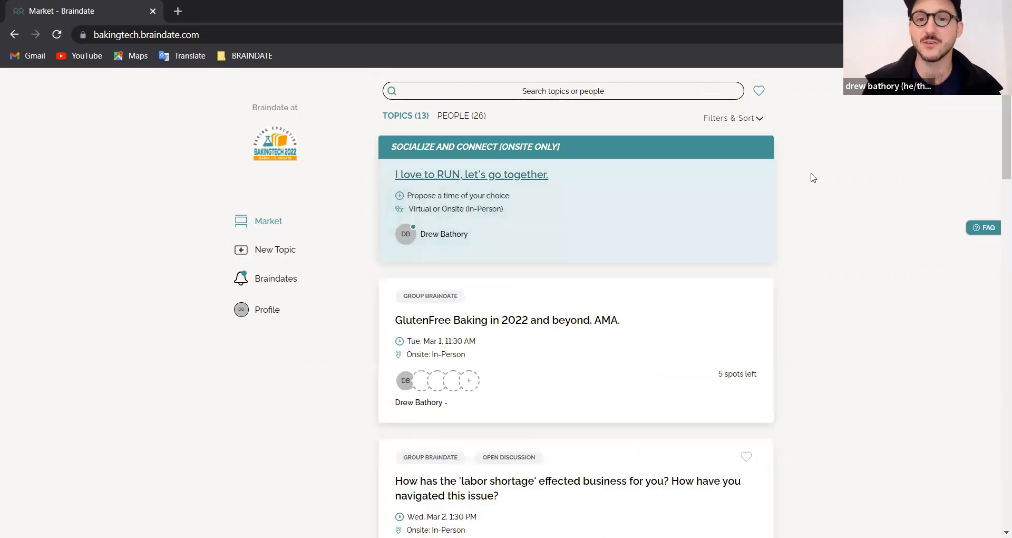
mouse_move(897, 188)
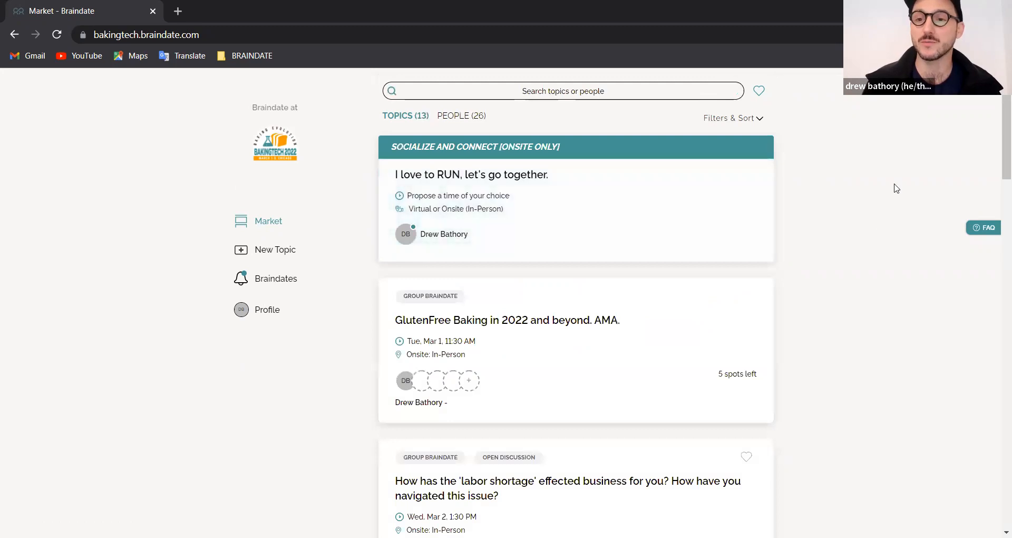
mouse_move(544, 21)
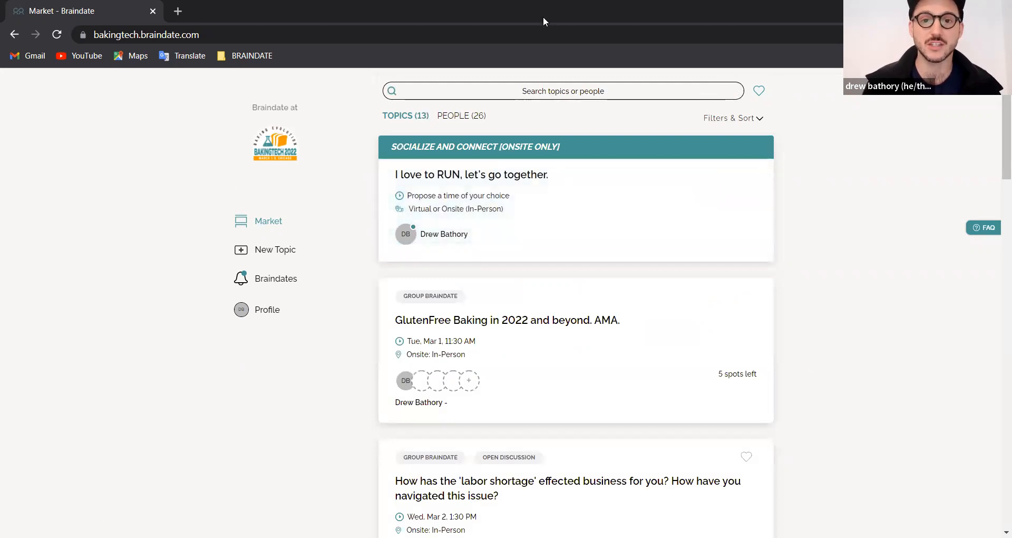
mouse_move(450, 5)
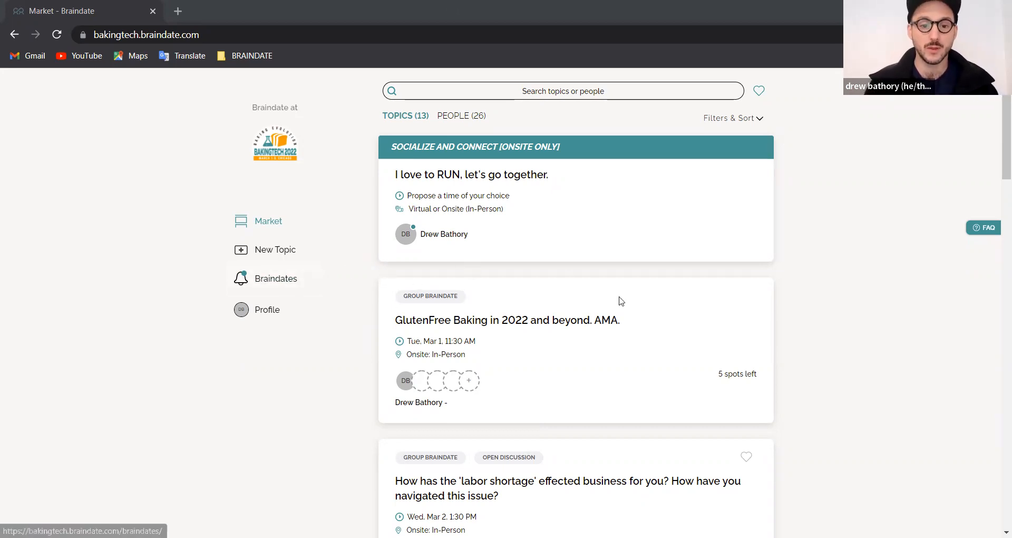
Scroll the Market topics down to the labor-shortage group braindate card
scroll(down, 3)
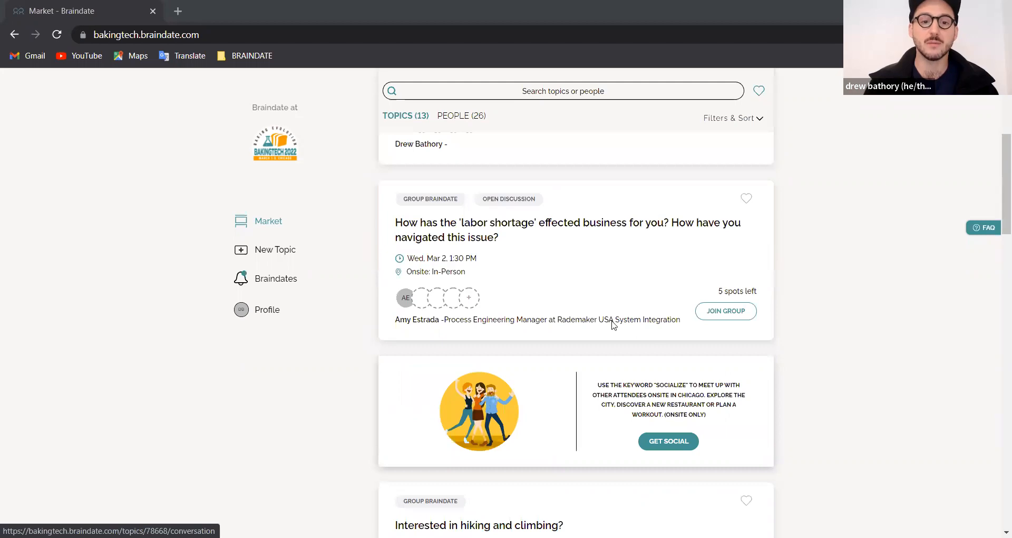
mouse_move(609, 282)
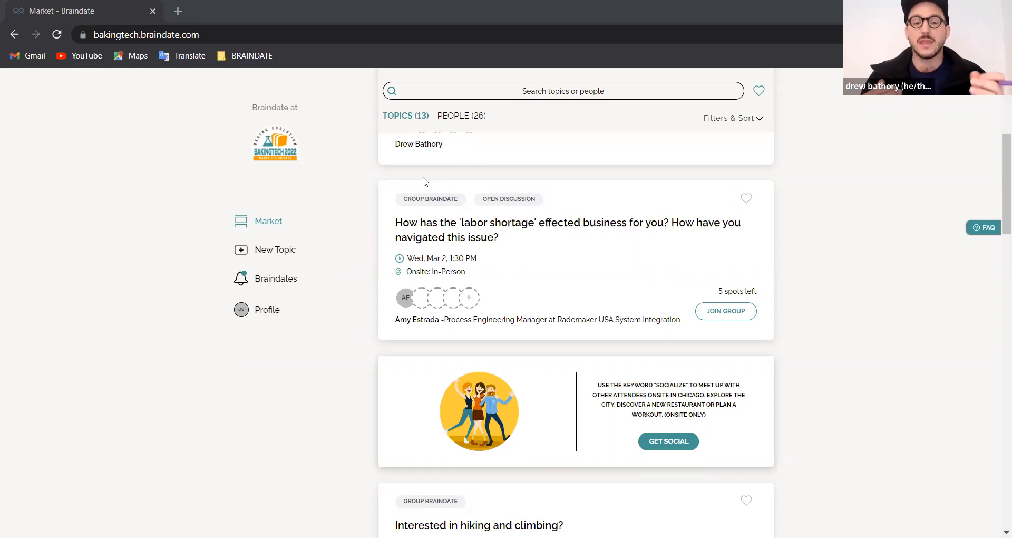
mouse_move(440, 345)
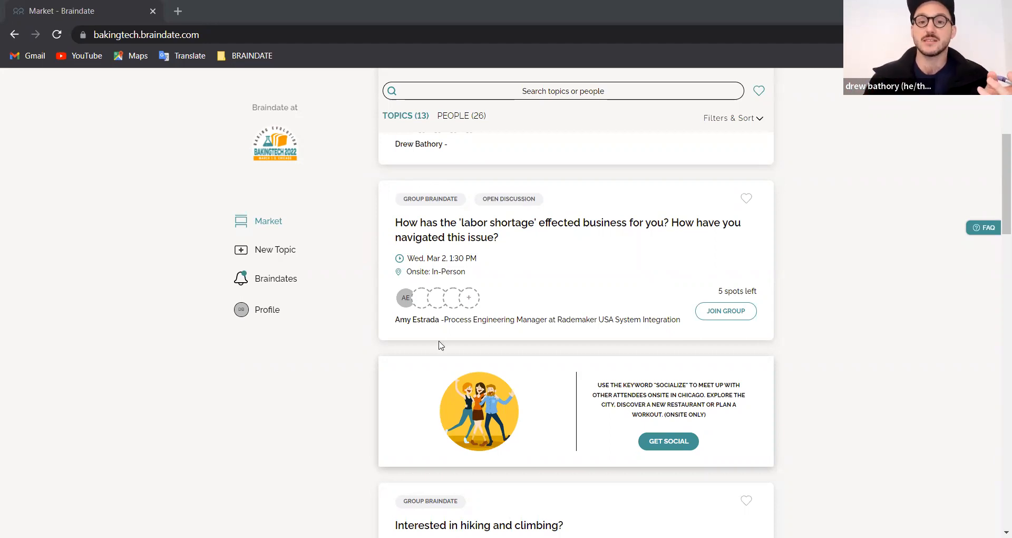
Scroll back up and reload the Market list headed by the RUN topic
scroll(up, 3)
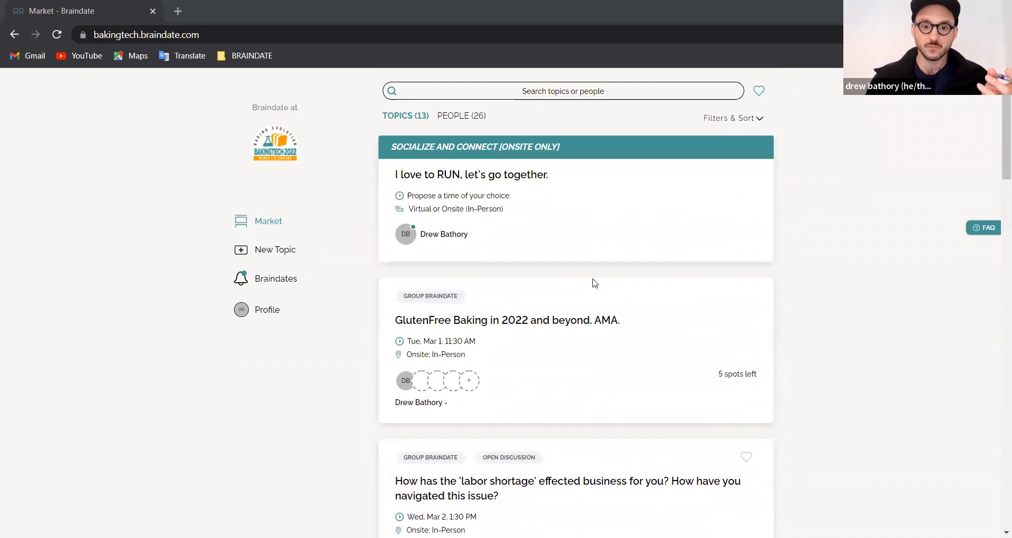
mouse_move(655, 241)
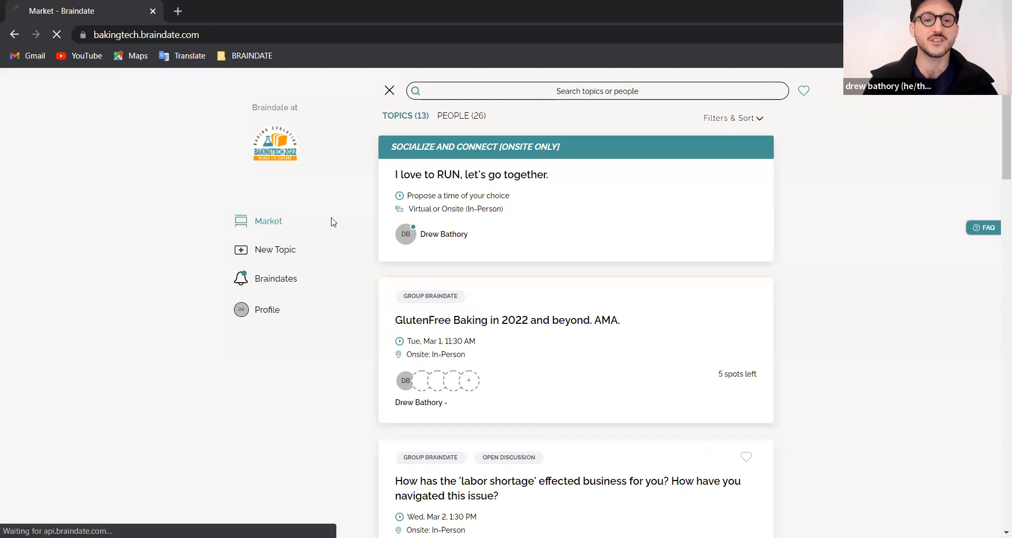
click(389, 90)
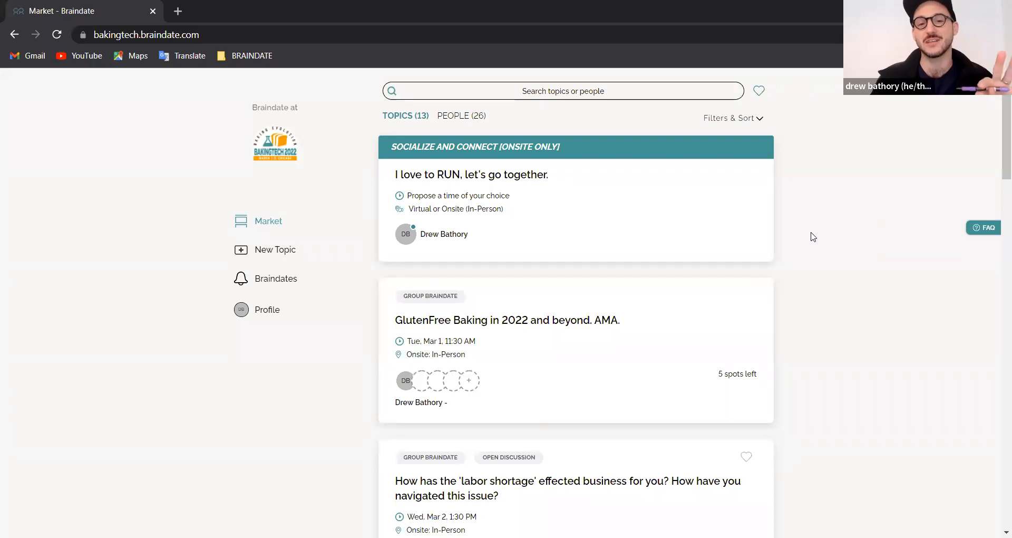
mouse_move(831, 323)
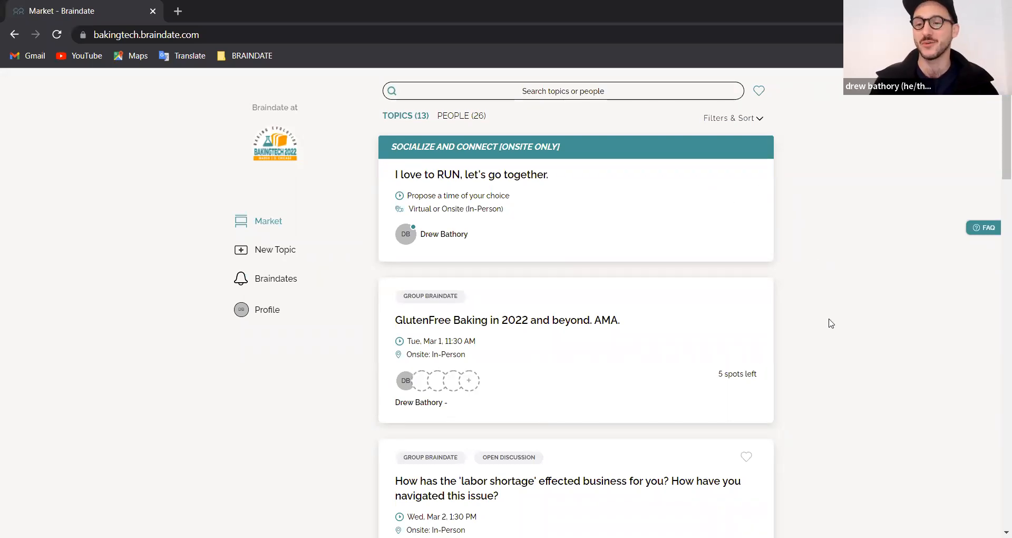
mouse_move(371, 310)
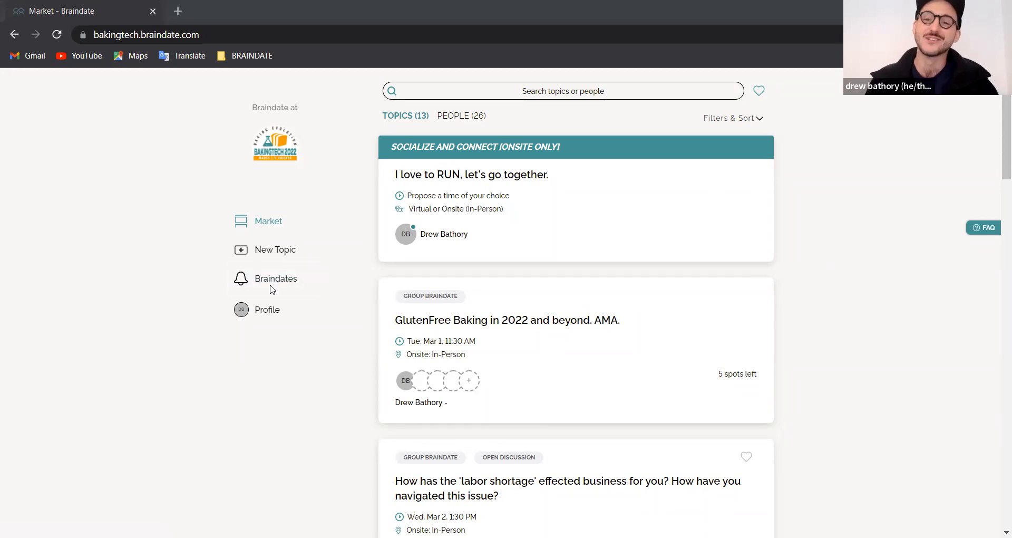
mouse_move(266, 429)
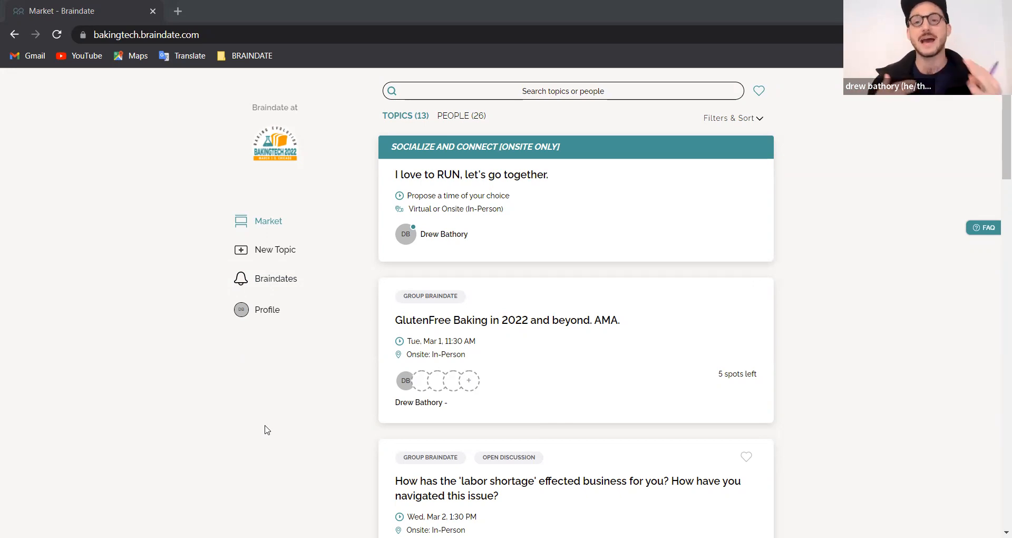
mouse_move(458, 365)
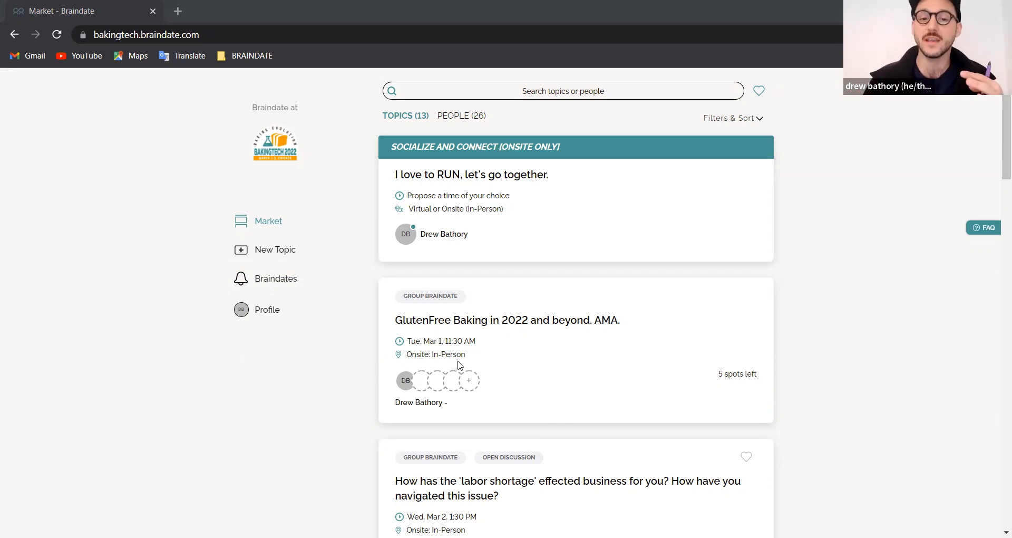
Scroll down the Market to the vertical start-ups group brainstorm and open it
scroll(down, 3)
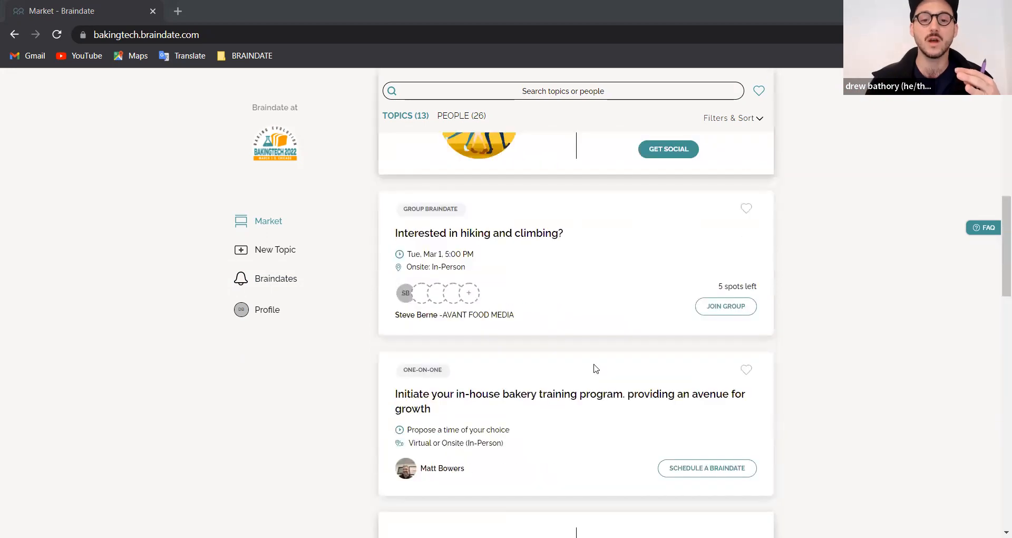
scroll(down, 3)
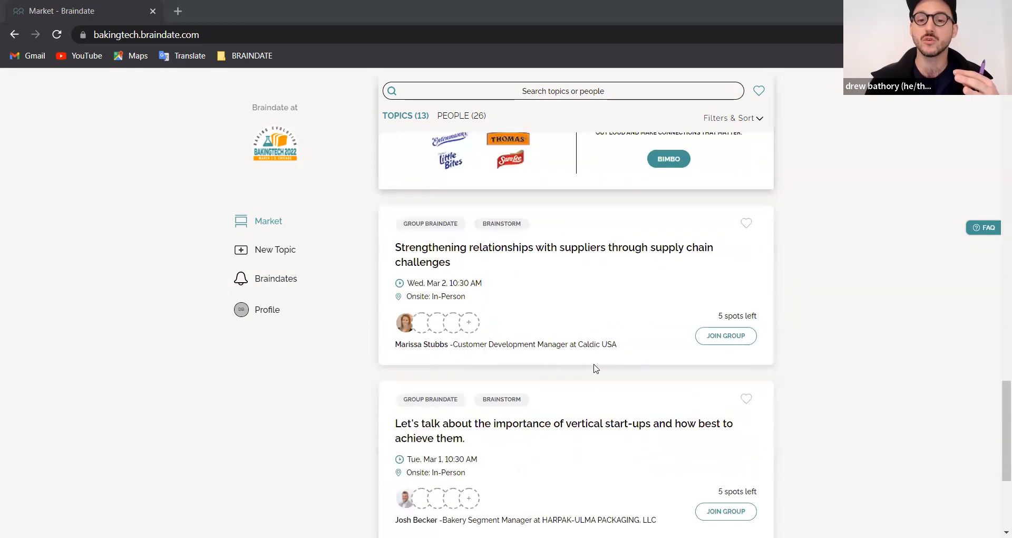
scroll(down, 3)
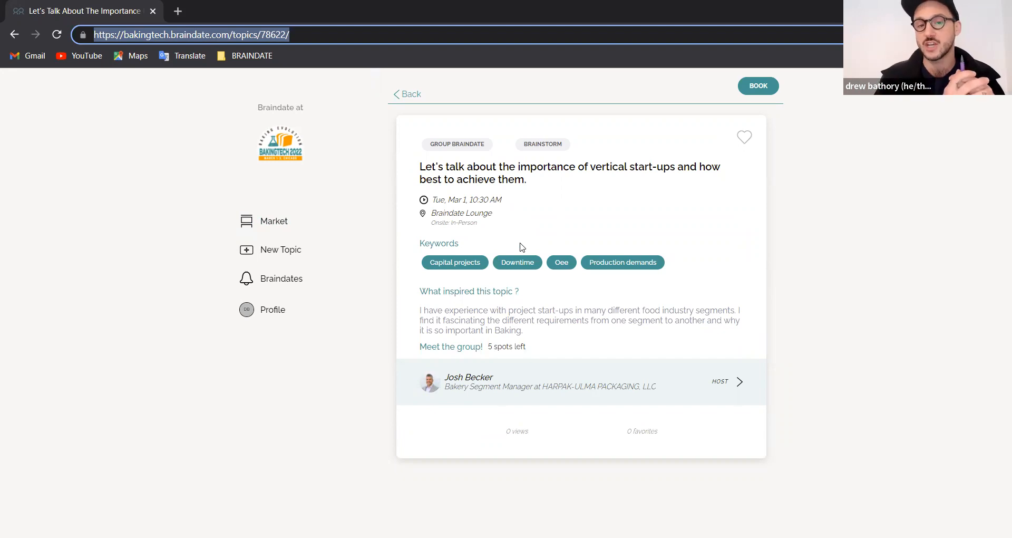
mouse_move(840, 169)
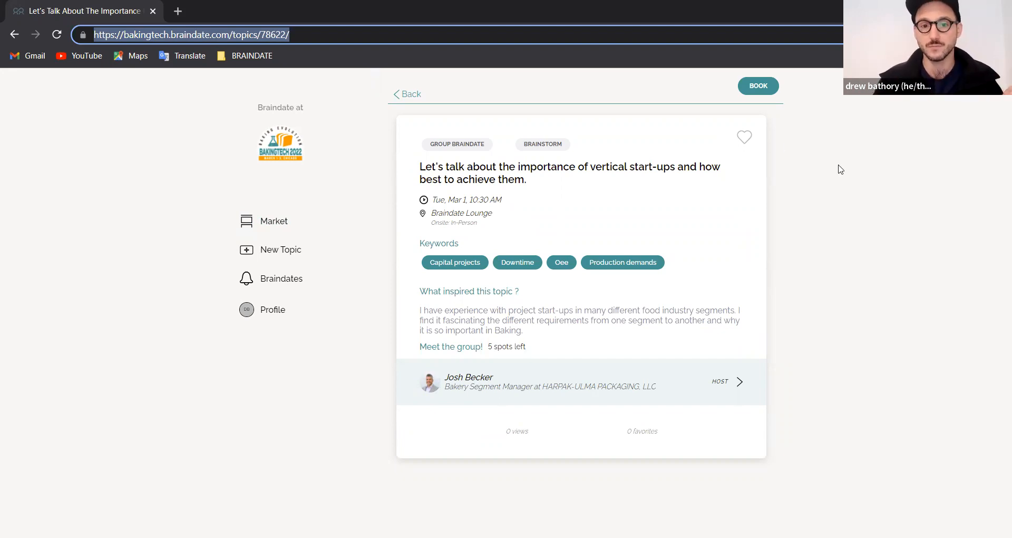
mouse_move(661, 152)
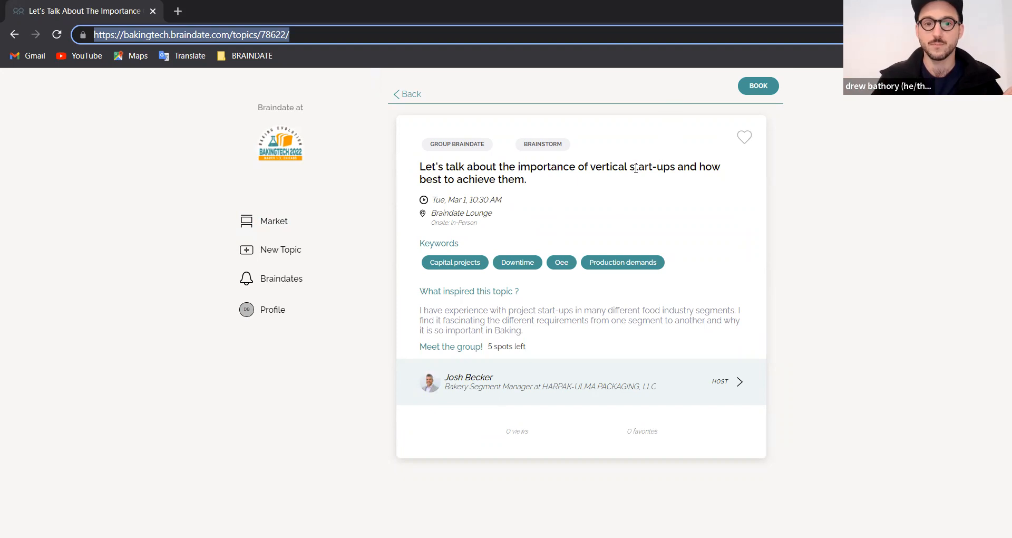
mouse_move(592, 18)
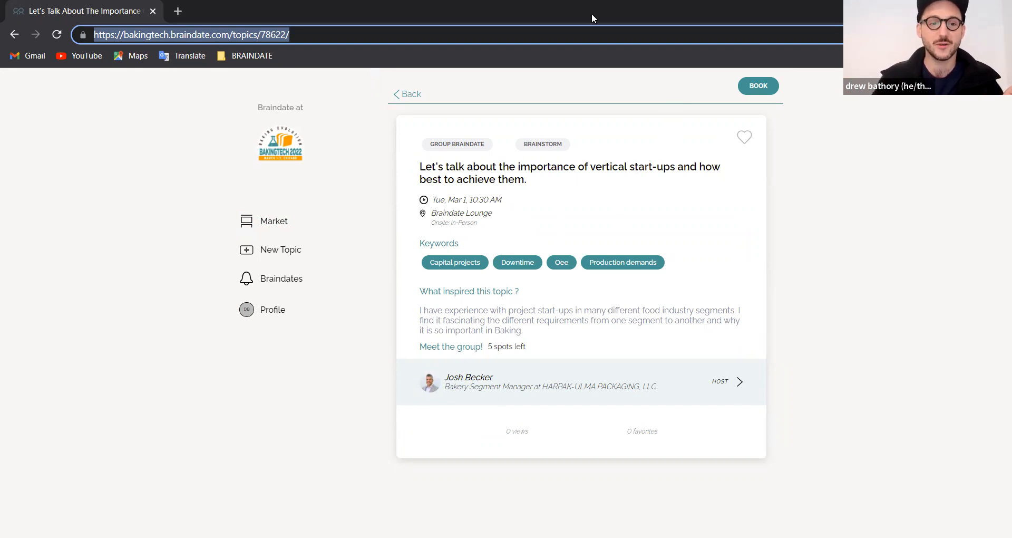
Go back from the vertical start-ups topic to the Market list of 13 topics
click(406, 94)
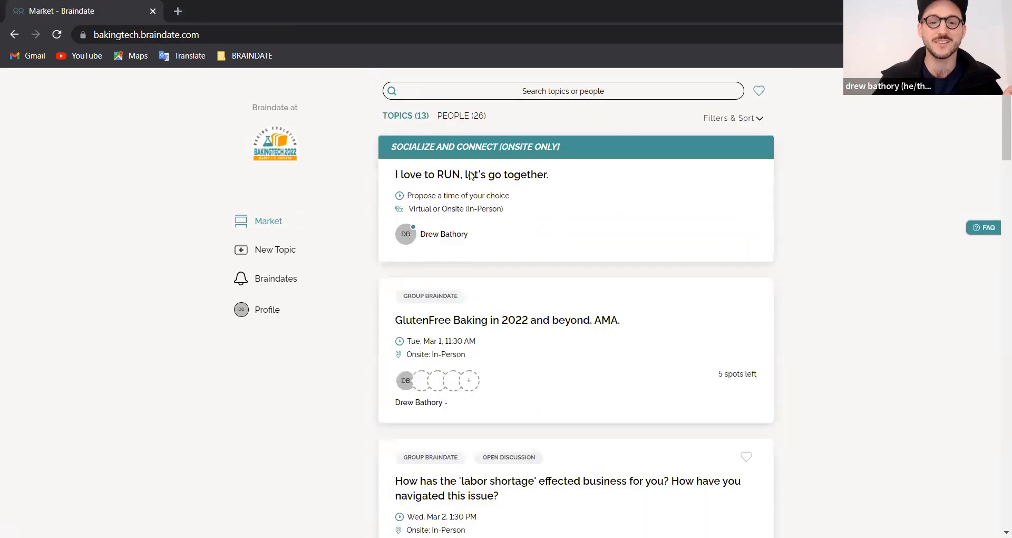
mouse_move(831, 185)
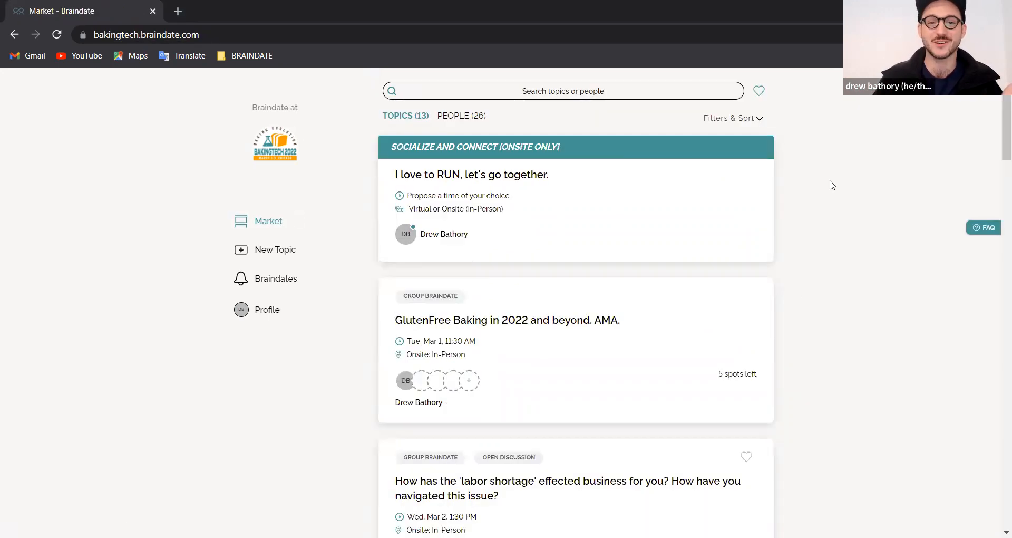
mouse_move(828, 310)
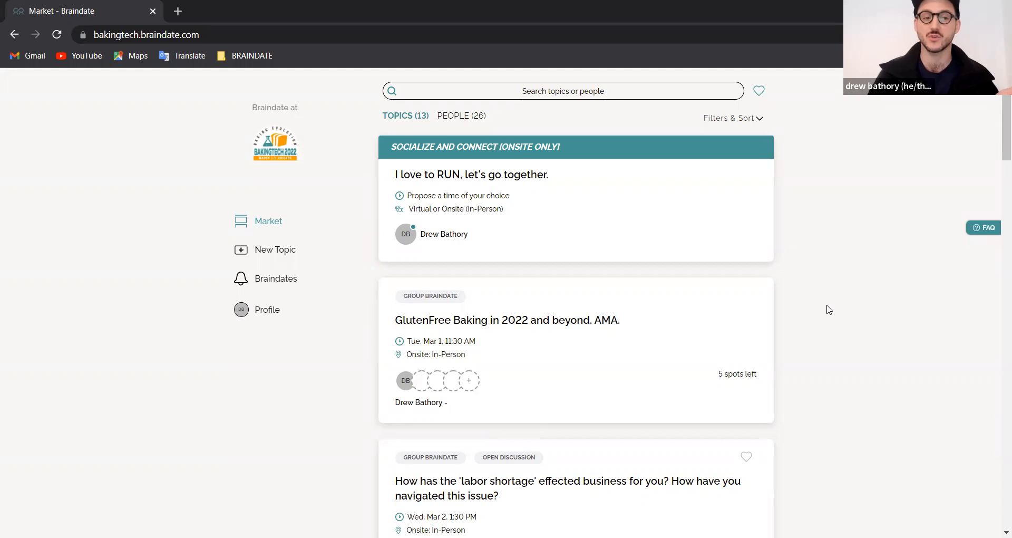
mouse_move(503, 397)
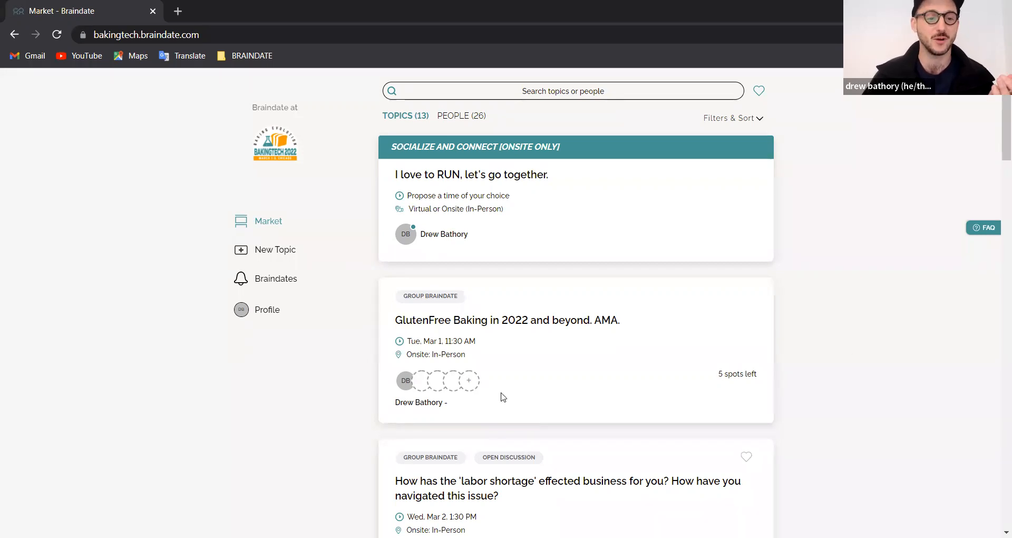
mouse_move(367, 418)
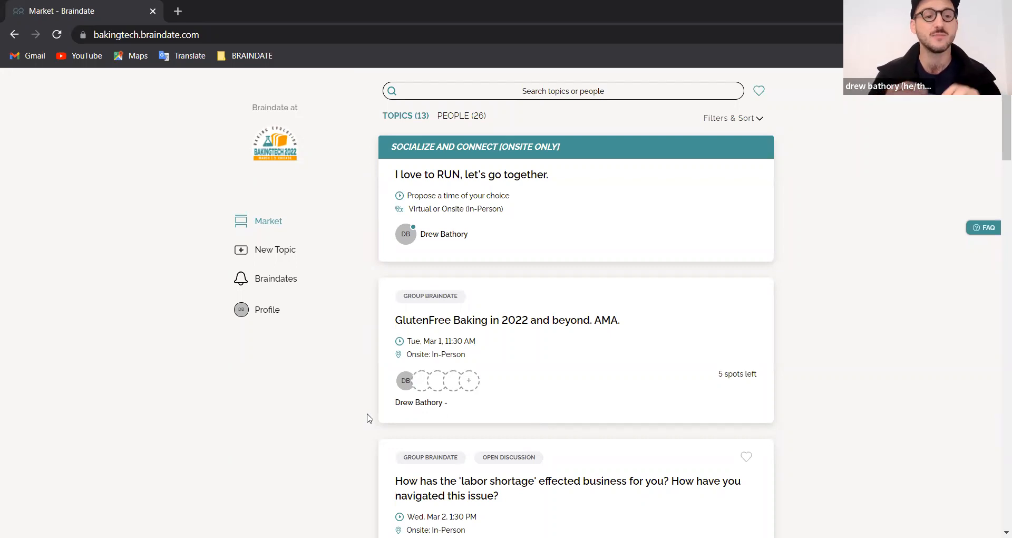
mouse_move(795, 175)
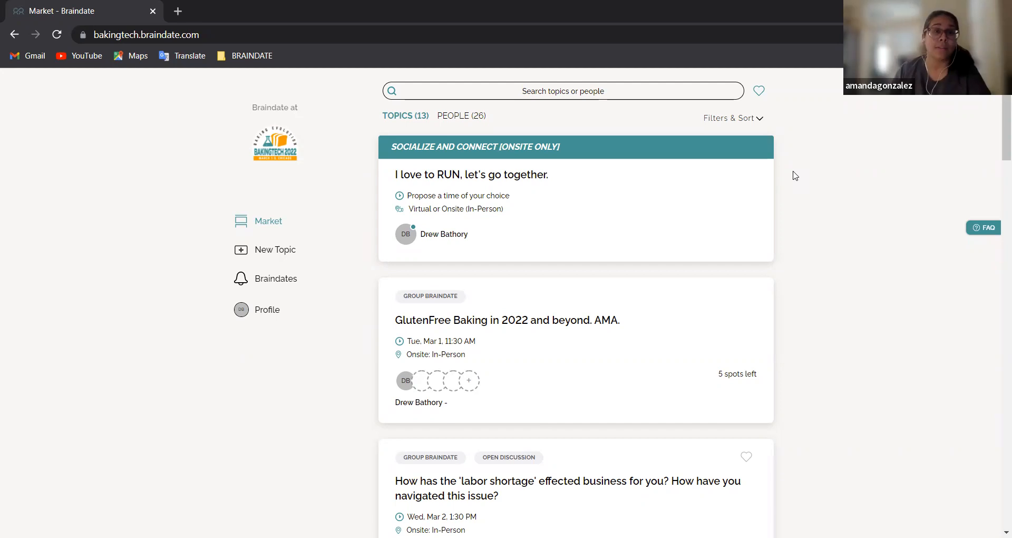
mouse_move(903, 264)
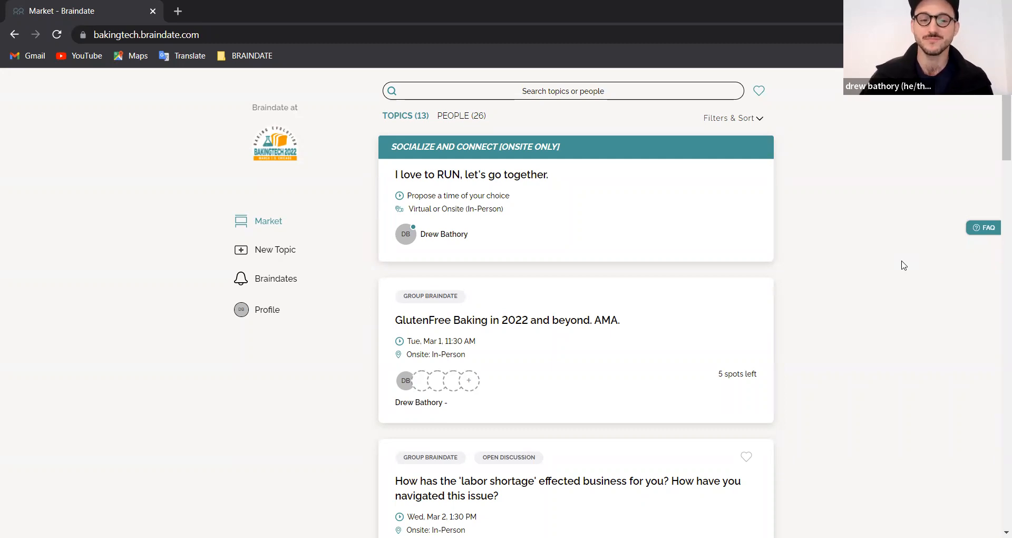
mouse_move(763, 290)
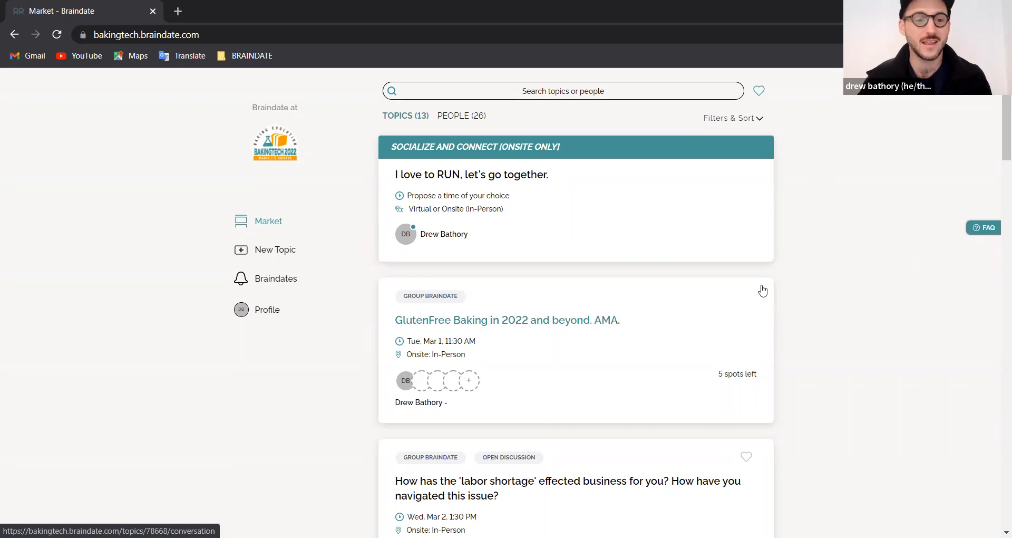
mouse_move(753, 317)
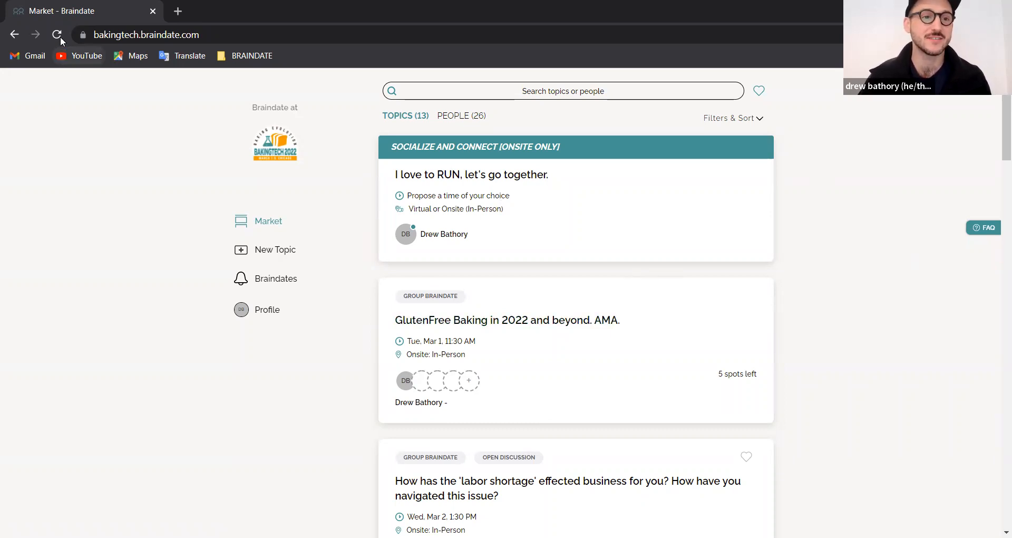
Reload the Market page and scroll to the bread shelf-life topic at the bottom
click(57, 34)
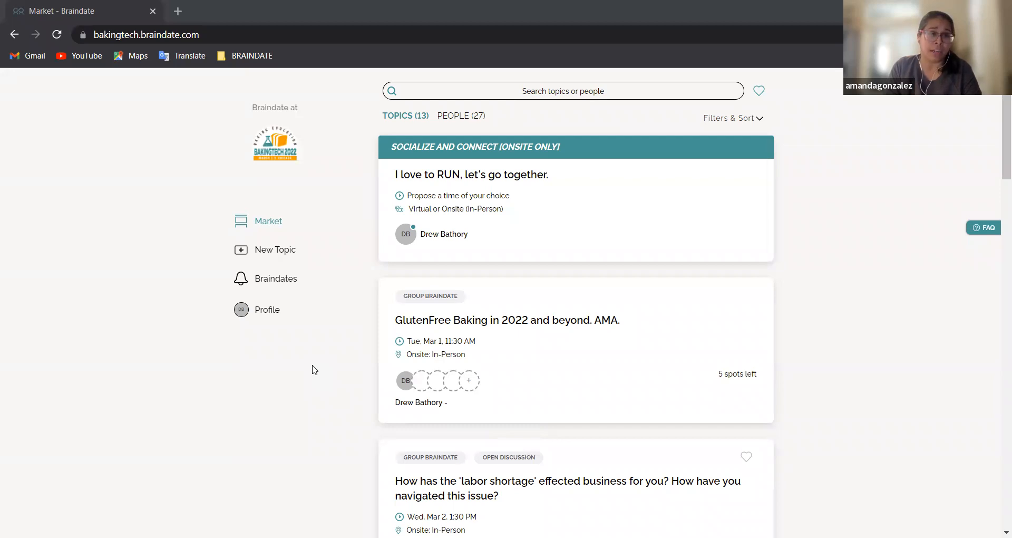
mouse_move(360, 427)
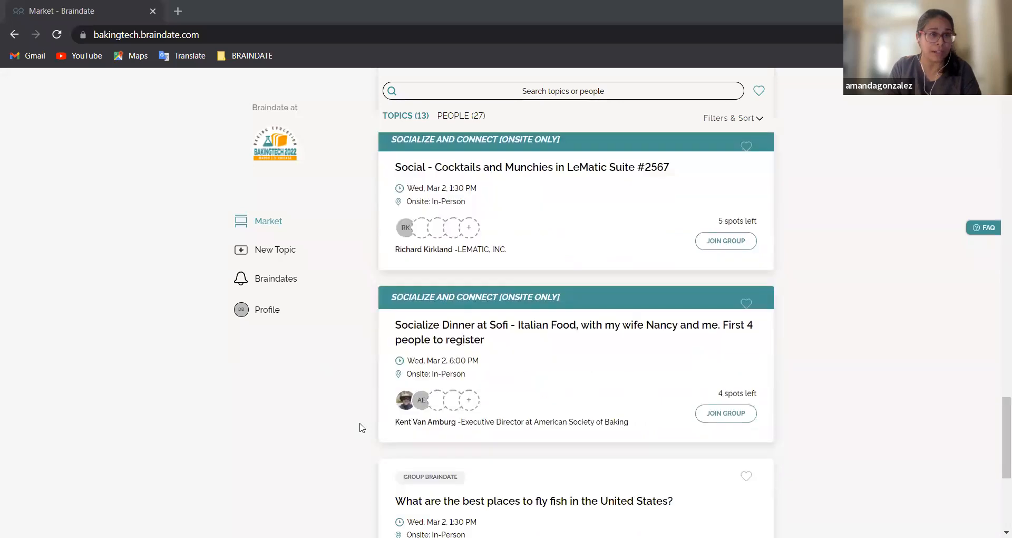
scroll(down, 3)
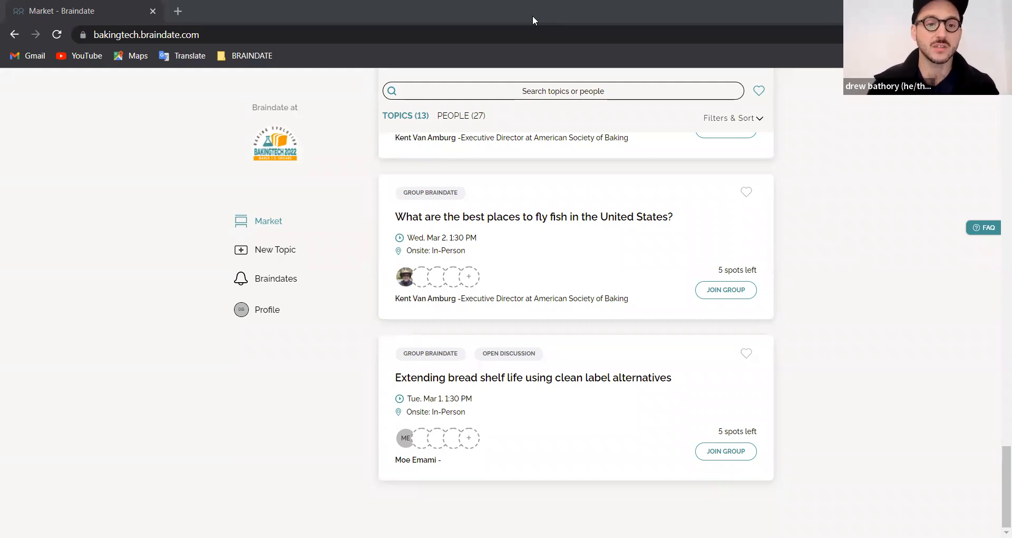
Open the Braindates page on its empty Invitations tab
click(281, 279)
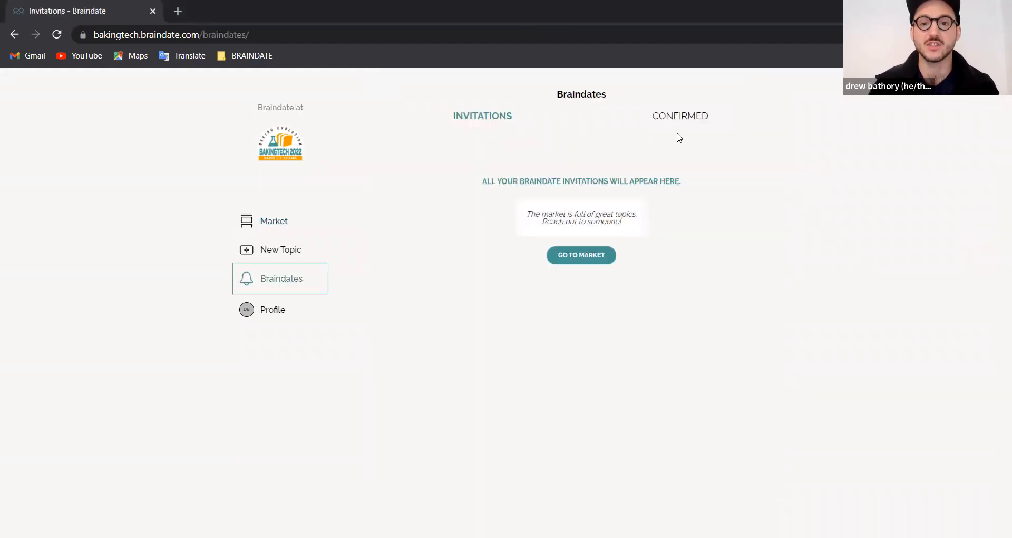
mouse_move(490, 360)
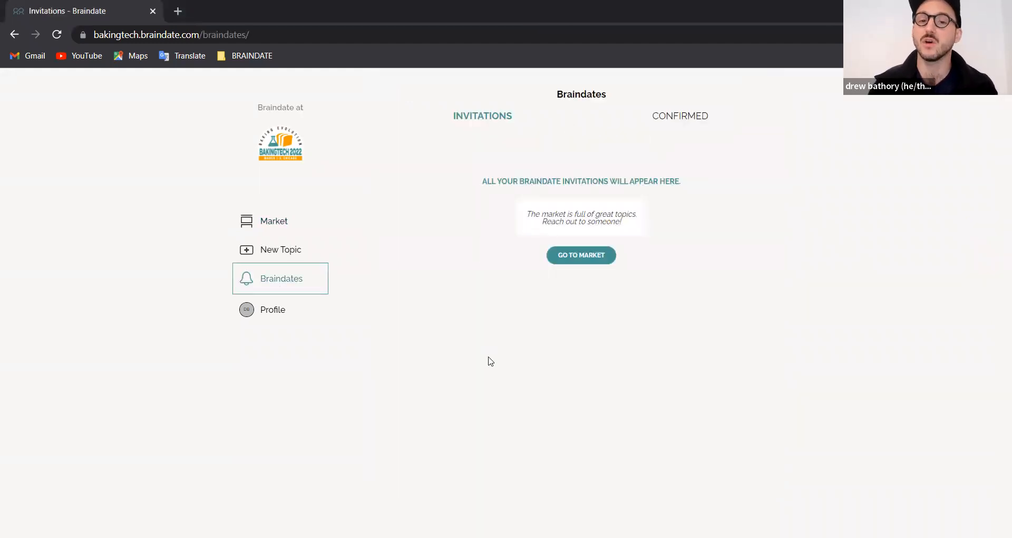
mouse_move(397, 370)
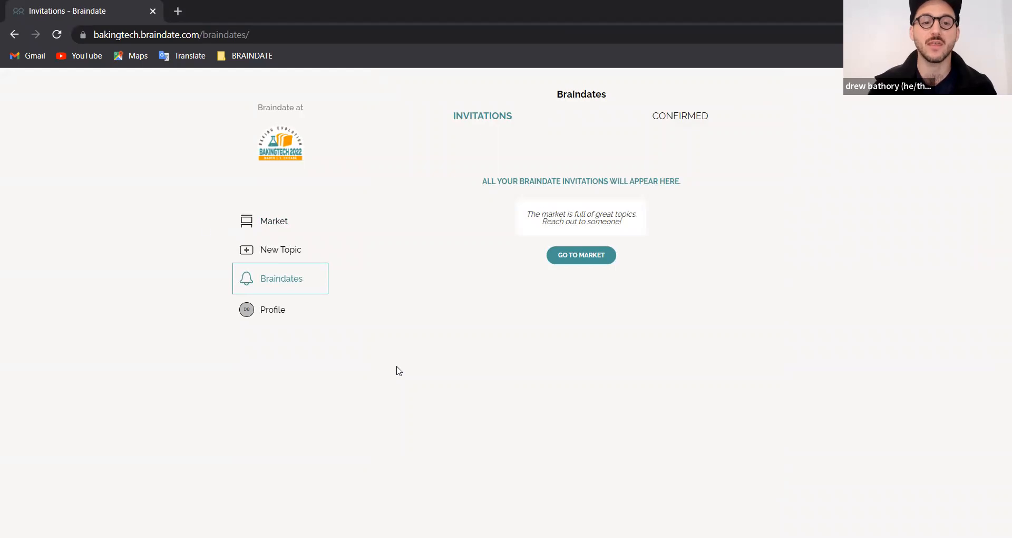
mouse_move(540, 389)
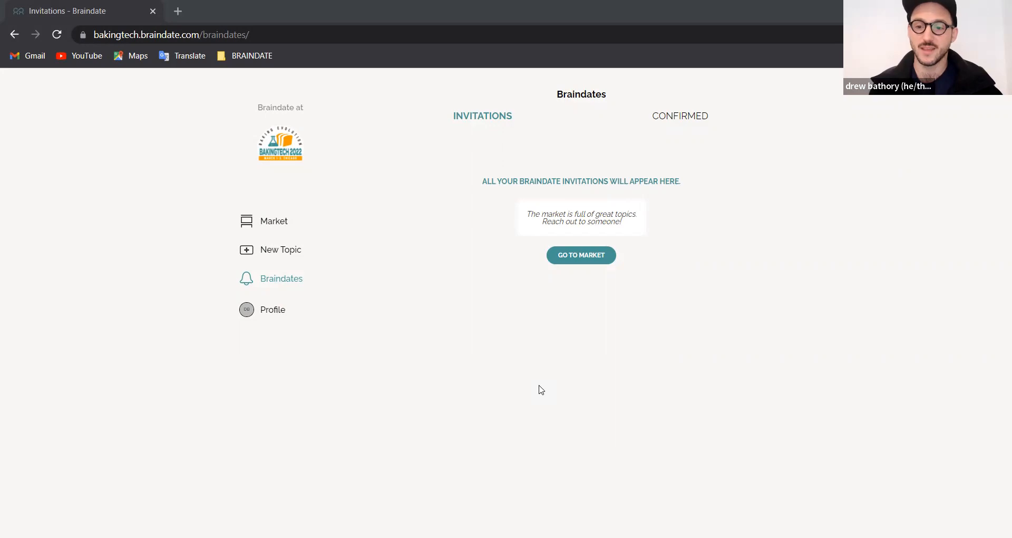
mouse_move(637, 93)
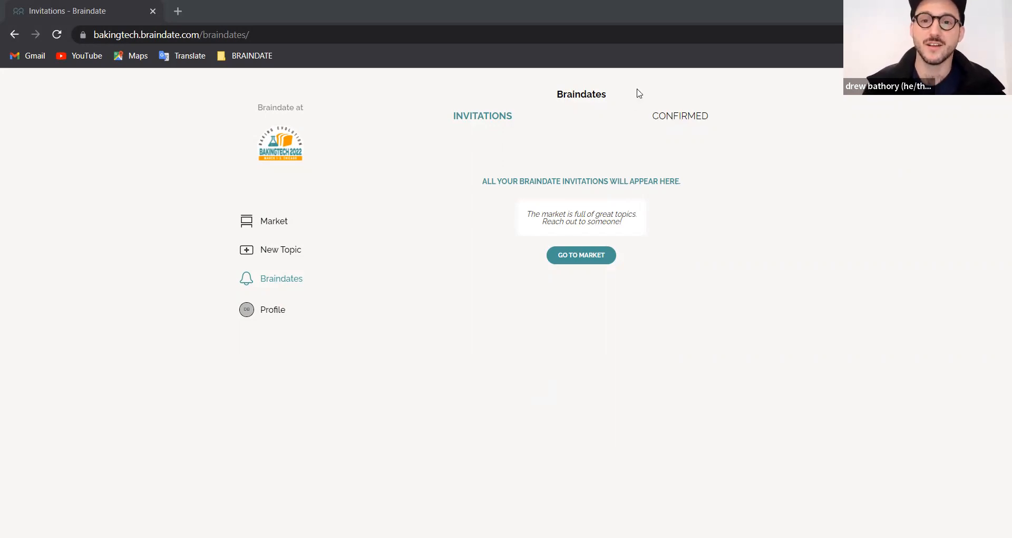